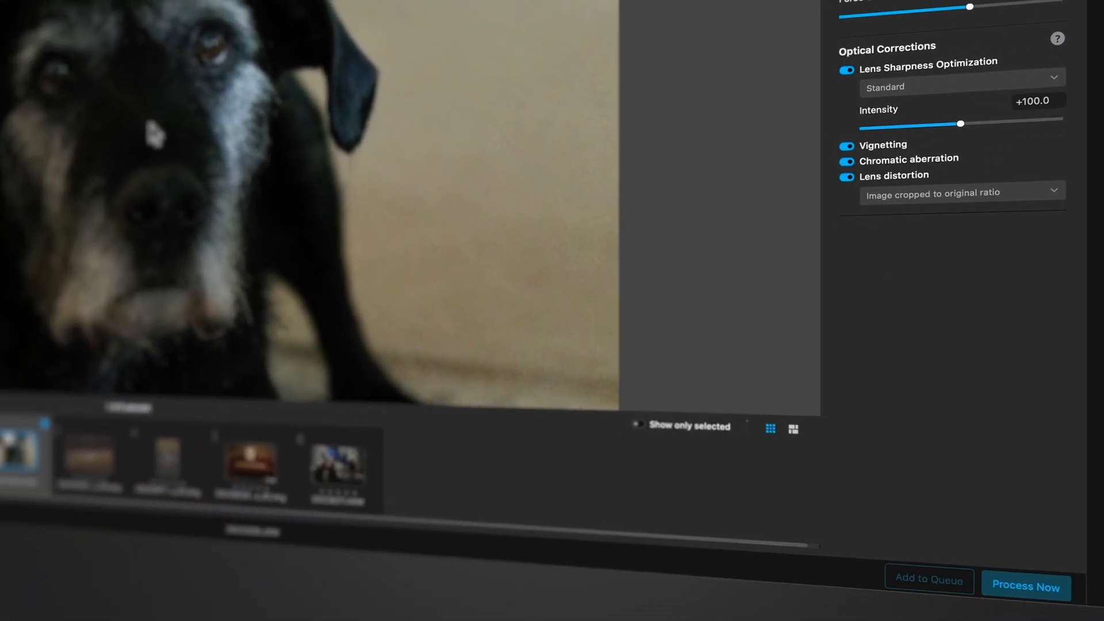
Step: Review PureRAW's denoising corrections, then select the dog's DeepPRIME 3 DNG in ON1
left_click(1026, 586)
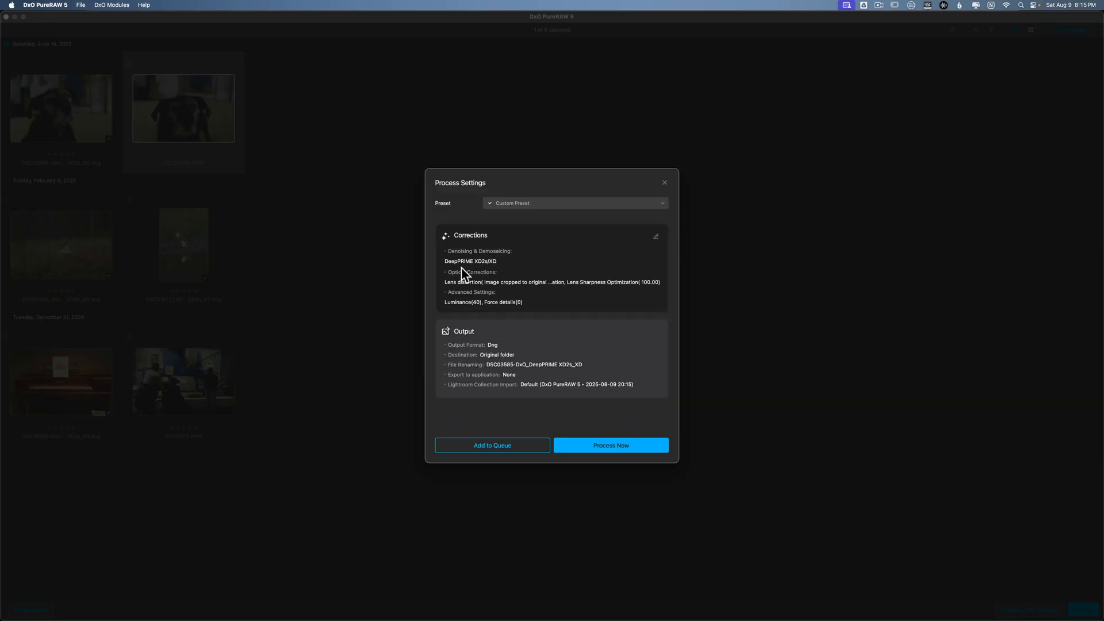
left_click(656, 235)
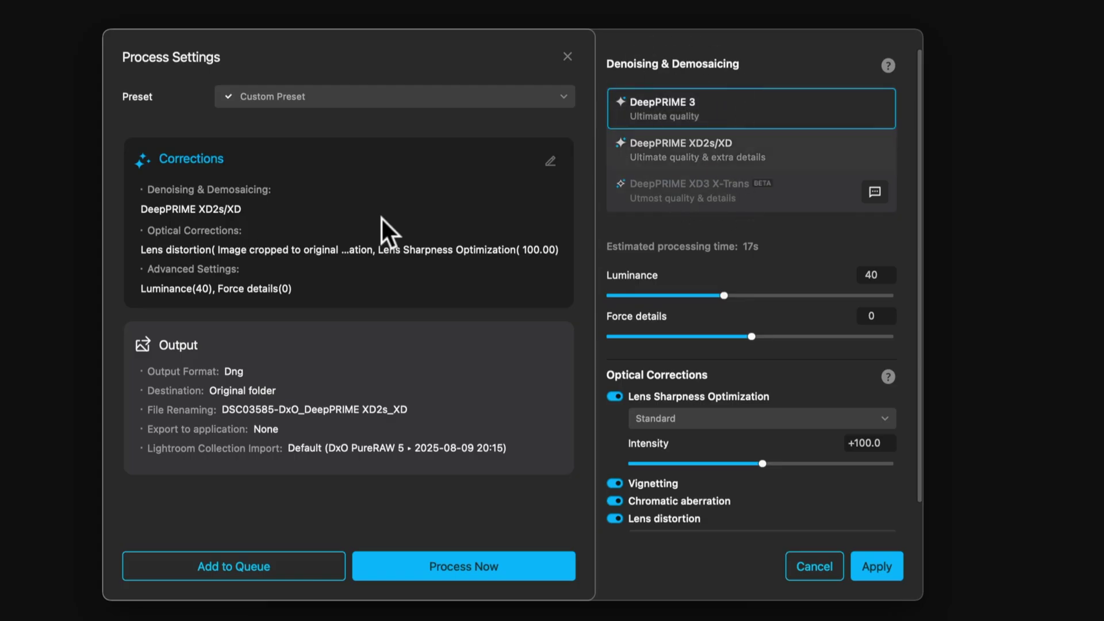
mouse_move(697, 212)
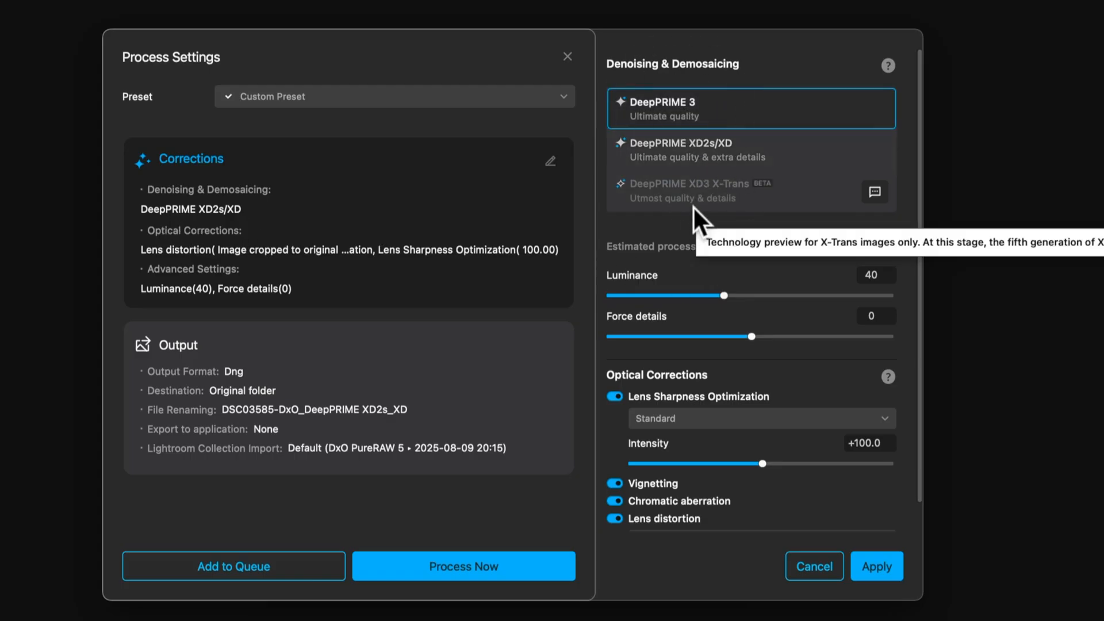
mouse_move(770, 223)
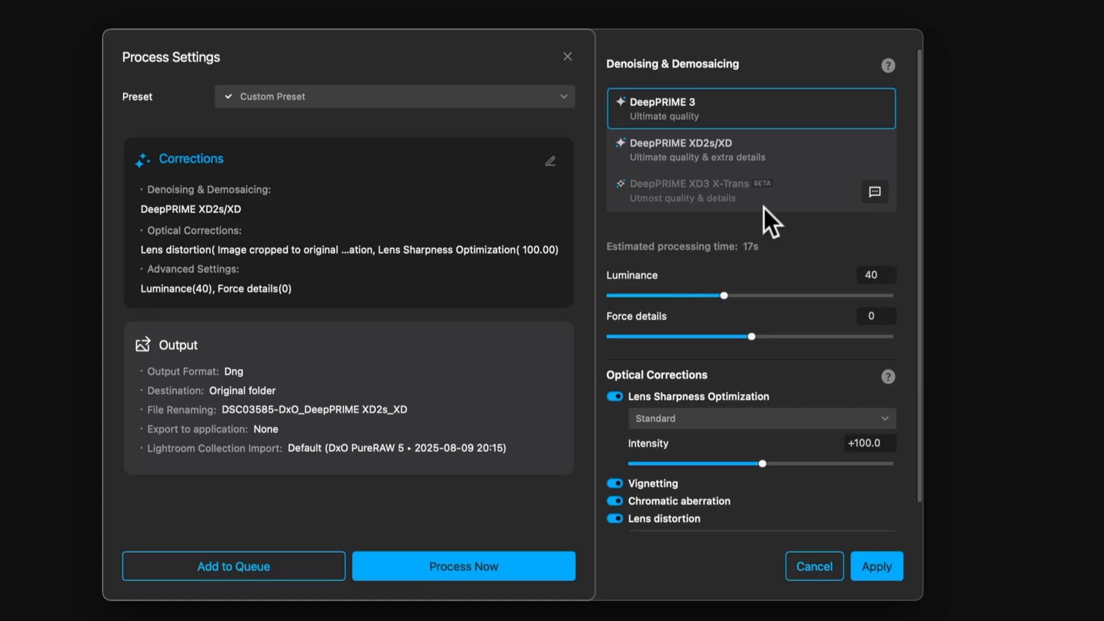
mouse_move(678, 205)
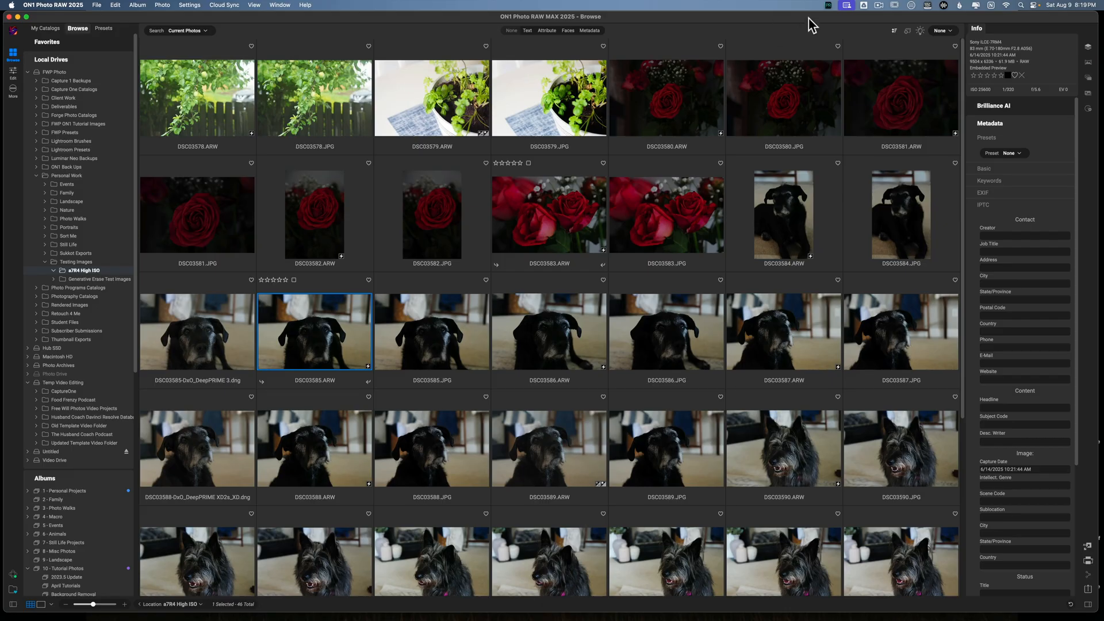
left_click(197, 332)
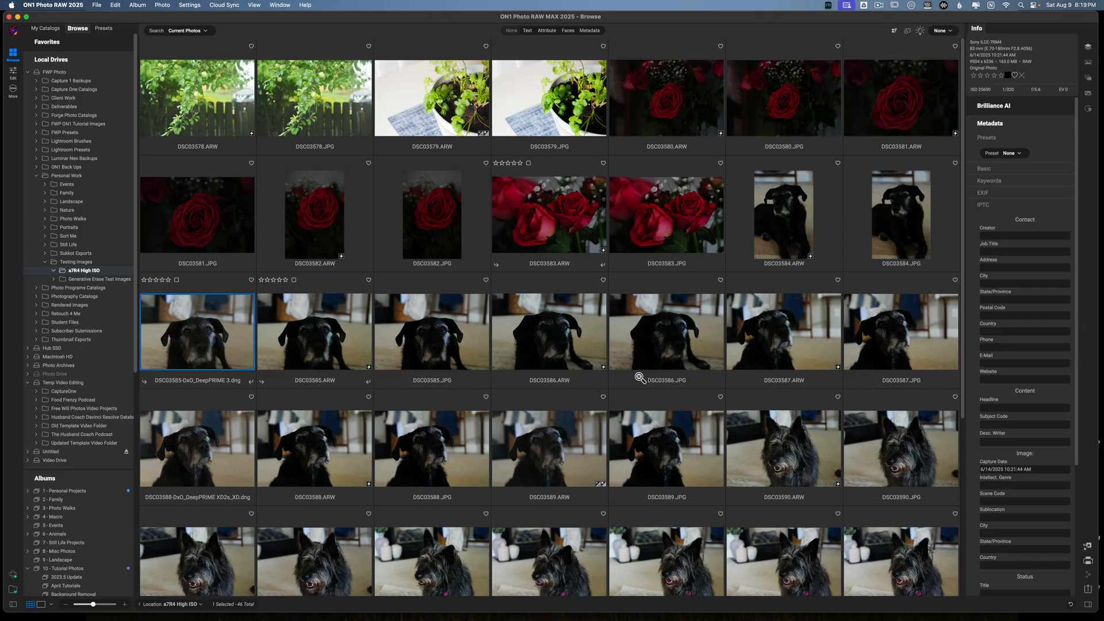
double_click(198, 332)
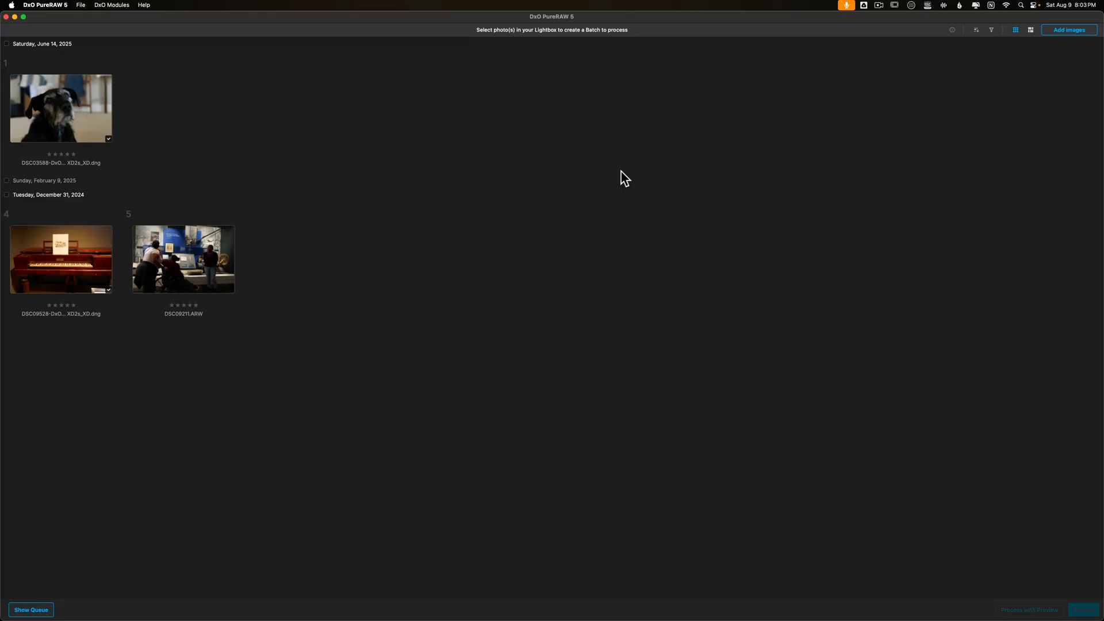
mouse_move(253, 143)
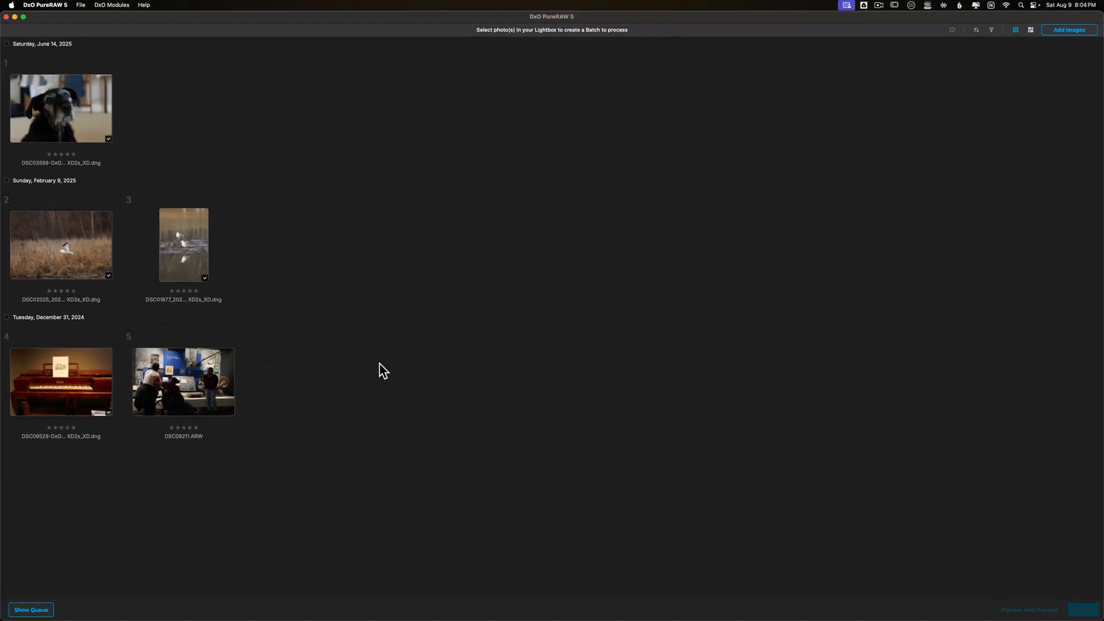
mouse_move(451, 391)
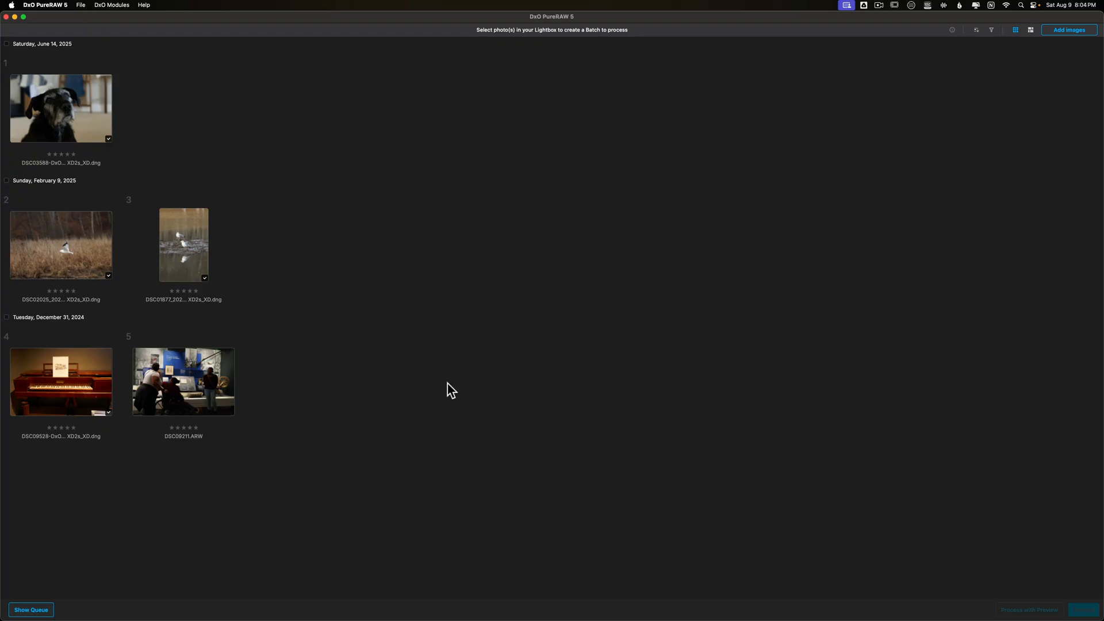
mouse_move(624, 323)
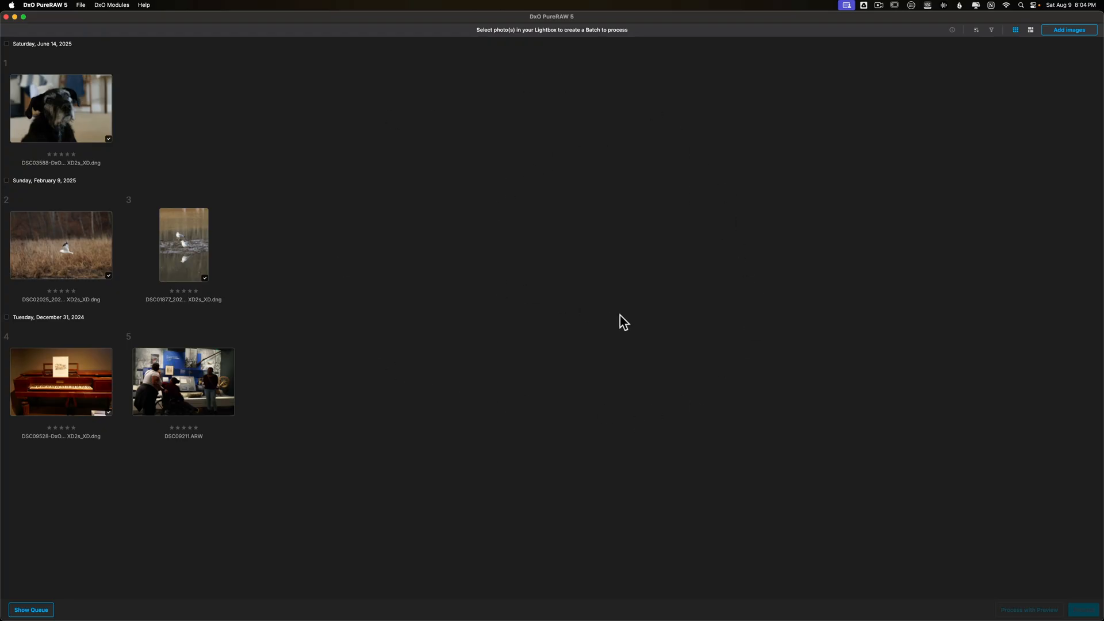
mouse_move(634, 604)
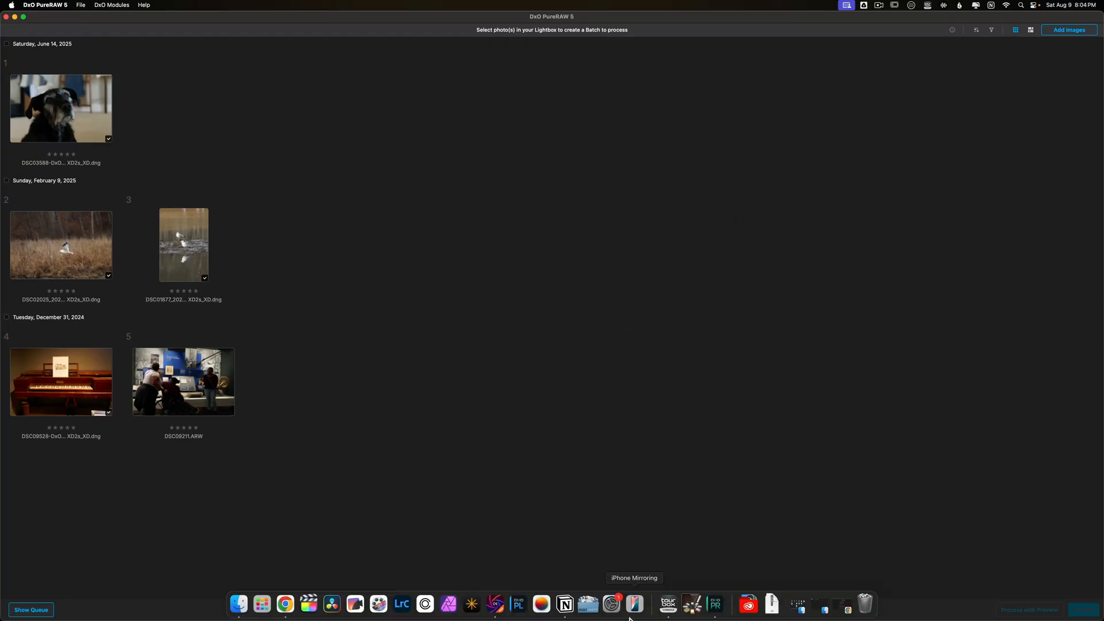
mouse_move(714, 604)
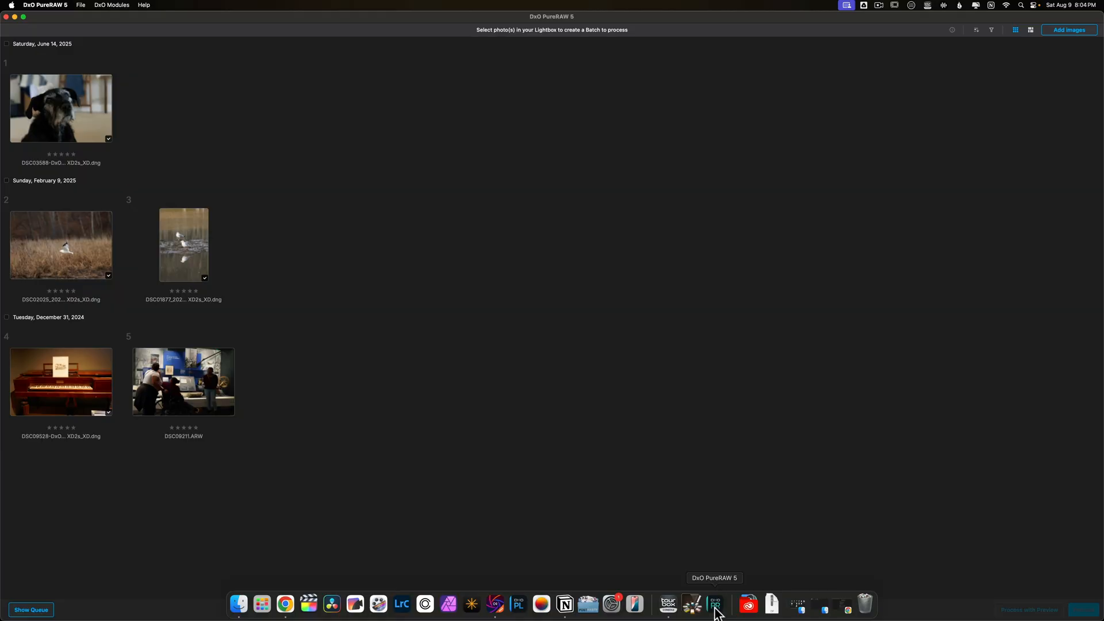
mouse_move(673, 310)
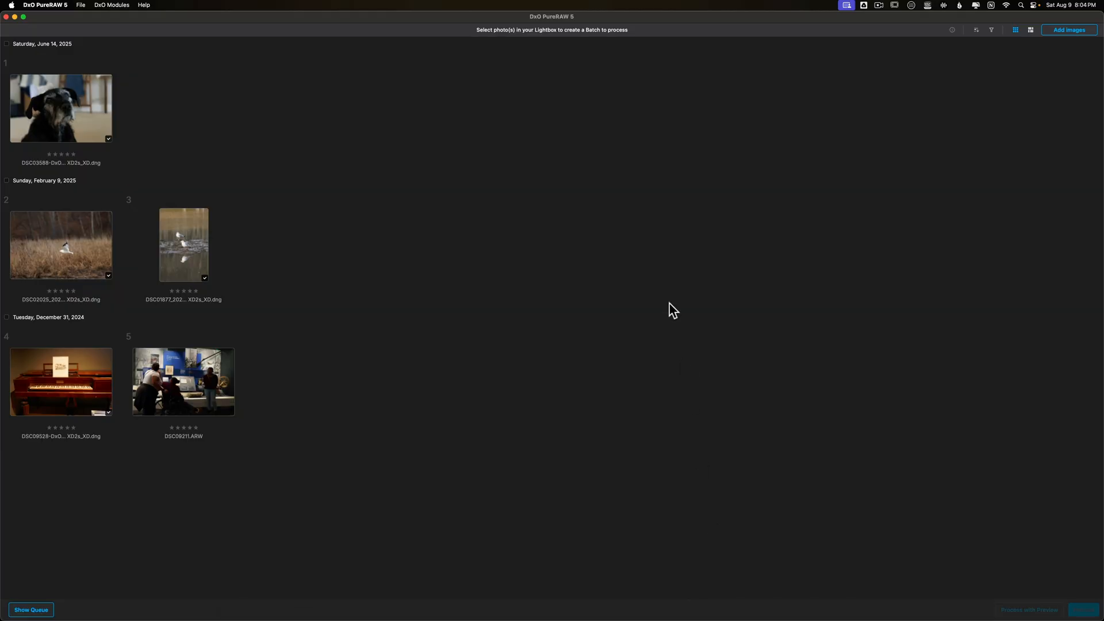
mouse_move(681, 51)
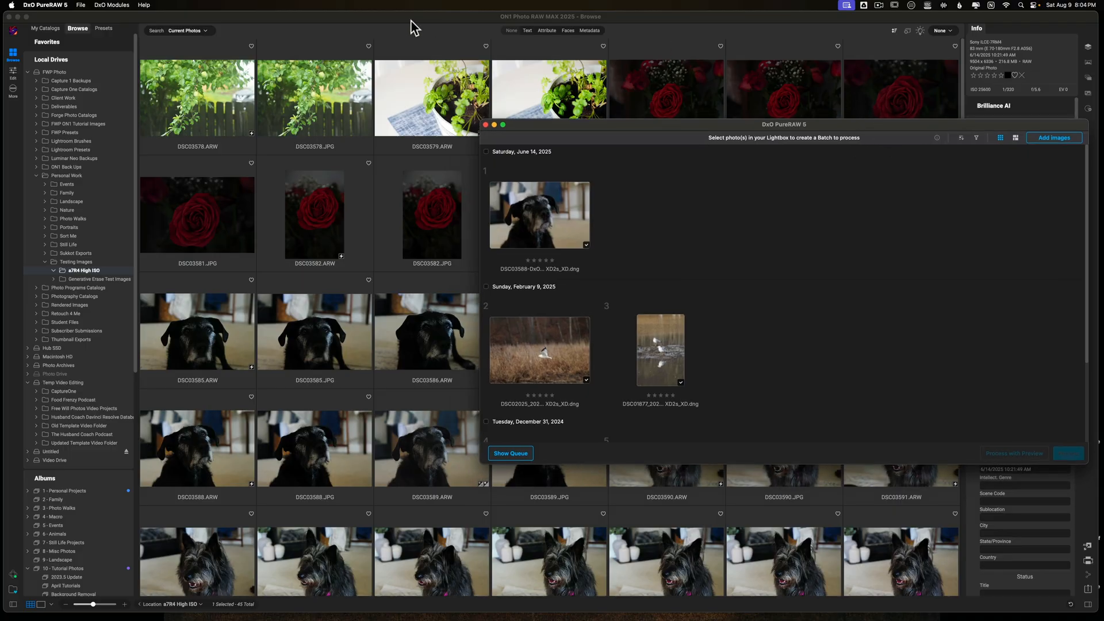
mouse_move(325, 322)
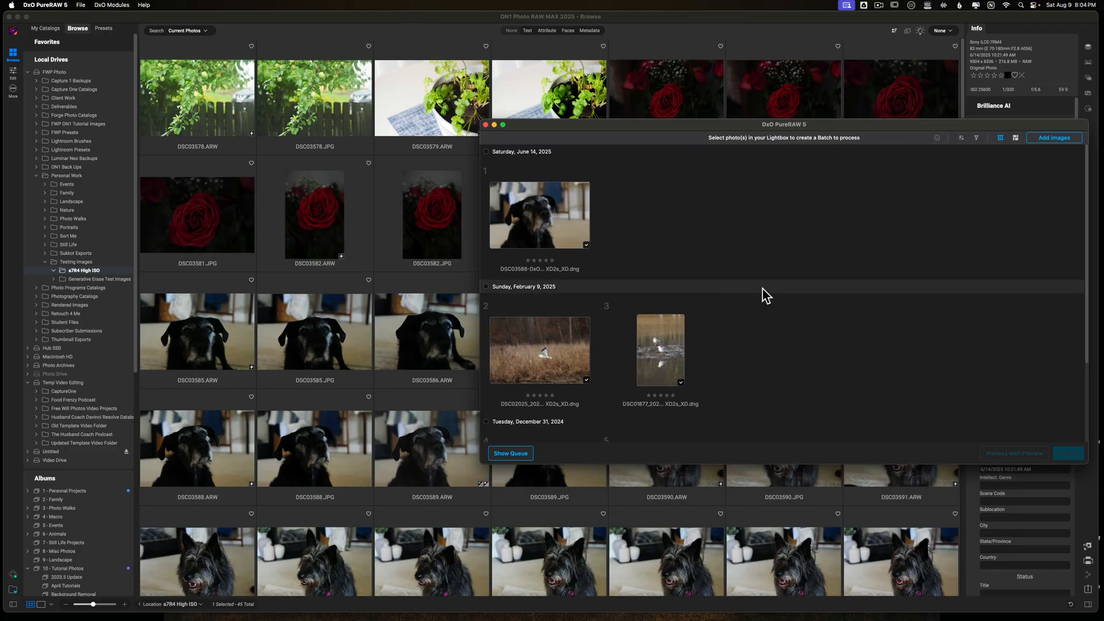
mouse_move(621, 293)
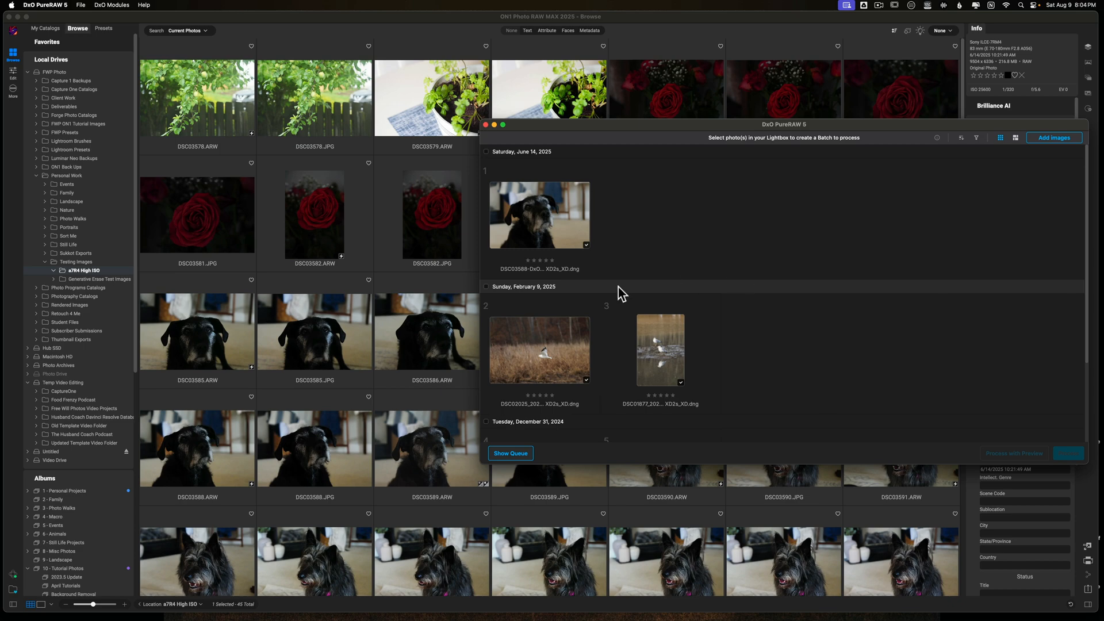
mouse_move(208, 370)
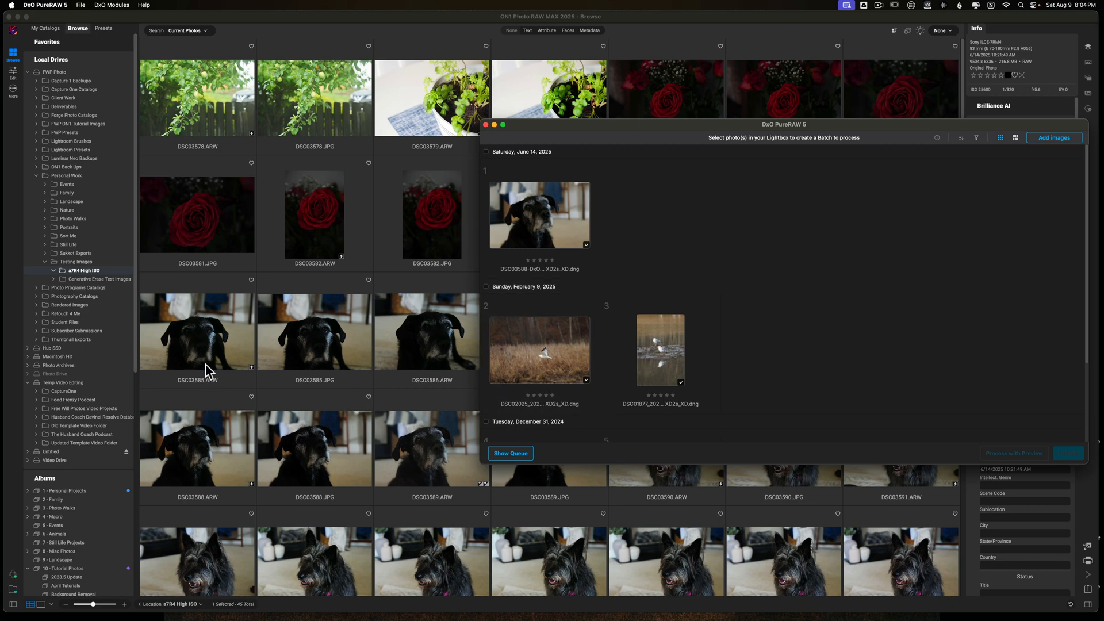
mouse_move(214, 338)
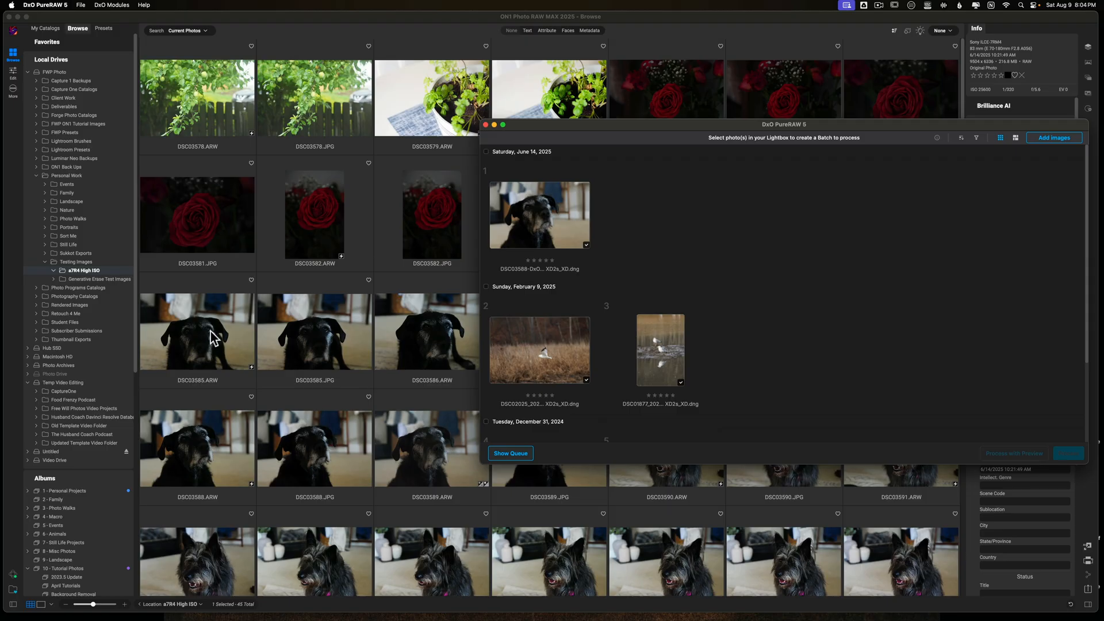
Step: Select the original noisy dog raw DSC03585.ARW in ON1's browser
left_click(486, 125)
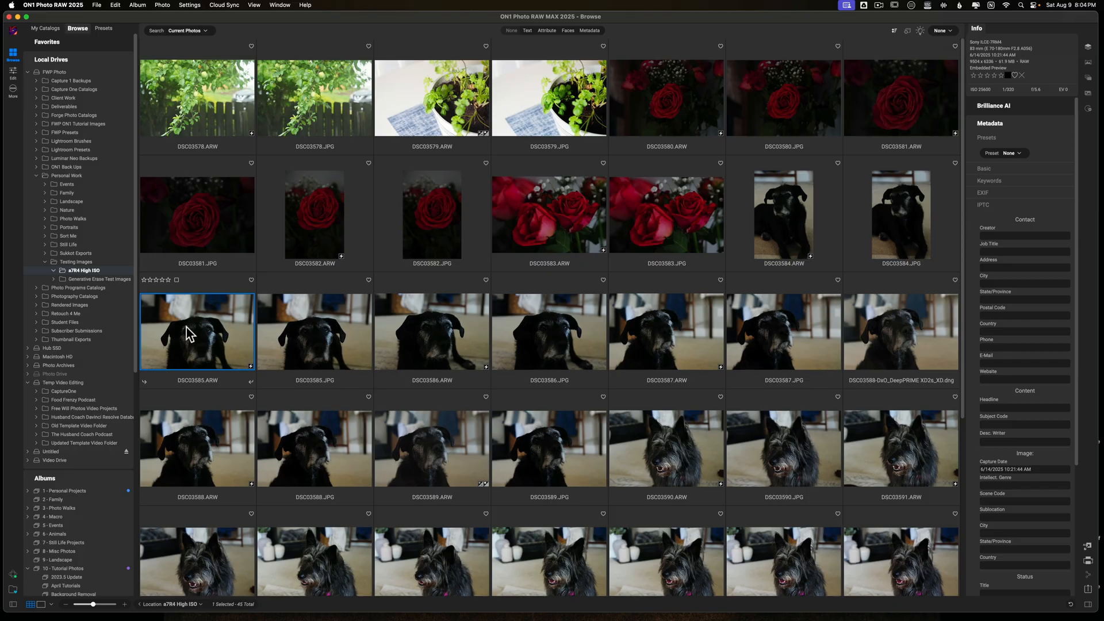
mouse_move(340, 331)
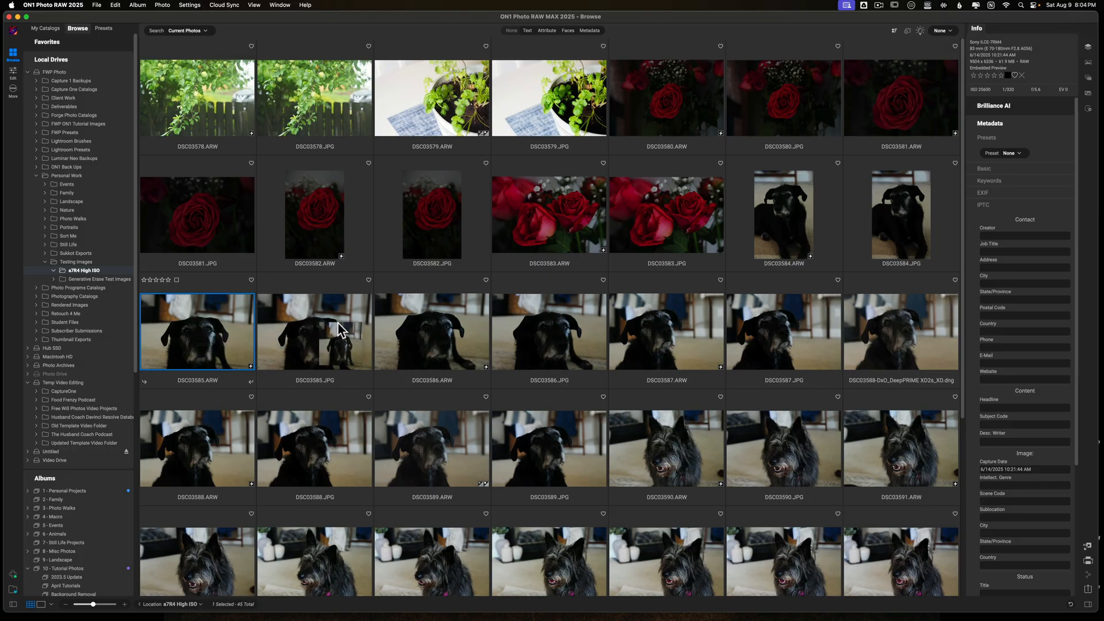
mouse_move(683, 615)
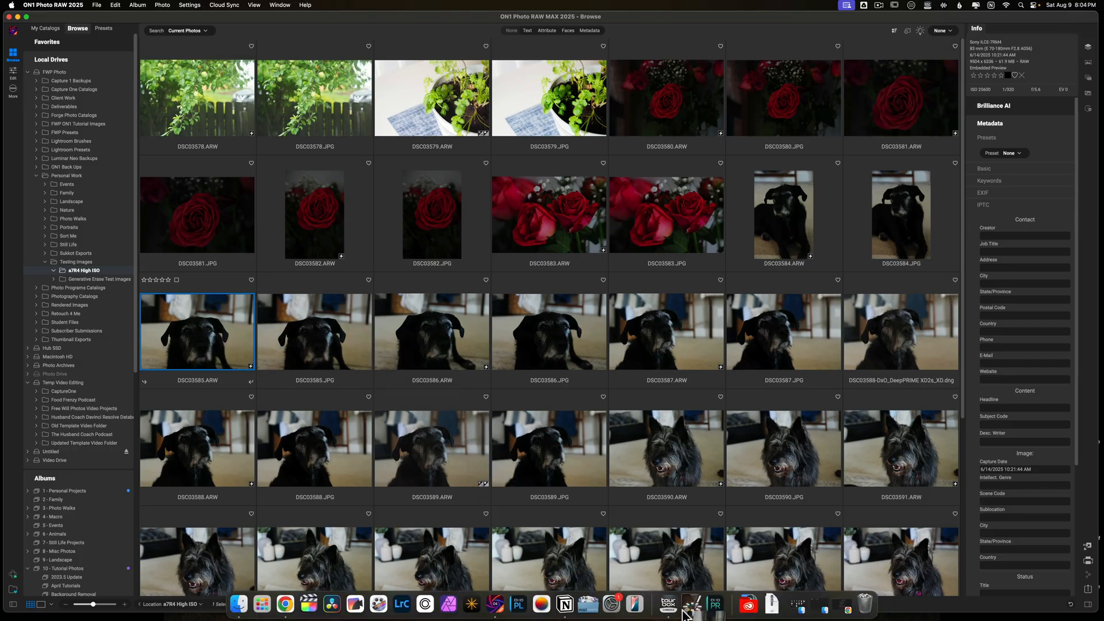
mouse_move(715, 603)
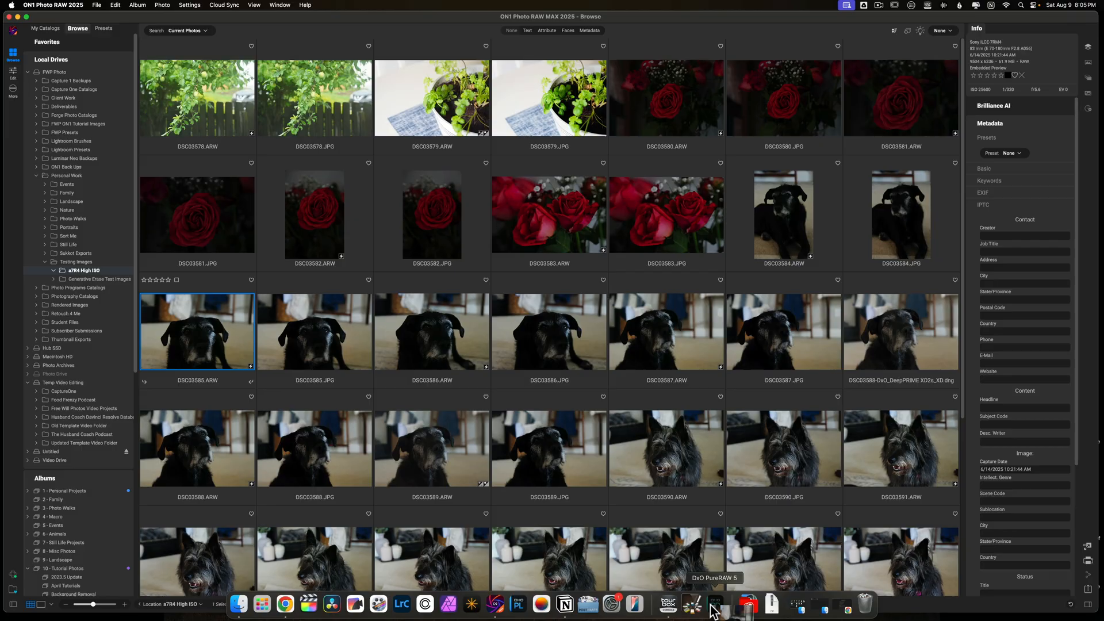
Step: Switch back to DxO PureRAW 5 for the Sony A7R IV + Sigma 100-400mm module choice
left_click(714, 603)
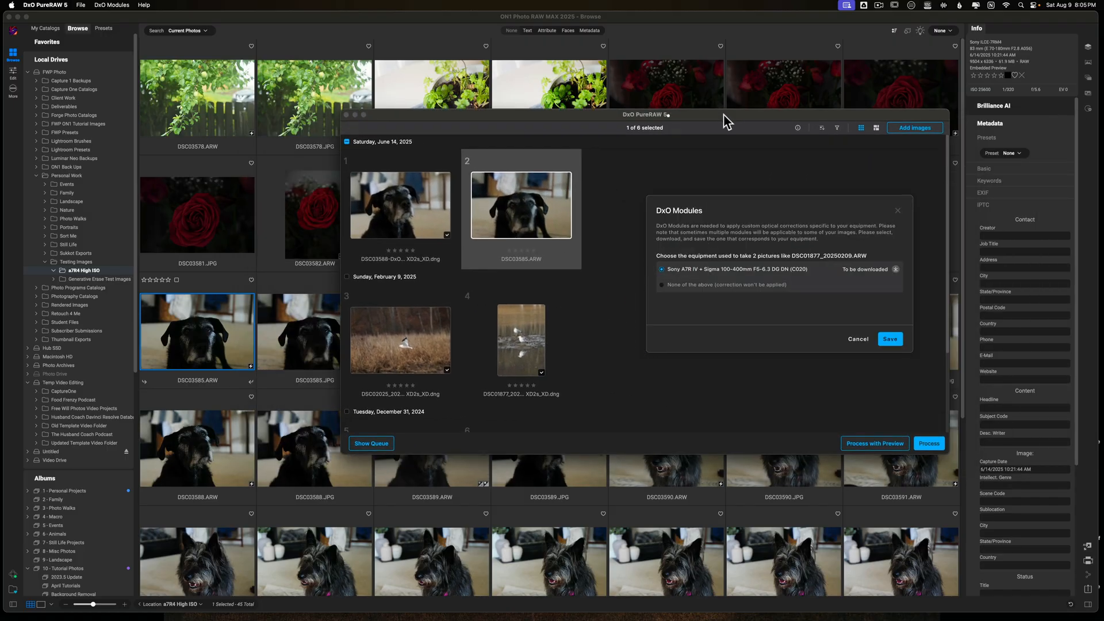
mouse_move(434, 123)
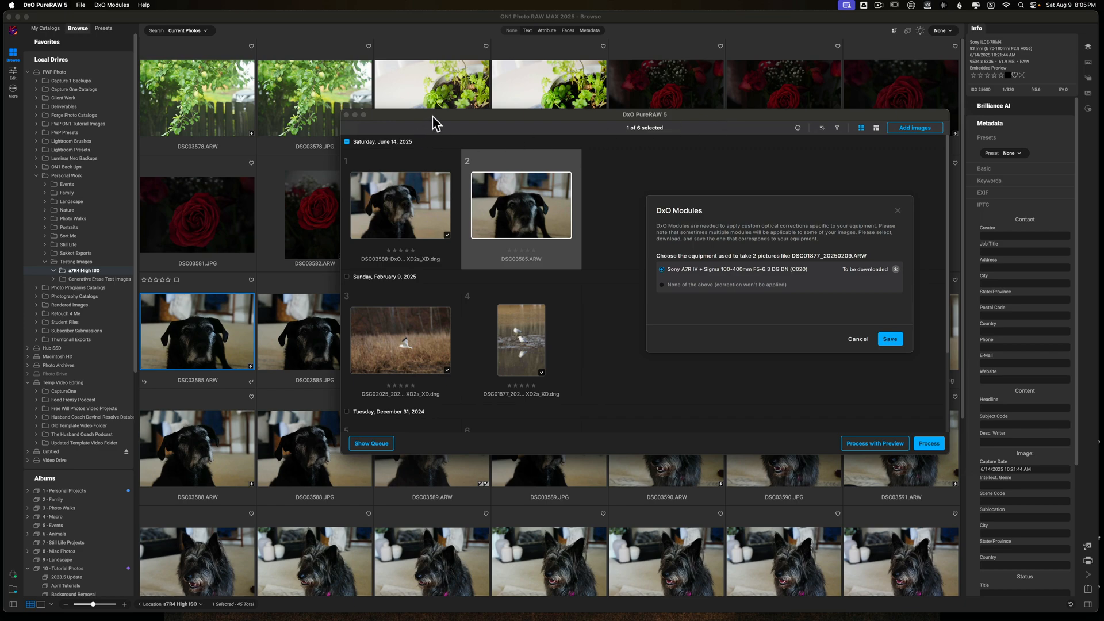
mouse_move(674, 229)
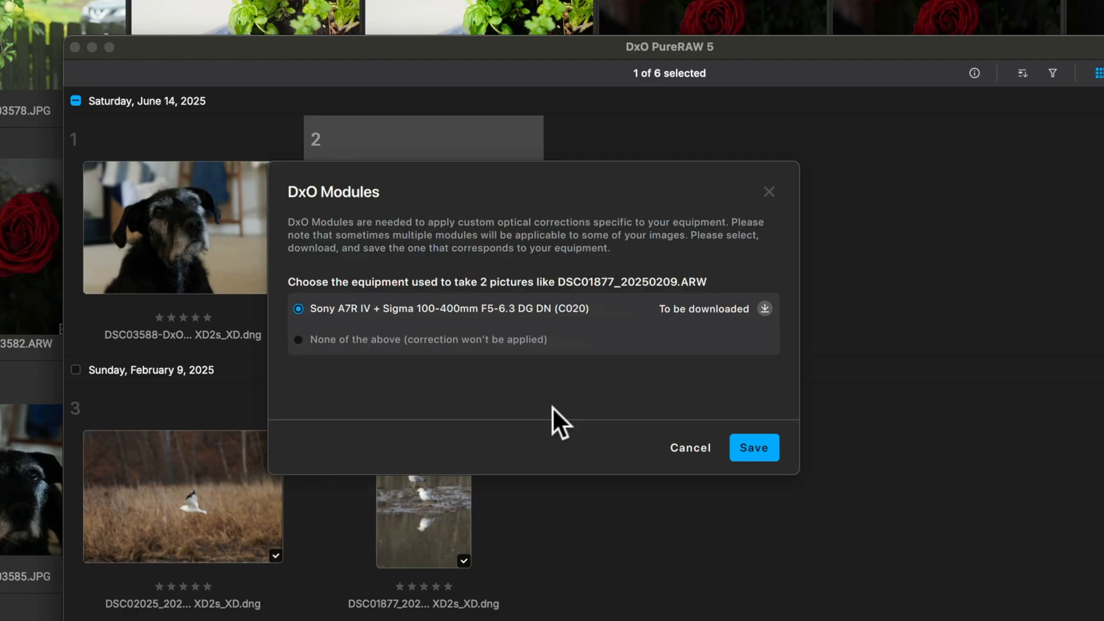
mouse_move(555, 414)
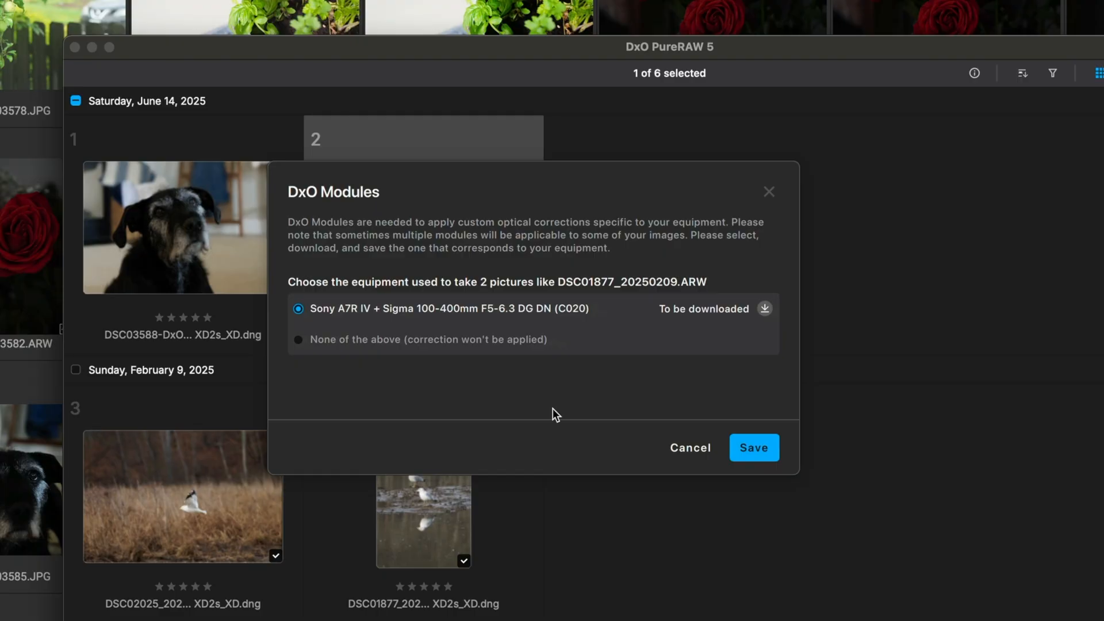
mouse_move(332, 342)
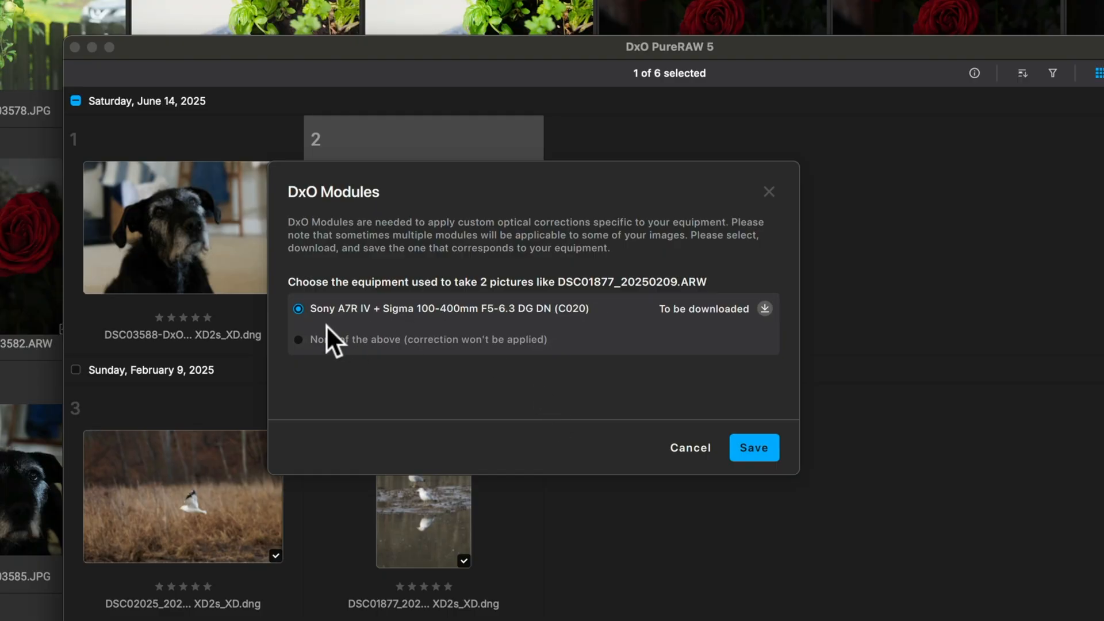
mouse_move(358, 331)
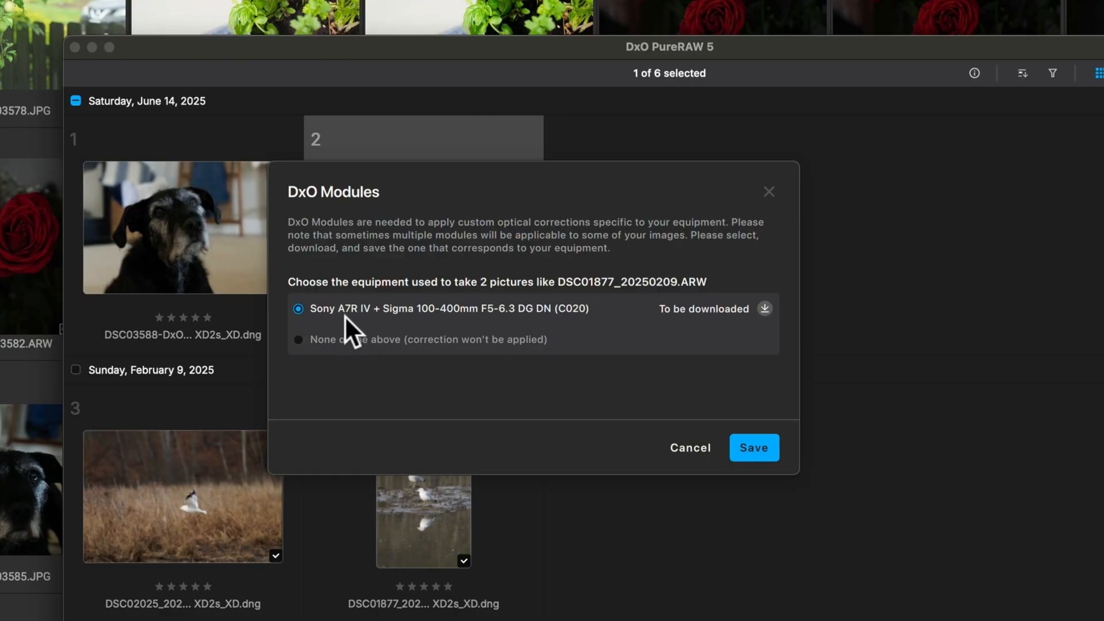
mouse_move(433, 331)
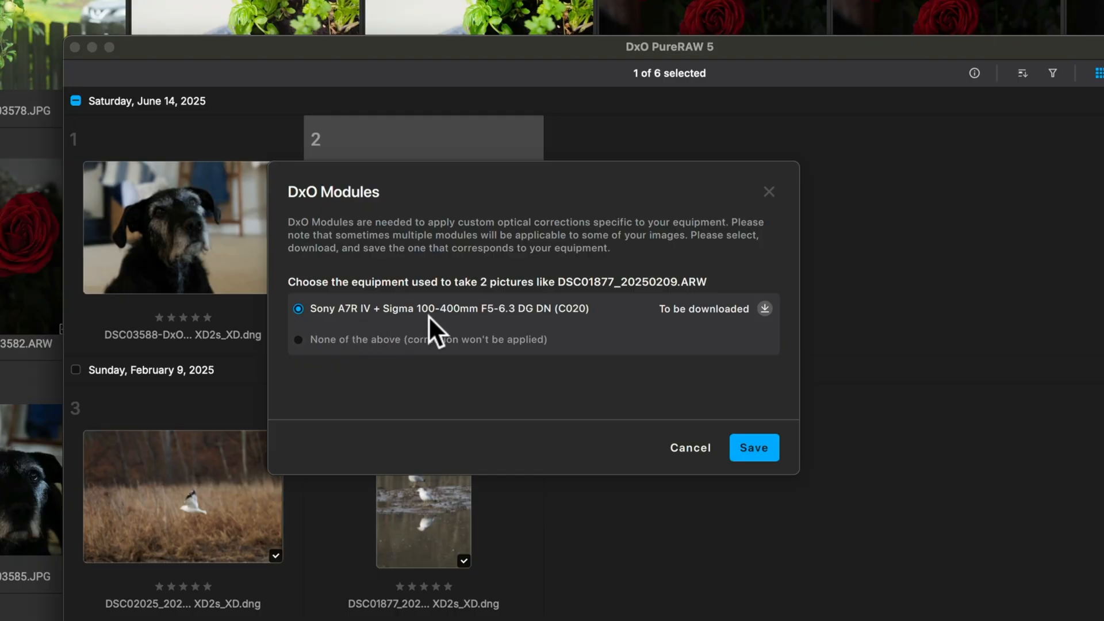
mouse_move(493, 335)
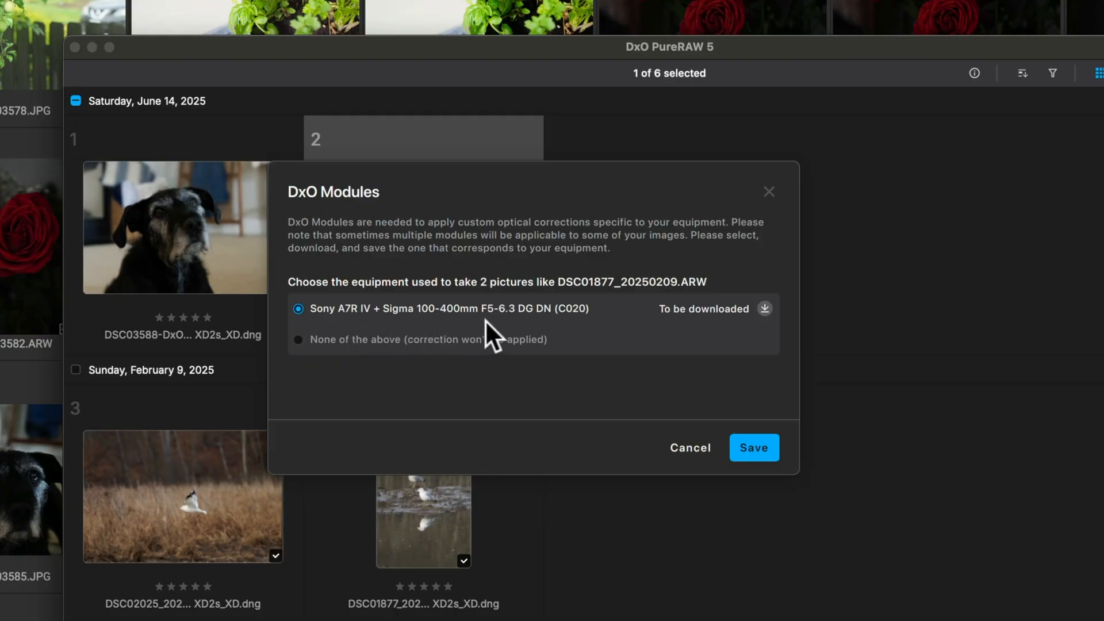
mouse_move(525, 339)
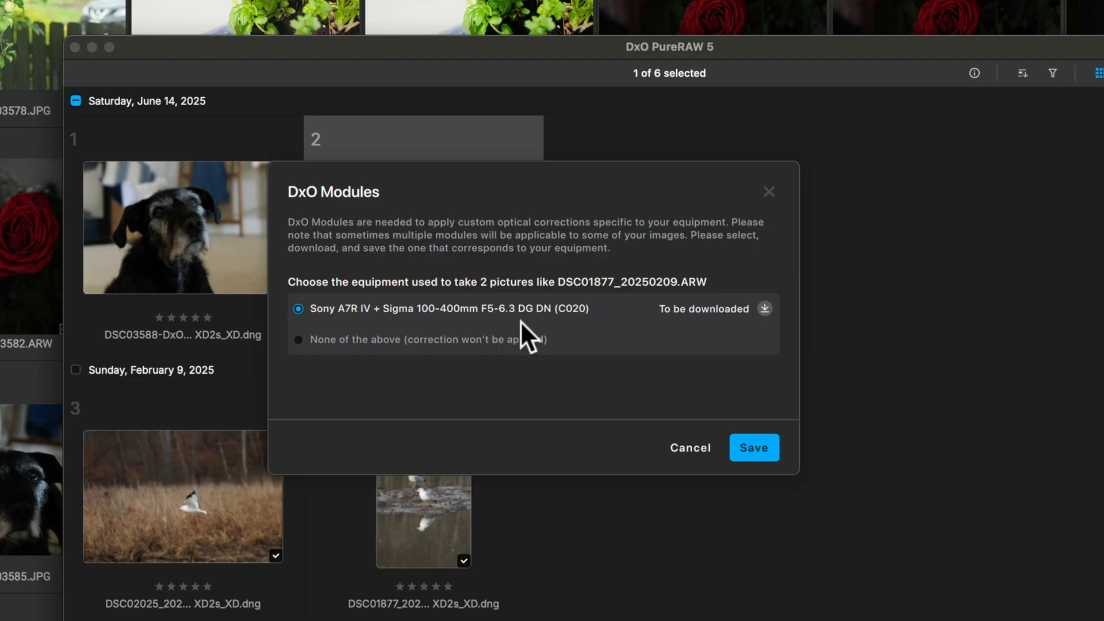
mouse_move(524, 329)
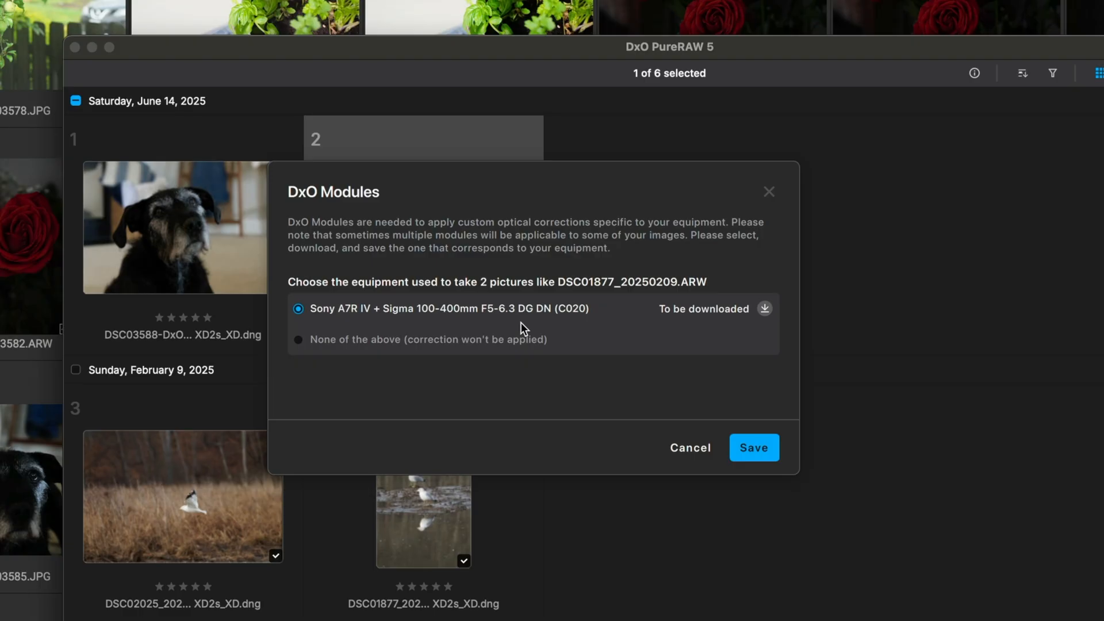
mouse_move(419, 338)
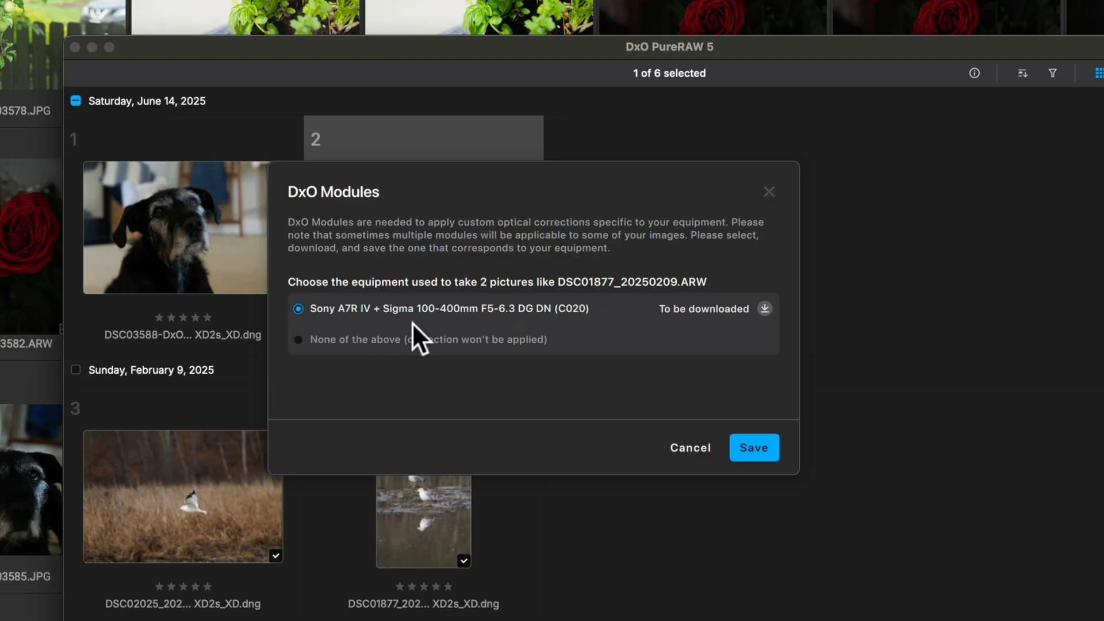
mouse_move(705, 382)
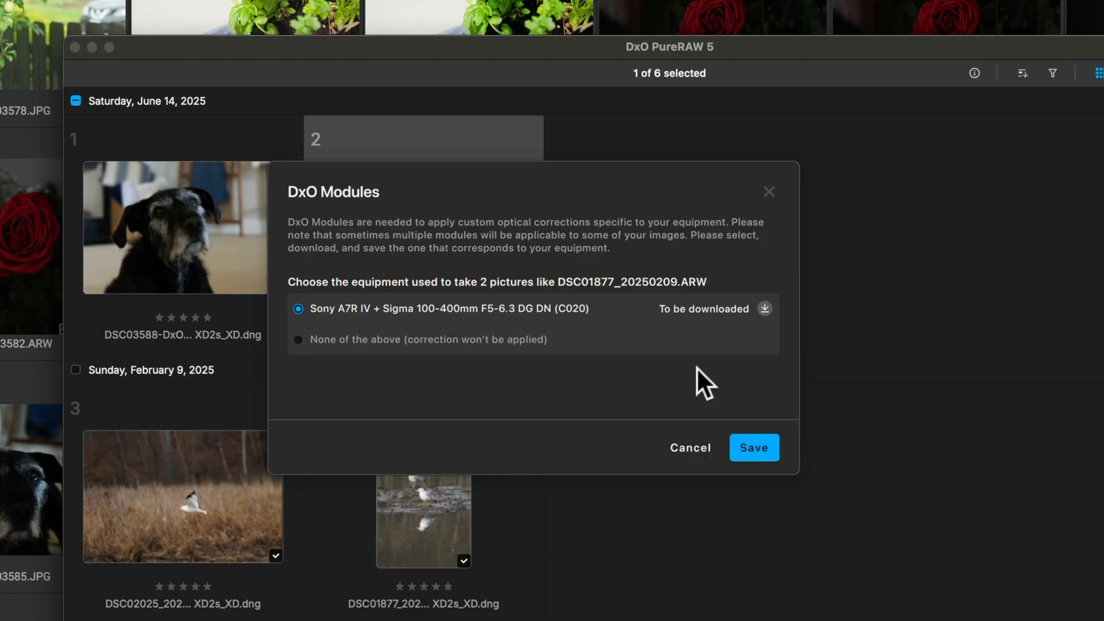
mouse_move(766, 310)
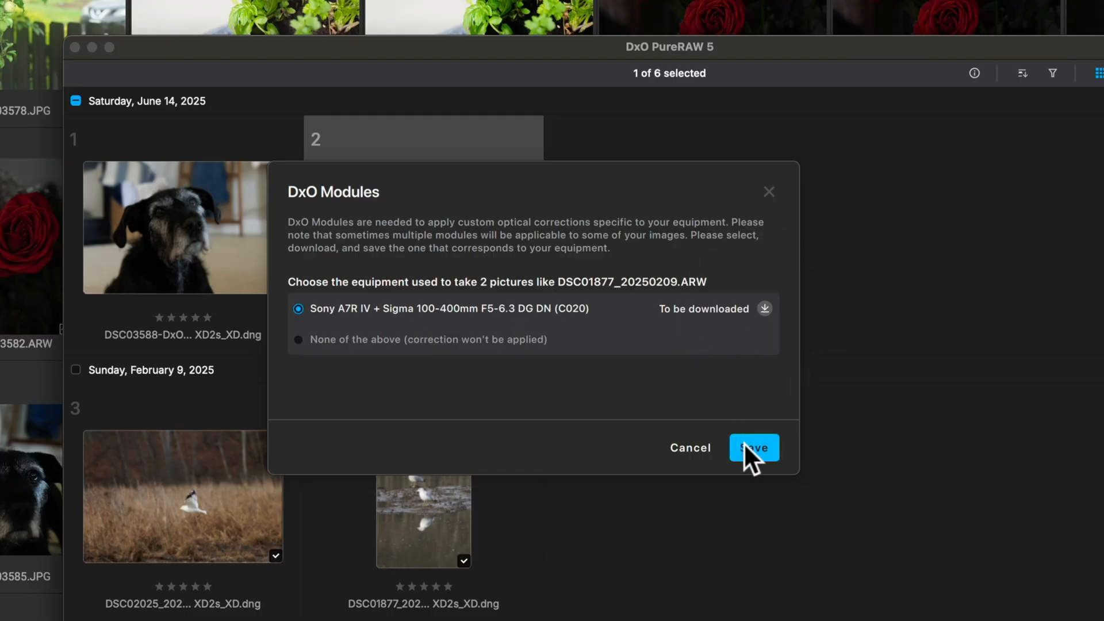
Step: Save the Sony A7R IV + Sigma 100-400mm F5-6.3 DG DN module selection
left_click(753, 448)
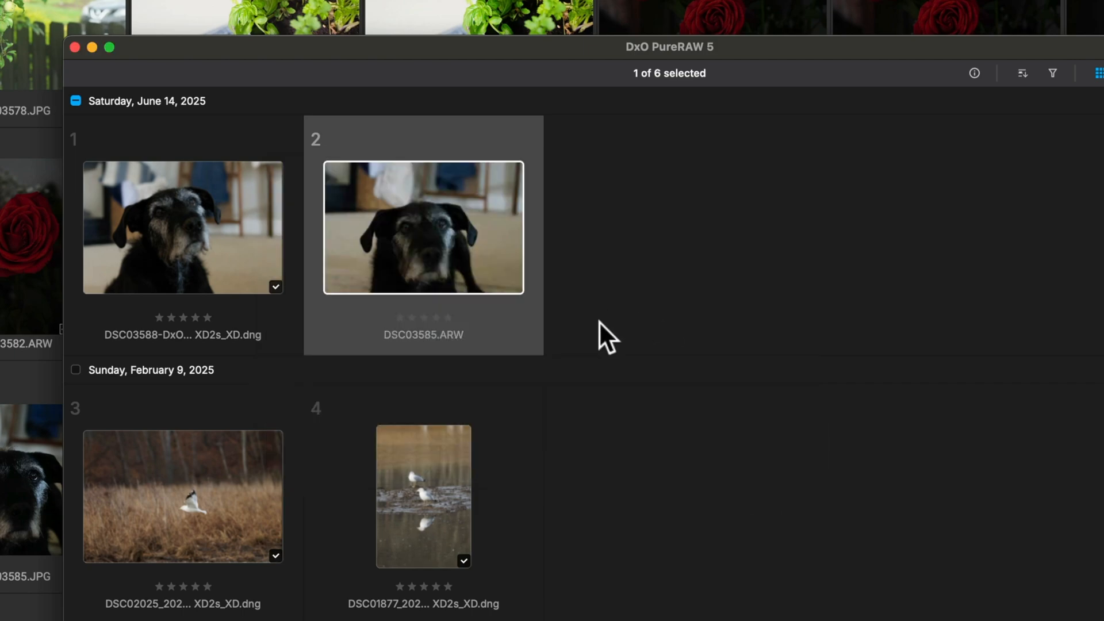
mouse_move(615, 340)
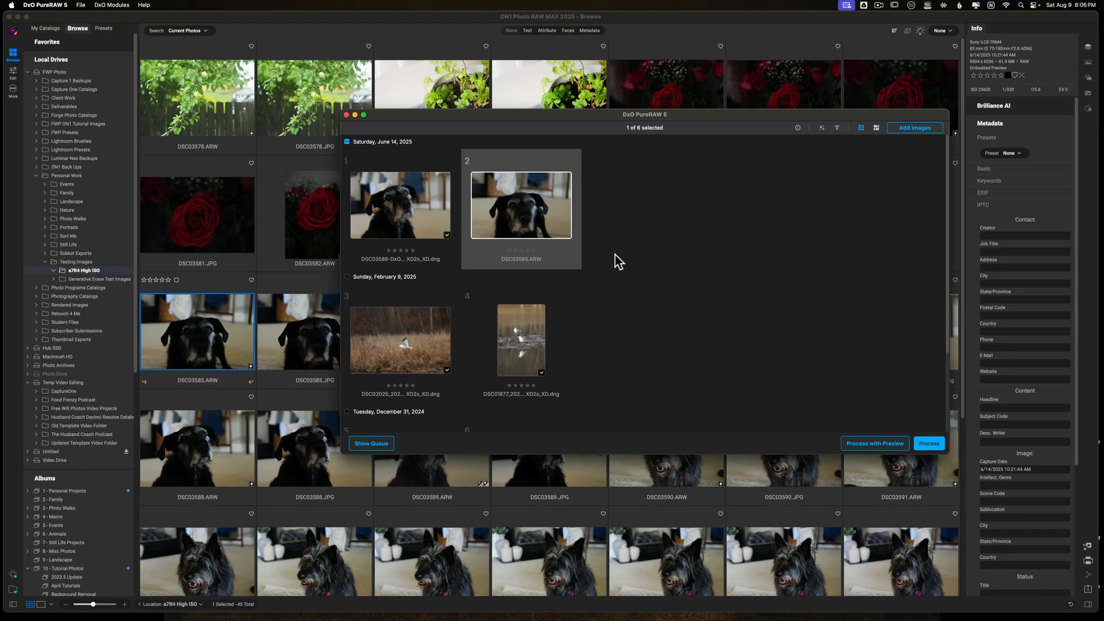
mouse_move(550, 130)
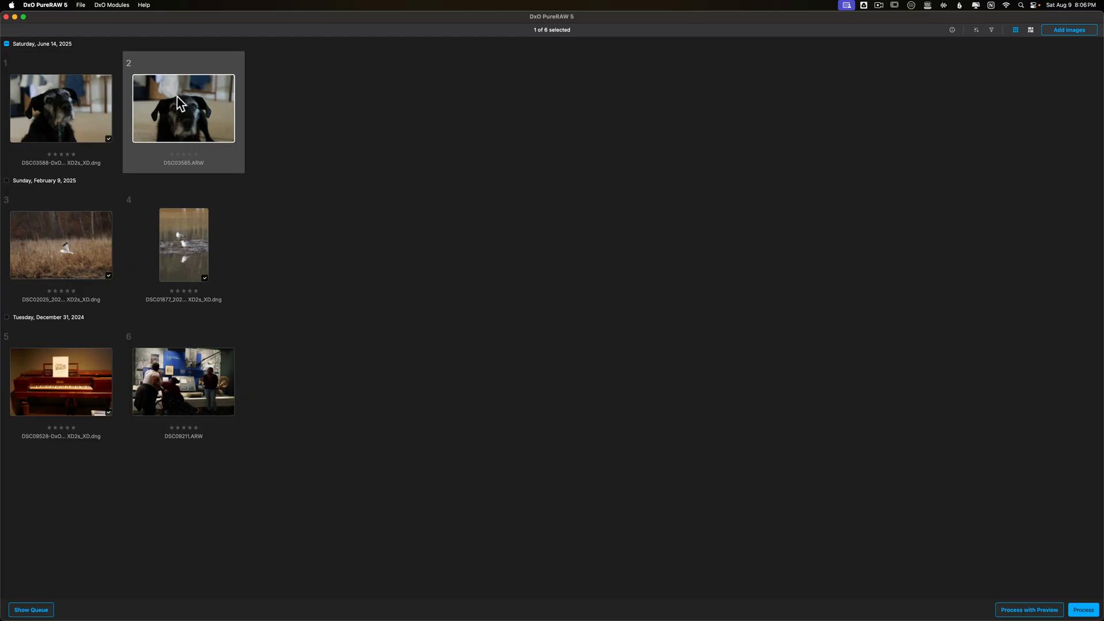
mouse_move(198, 175)
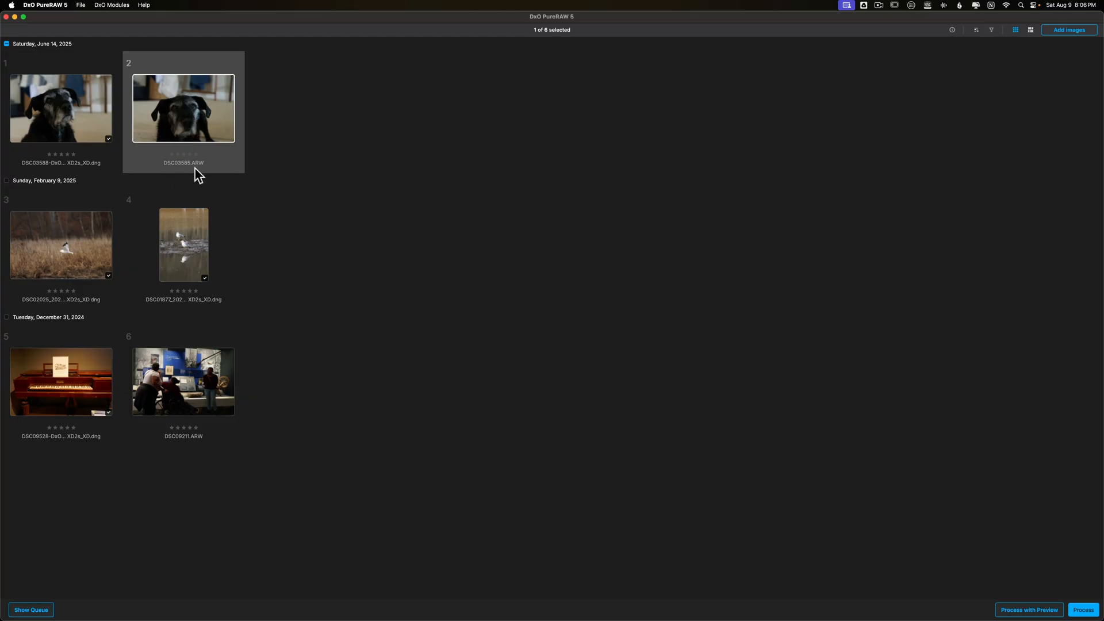
mouse_move(197, 169)
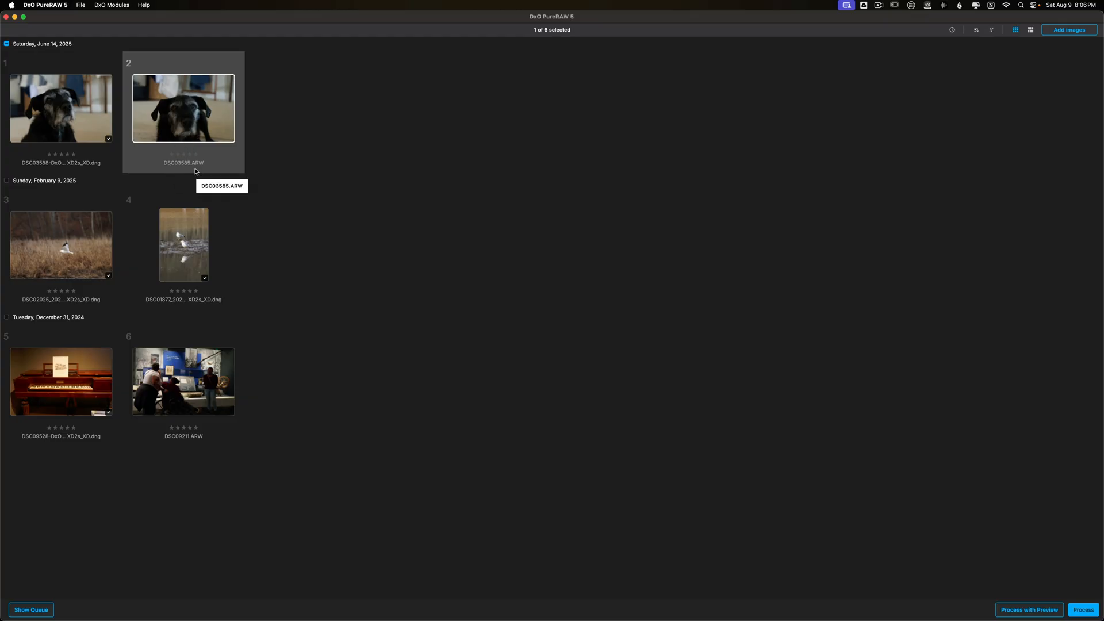
mouse_move(184, 119)
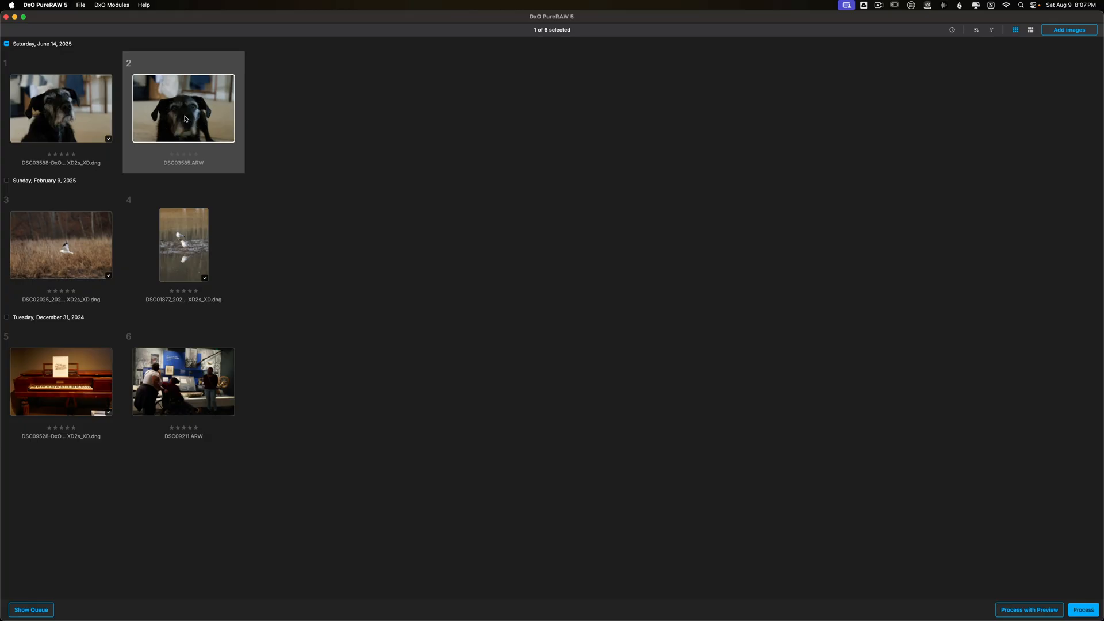
mouse_move(354, 98)
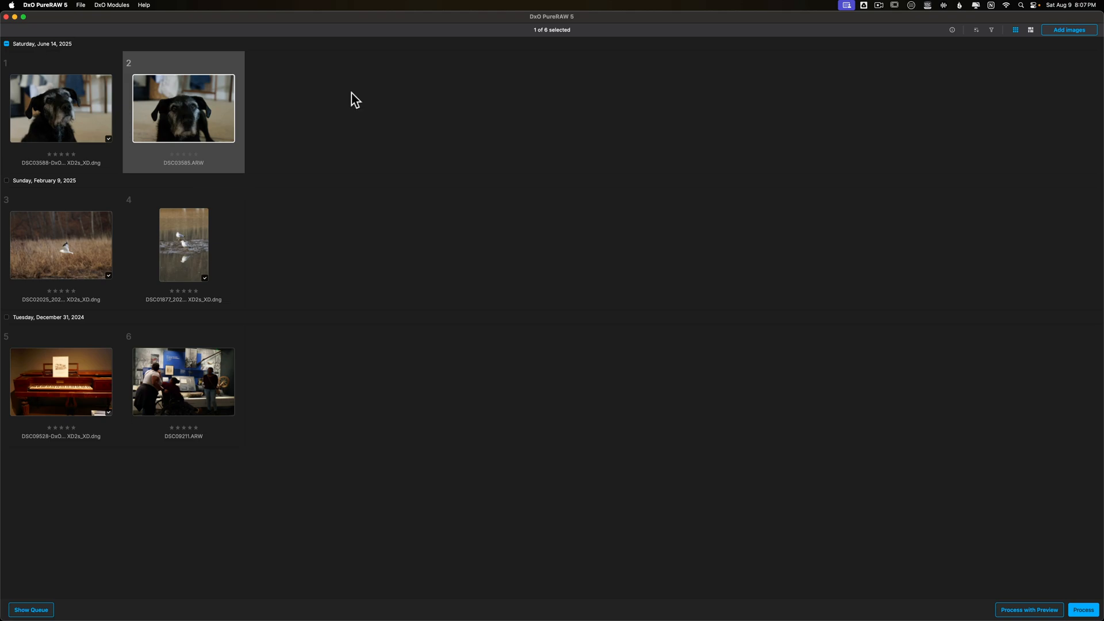
mouse_move(615, 171)
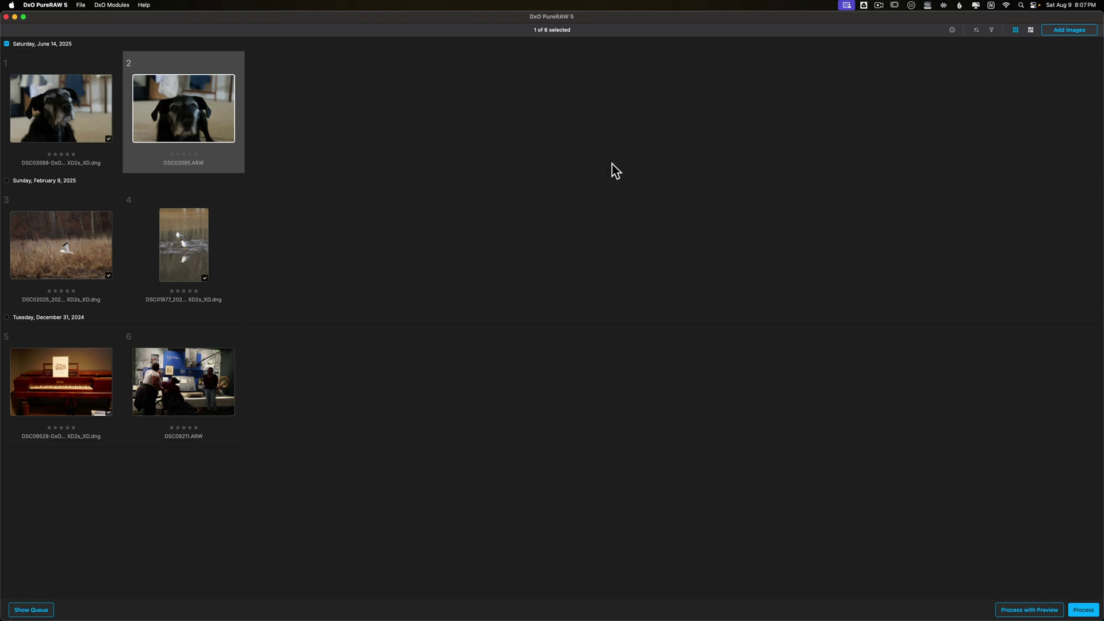
mouse_move(386, 397)
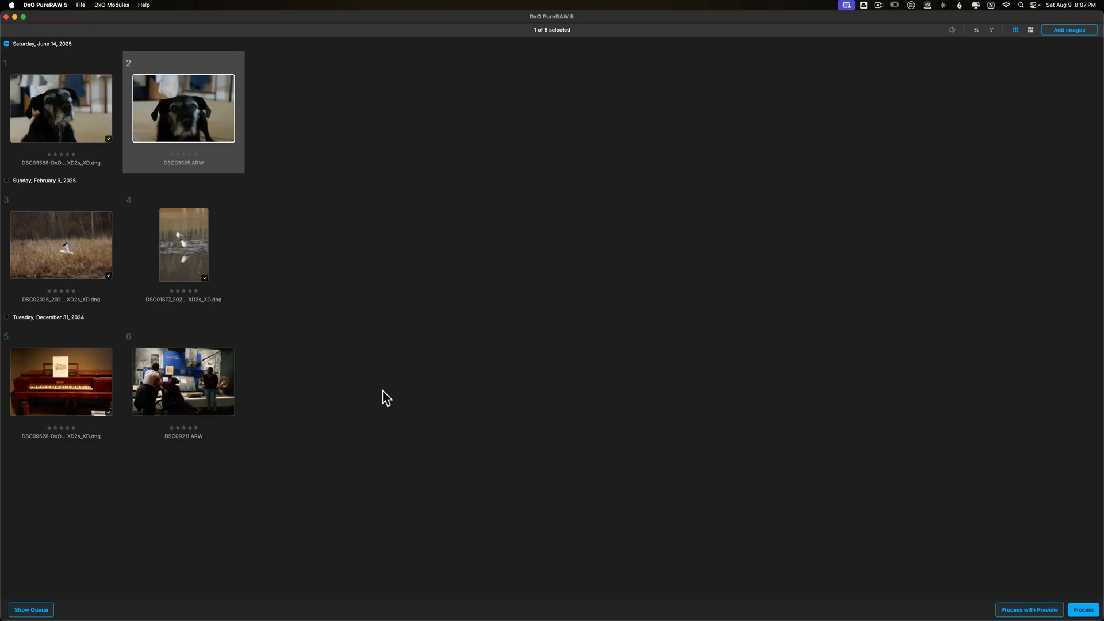
mouse_move(502, 275)
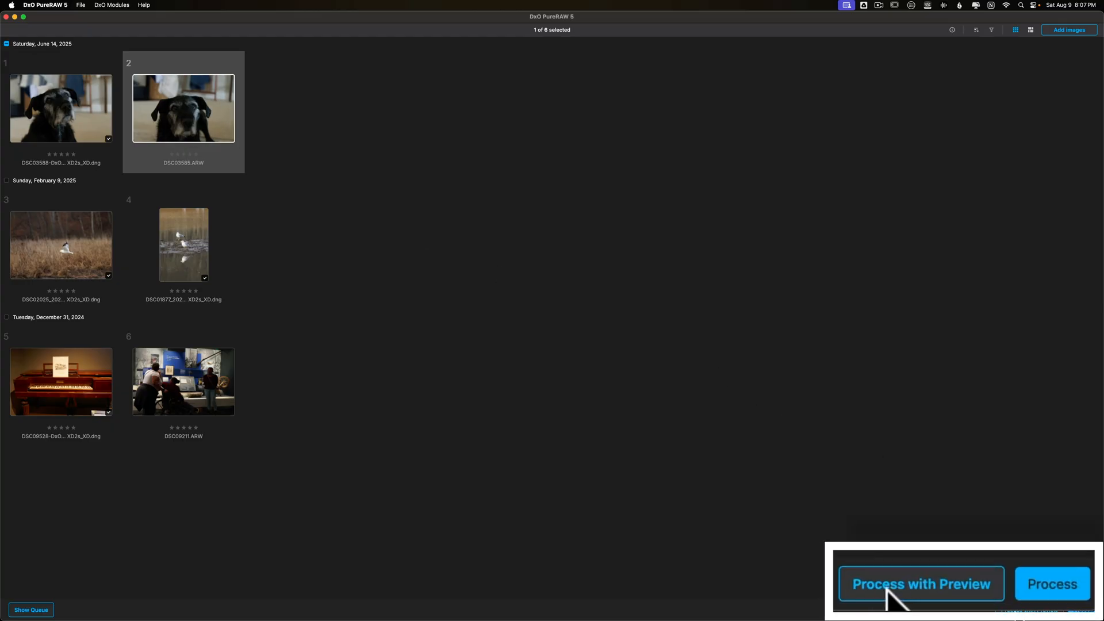
Step: Open DSC03585.ARW in the preview workspace with Process with Preview
left_click(921, 584)
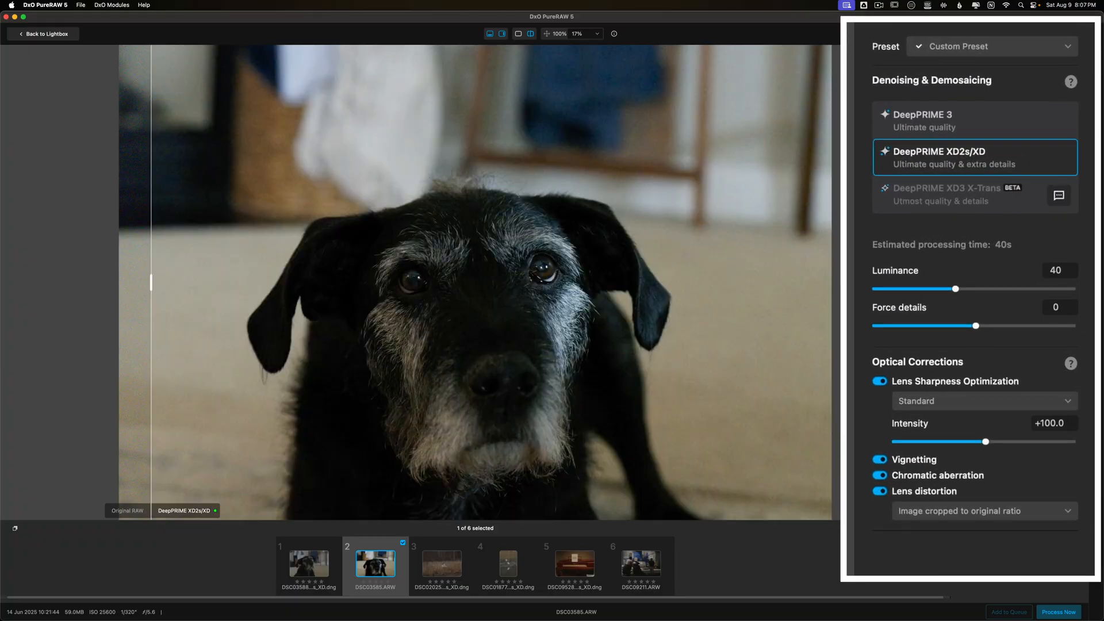
mouse_move(353, 235)
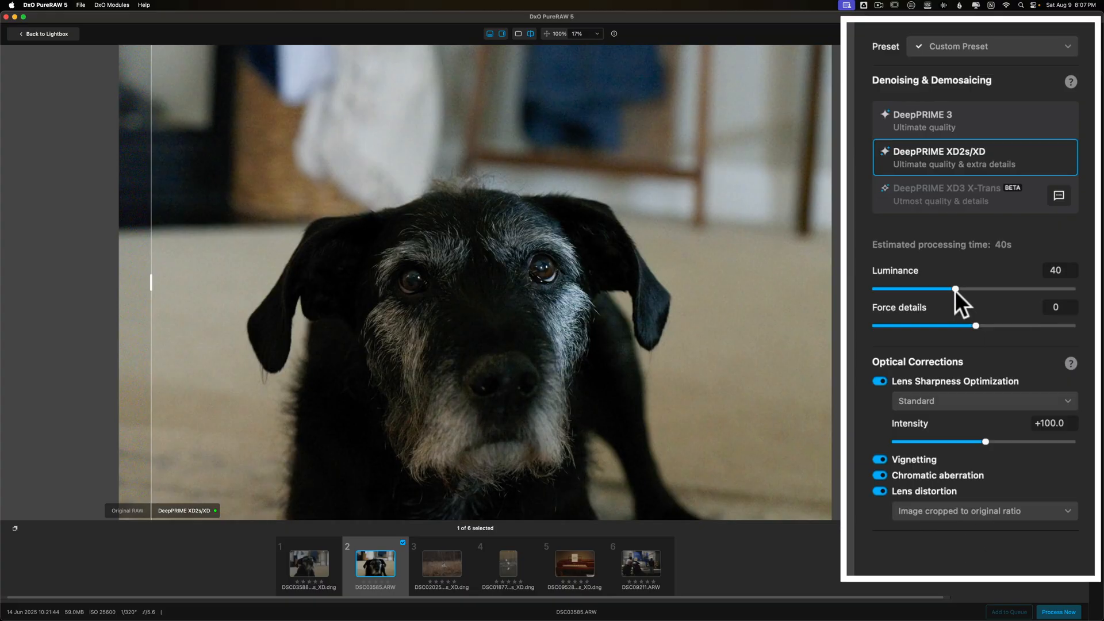
mouse_move(956, 289)
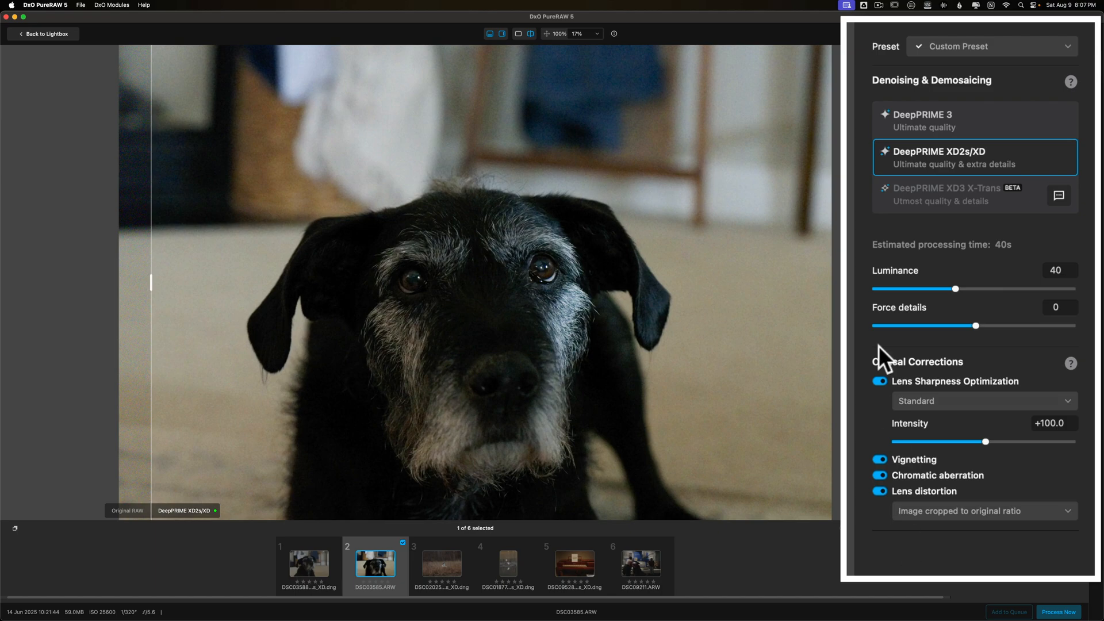
mouse_move(975, 120)
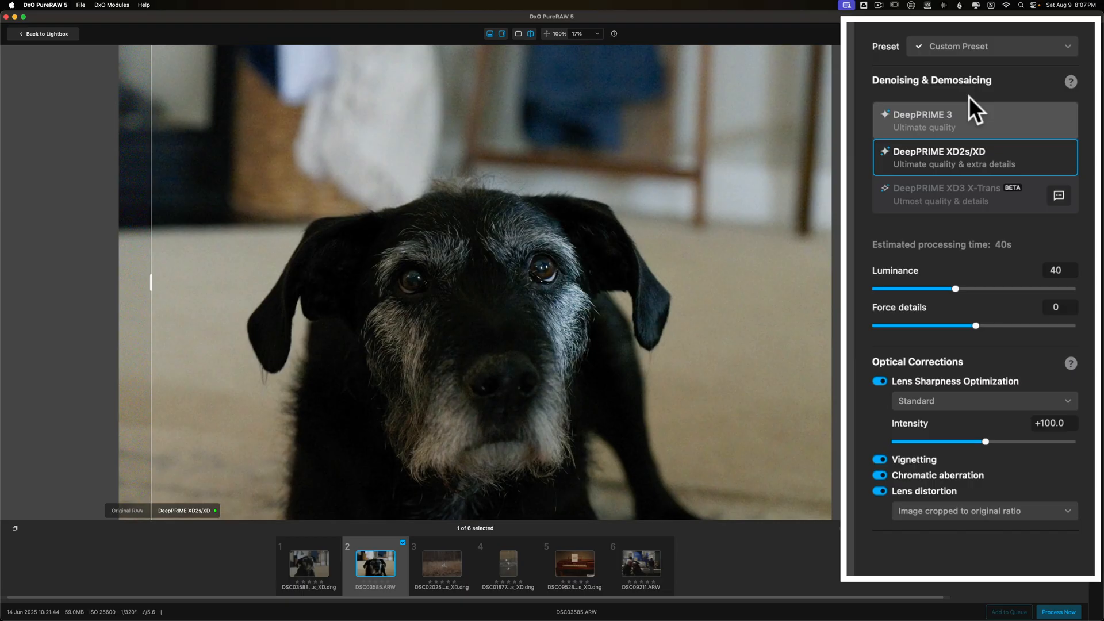
mouse_move(944, 104)
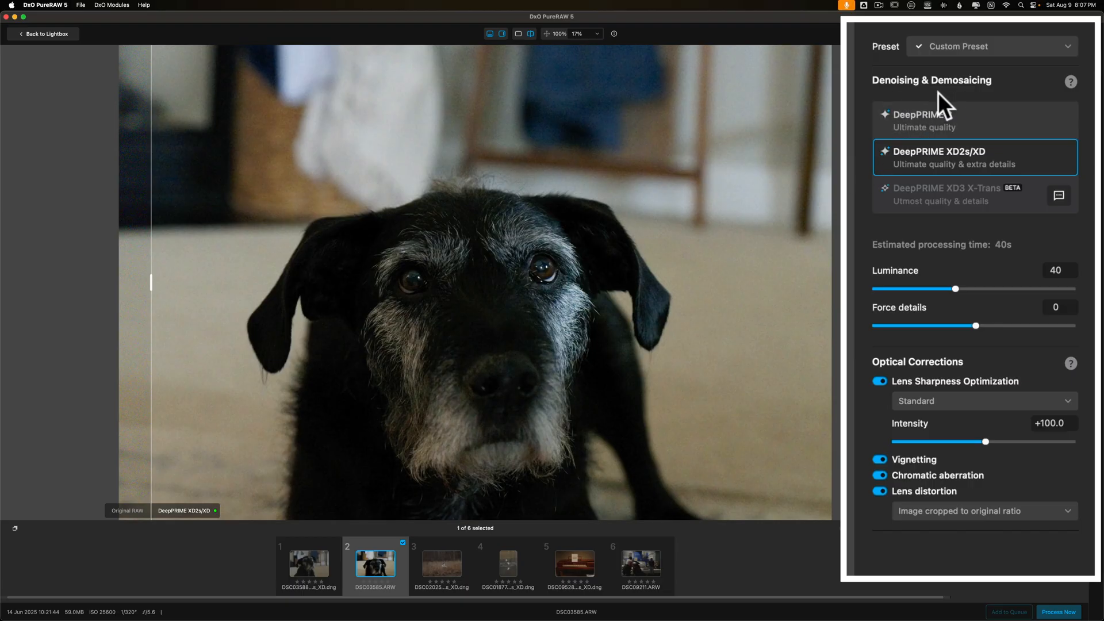
mouse_move(970, 106)
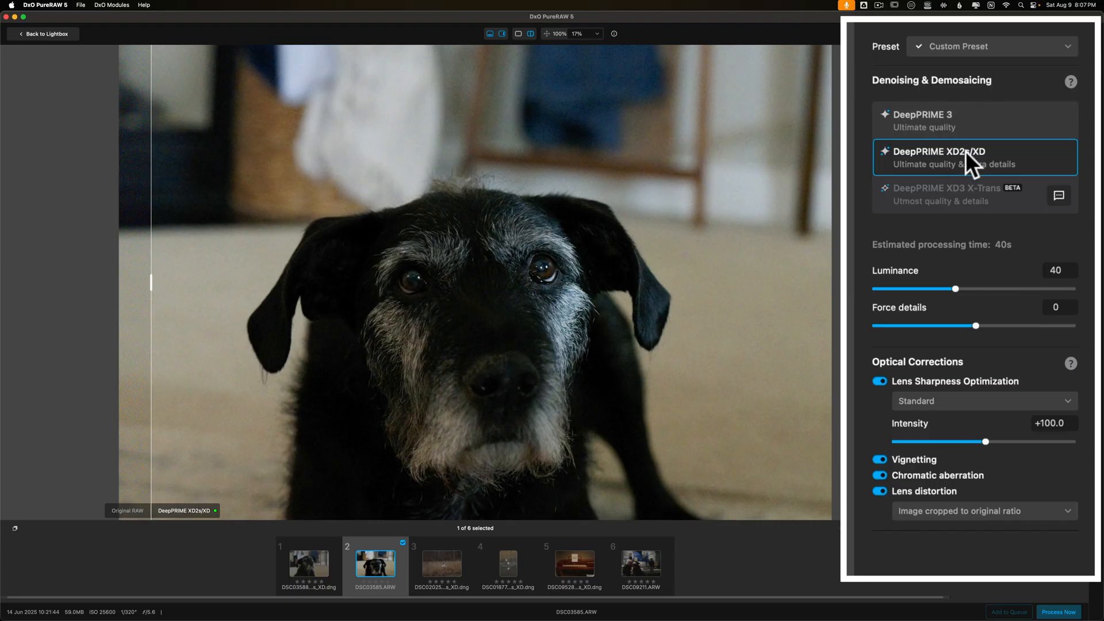
mouse_move(971, 161)
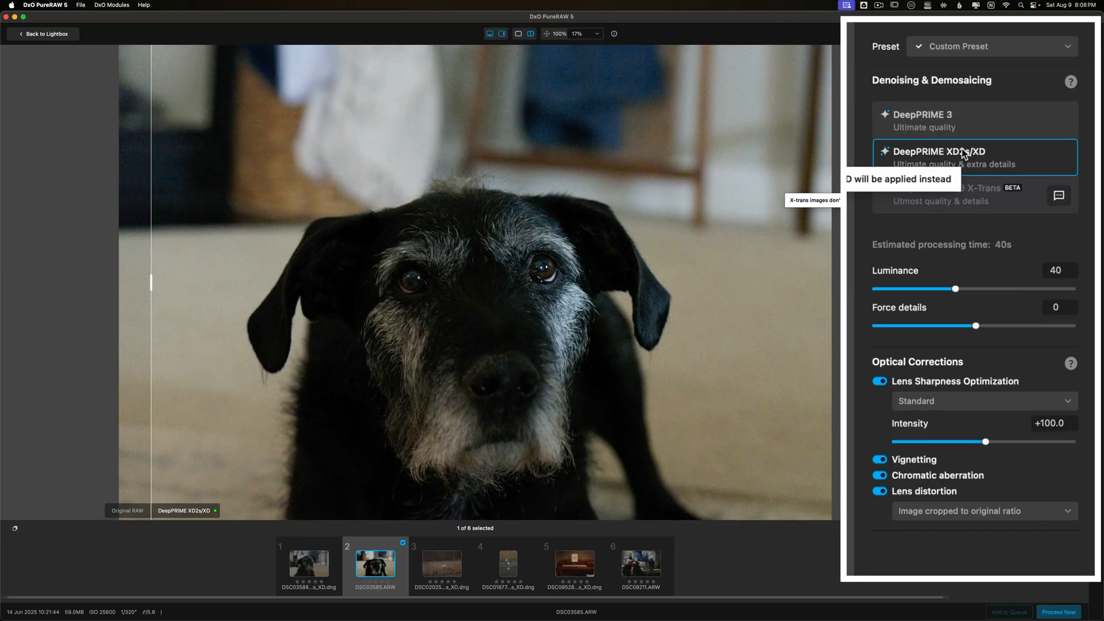
mouse_move(954, 134)
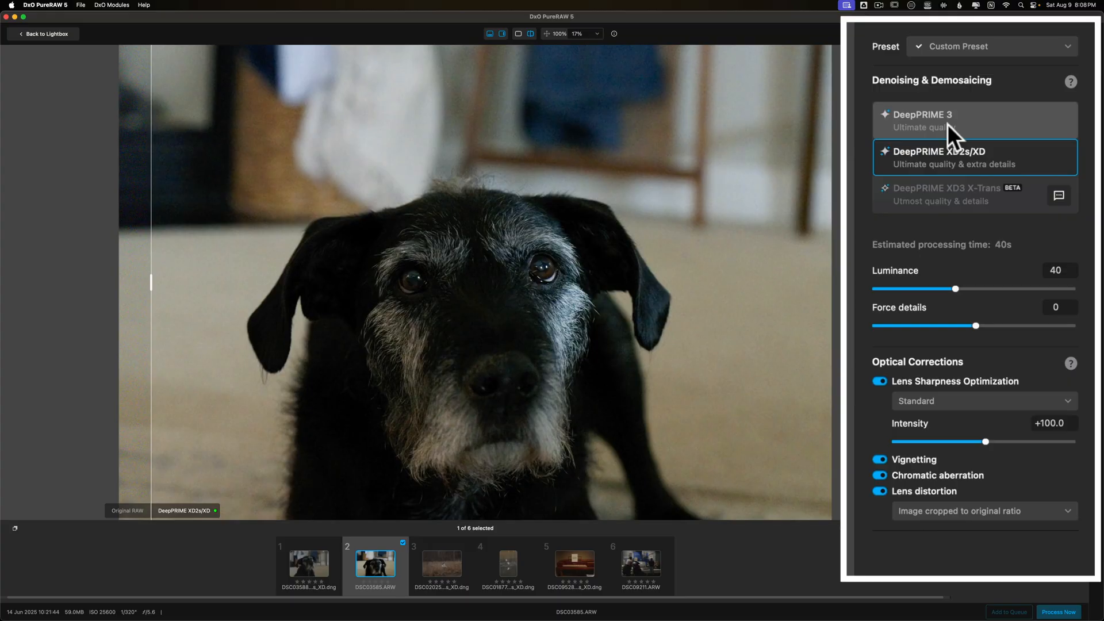
mouse_move(990, 135)
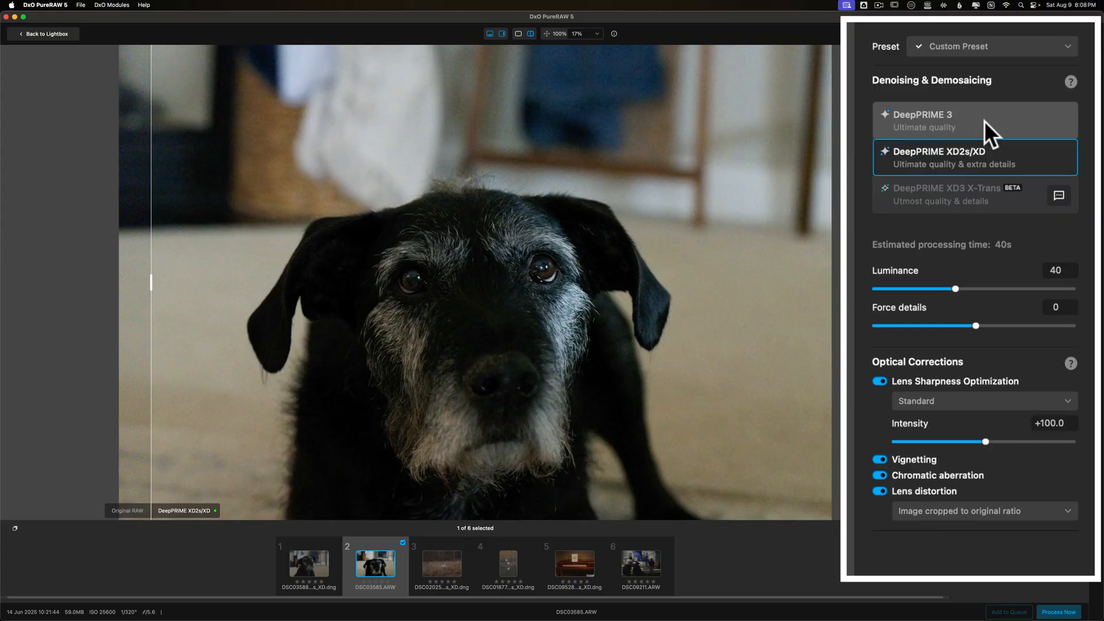
Step: Switch the denoising method for DSC03585.ARW to DeepPRIME 3
left_click(975, 119)
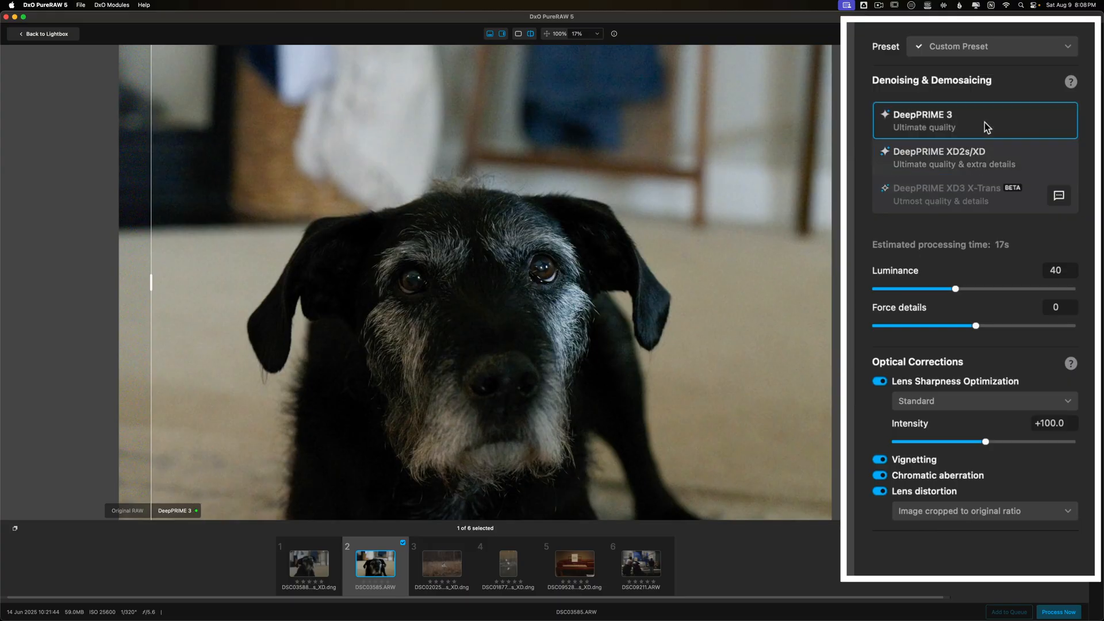
mouse_move(215, 295)
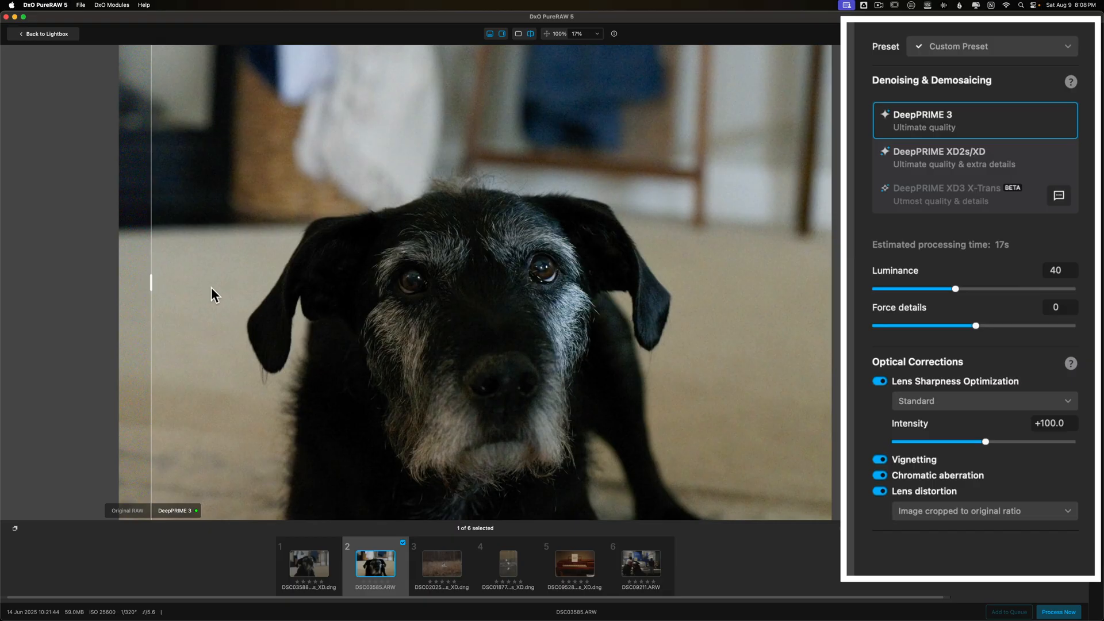
mouse_move(416, 255)
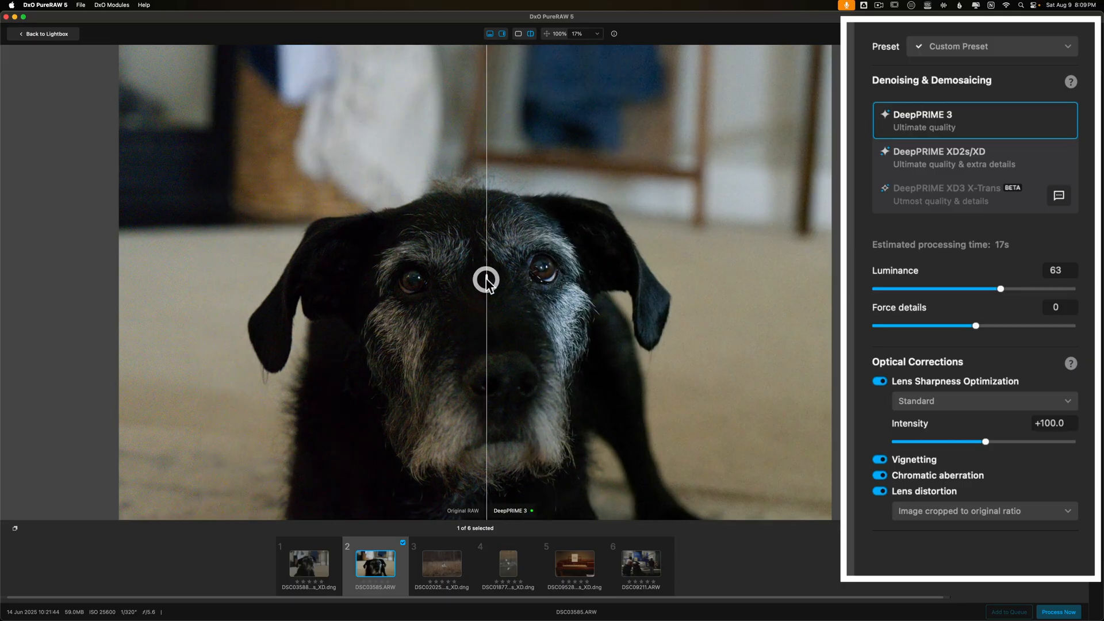
mouse_move(434, 234)
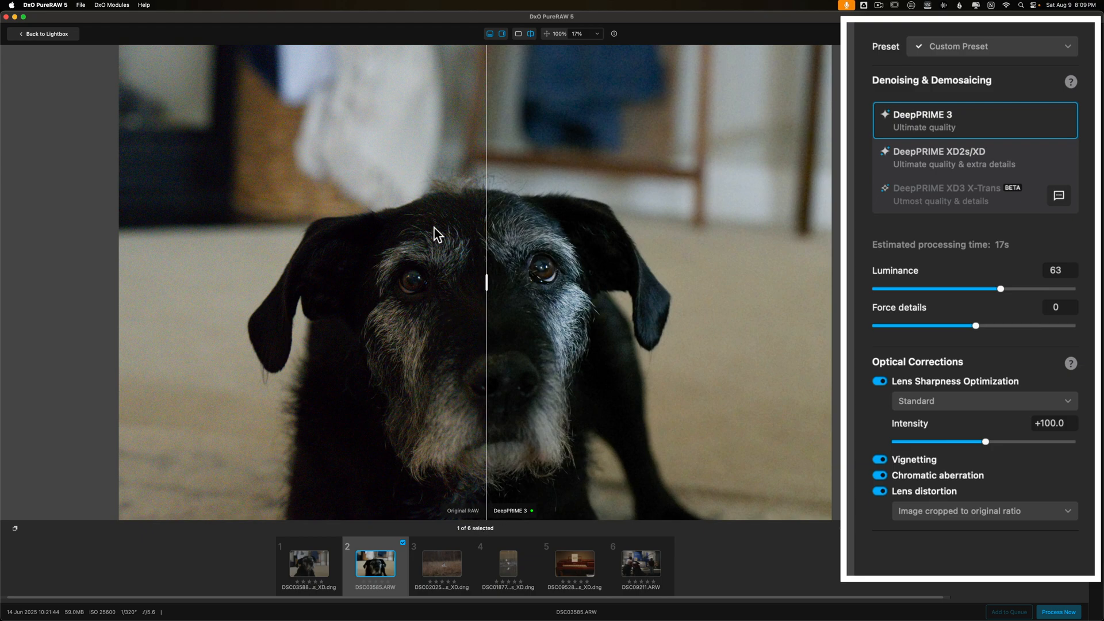
mouse_move(434, 335)
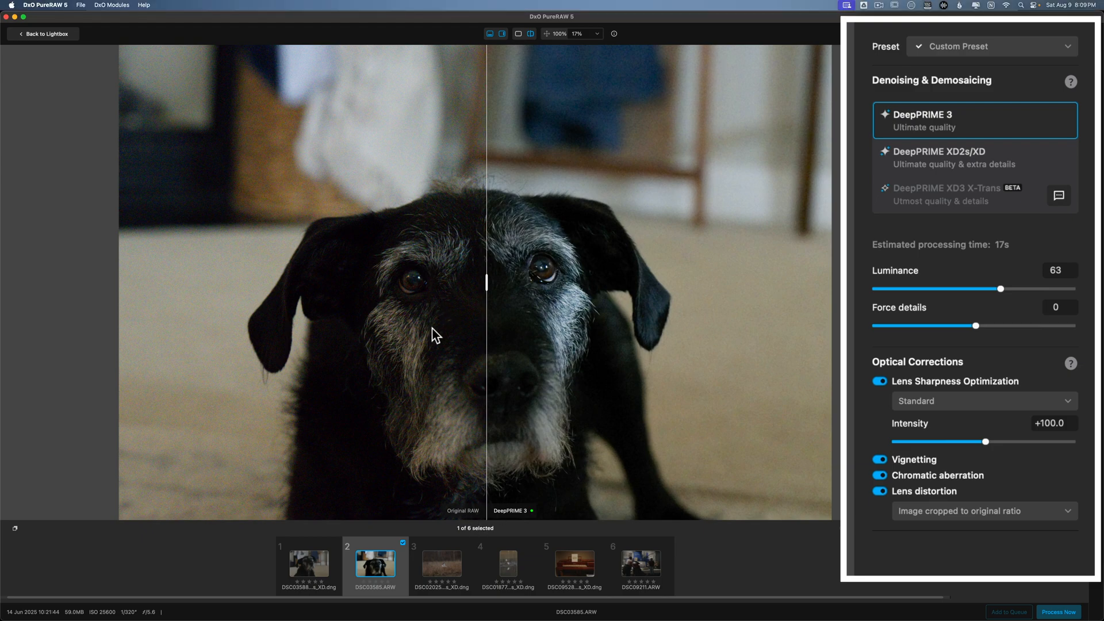
mouse_move(535, 345)
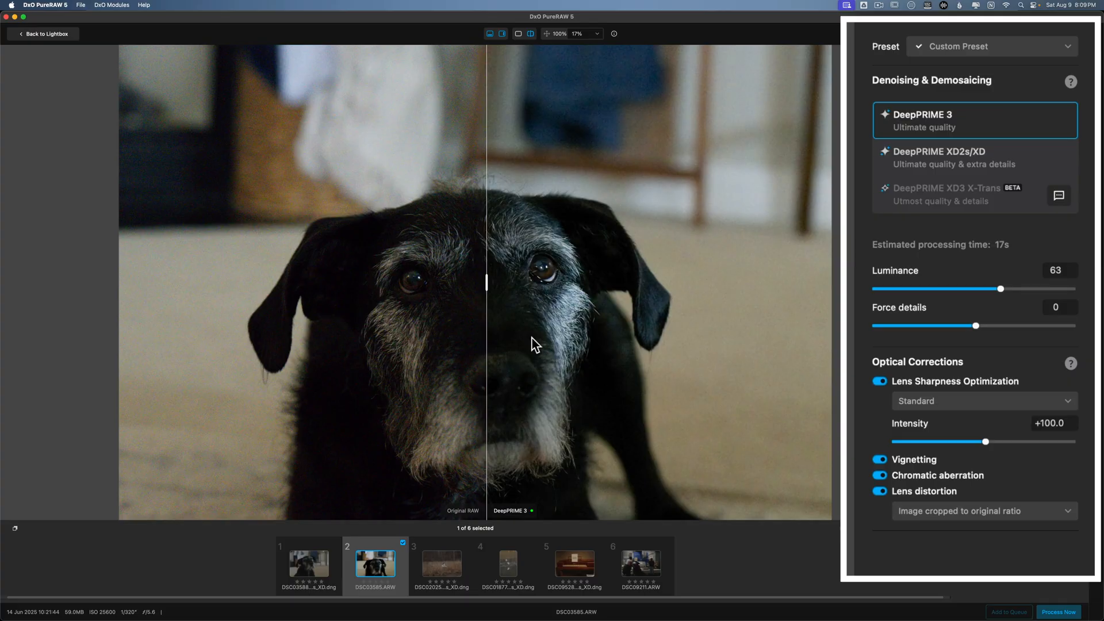
mouse_move(486, 289)
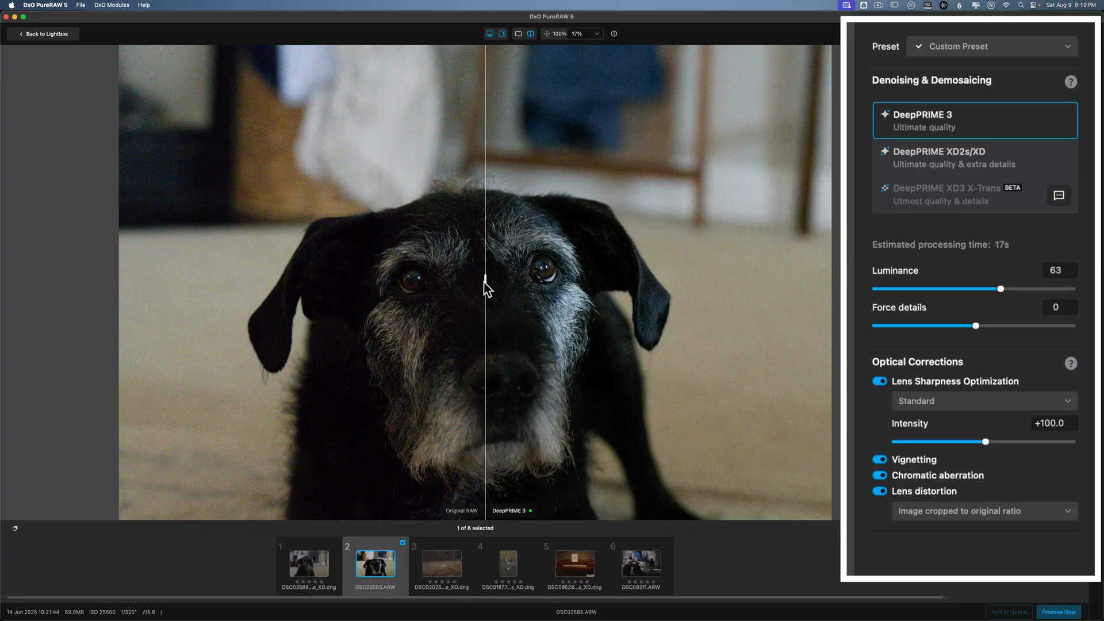
mouse_move(491, 128)
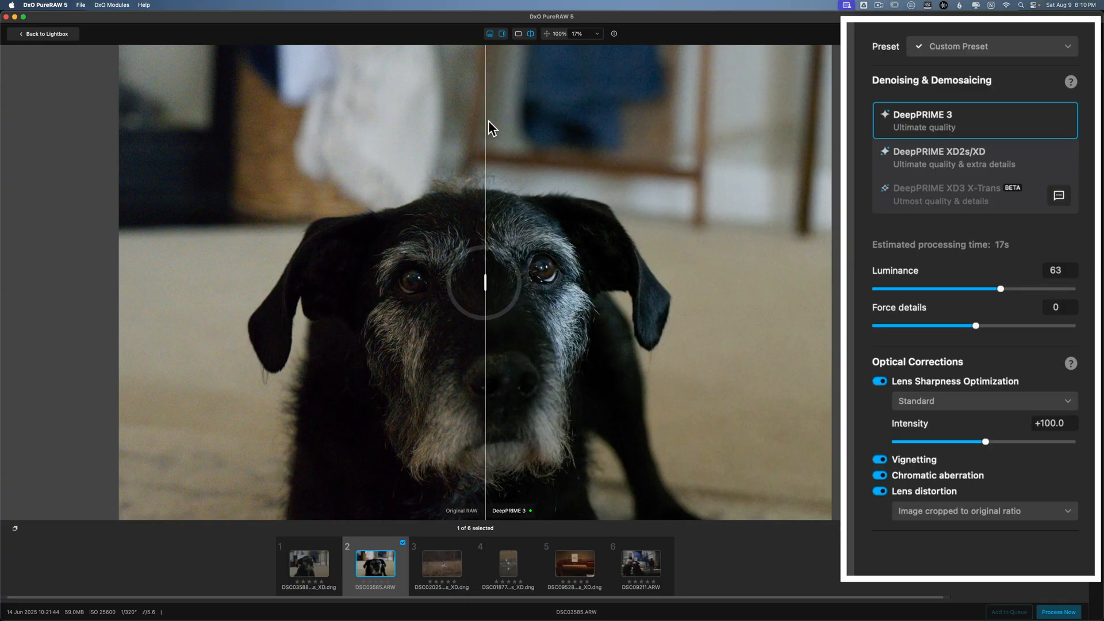
mouse_move(207, 70)
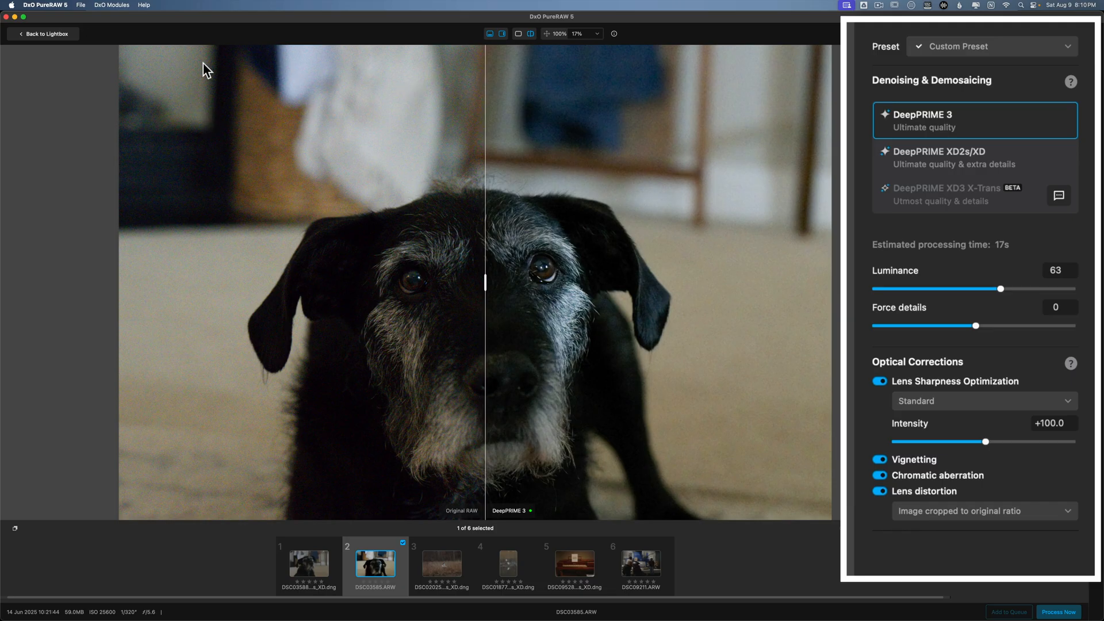
mouse_move(484, 288)
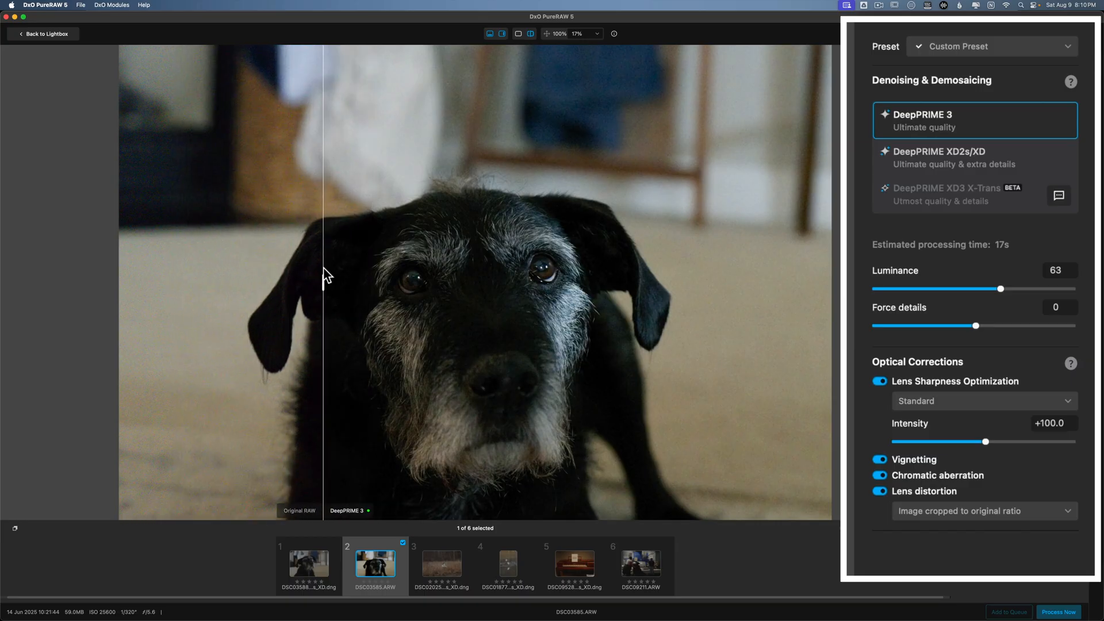
Step: Compare original and DeepPRIME 3 halves by moving the split divider across the dog's face
left_click_drag(323, 275, 475, 275)
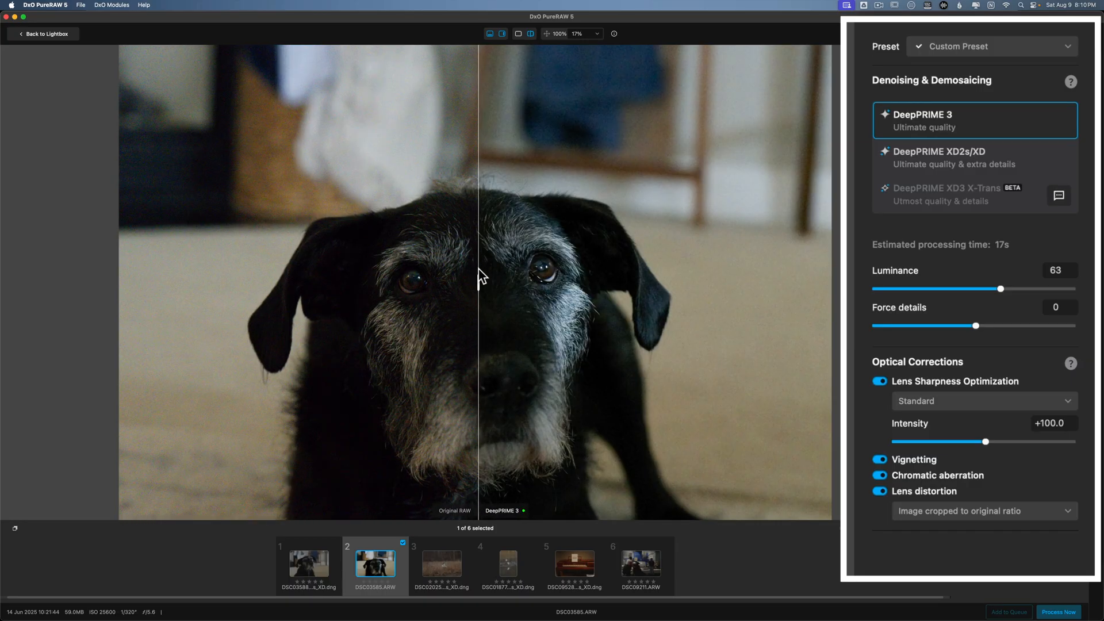
mouse_move(531, 303)
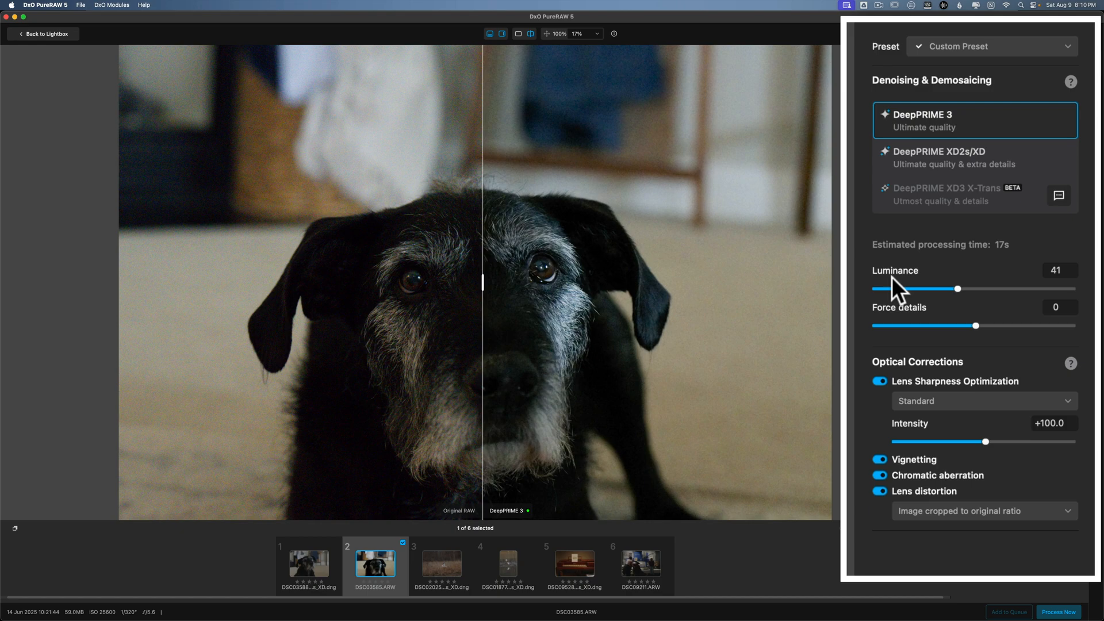
mouse_move(963, 298)
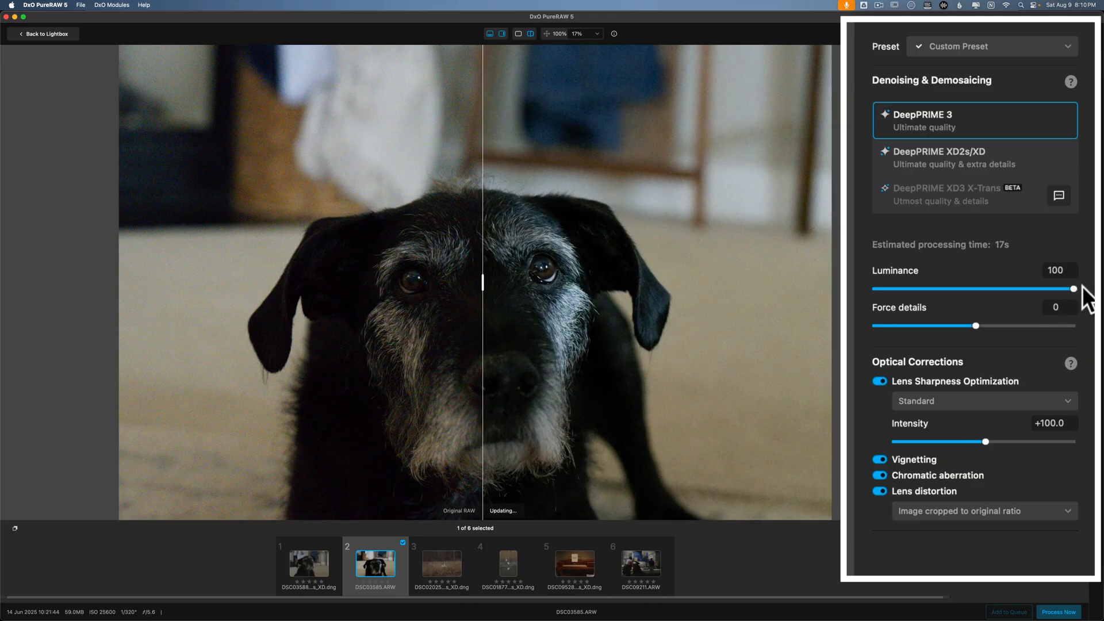
mouse_move(624, 304)
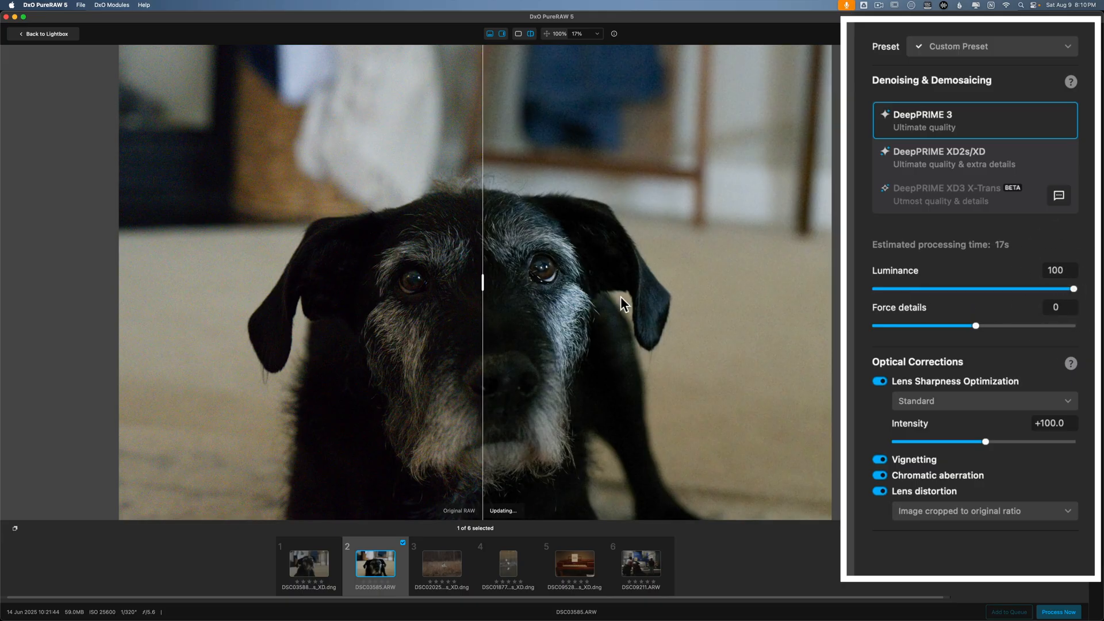
mouse_move(489, 288)
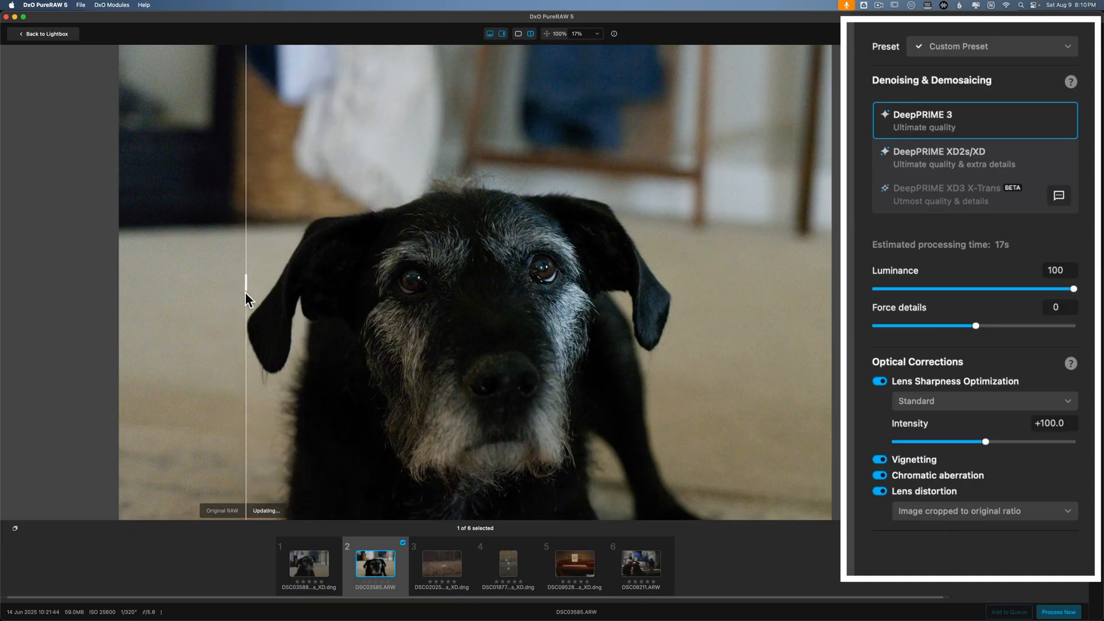
mouse_move(1041, 312)
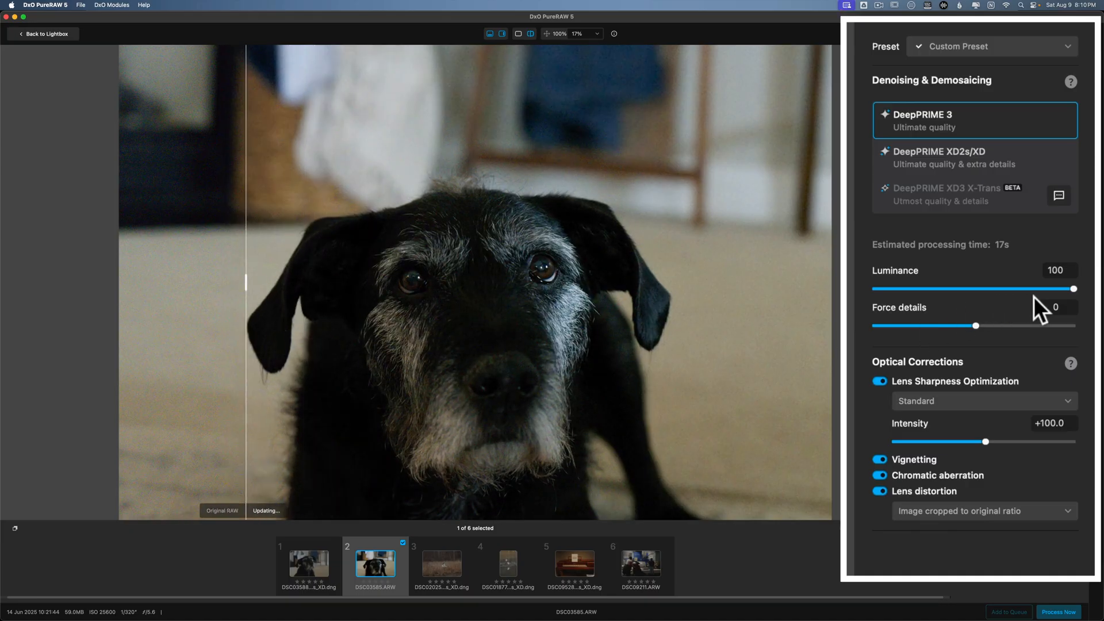
mouse_move(837, 275)
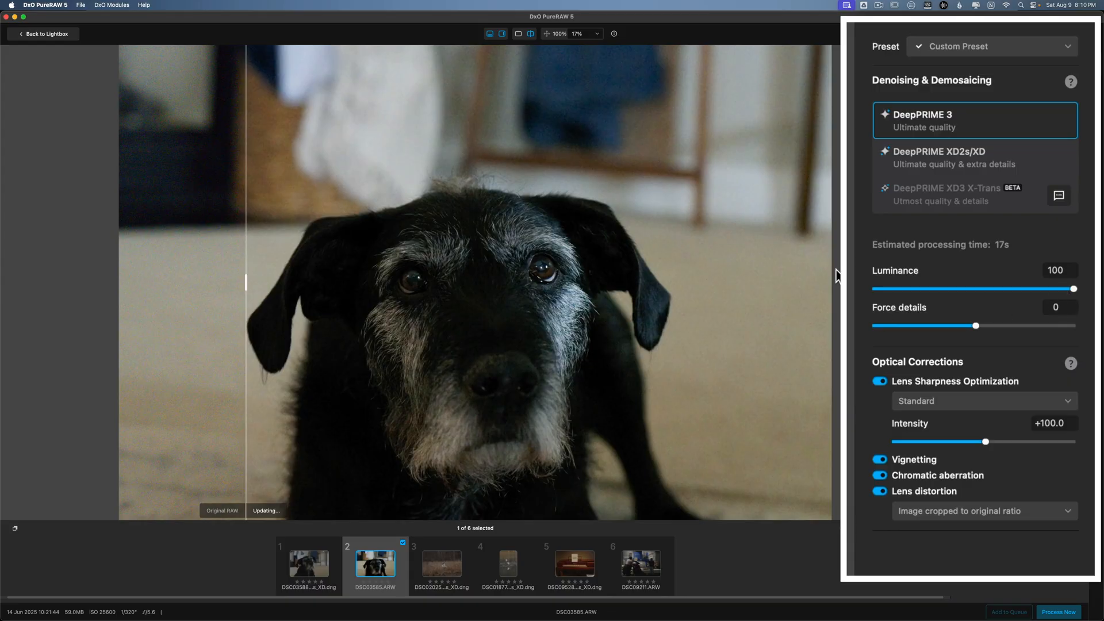
mouse_move(329, 286)
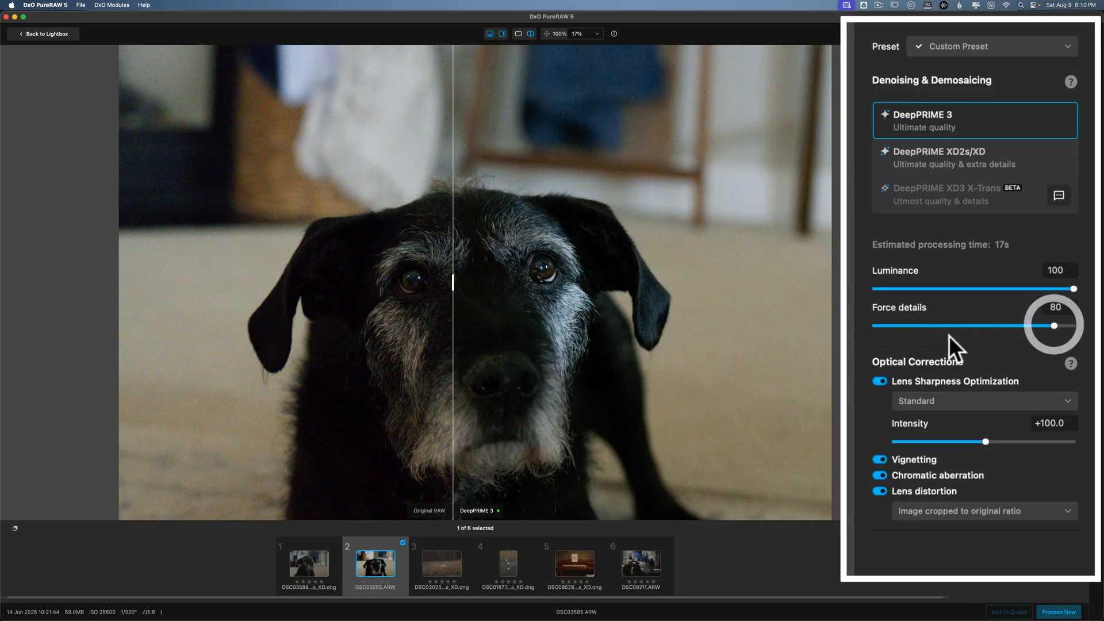
mouse_move(454, 284)
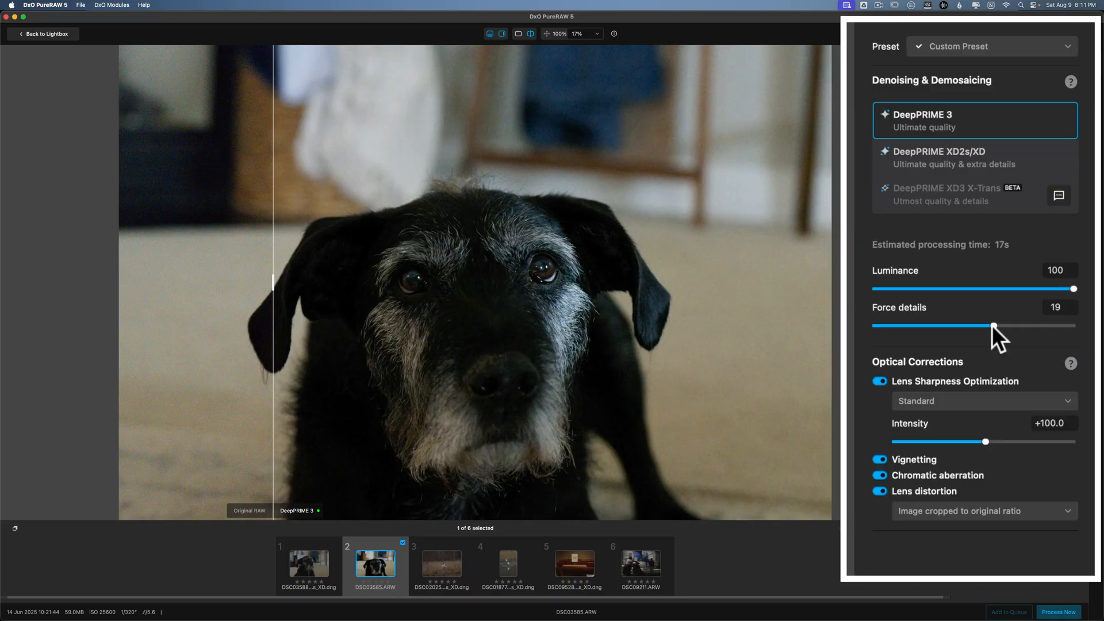
mouse_move(955, 366)
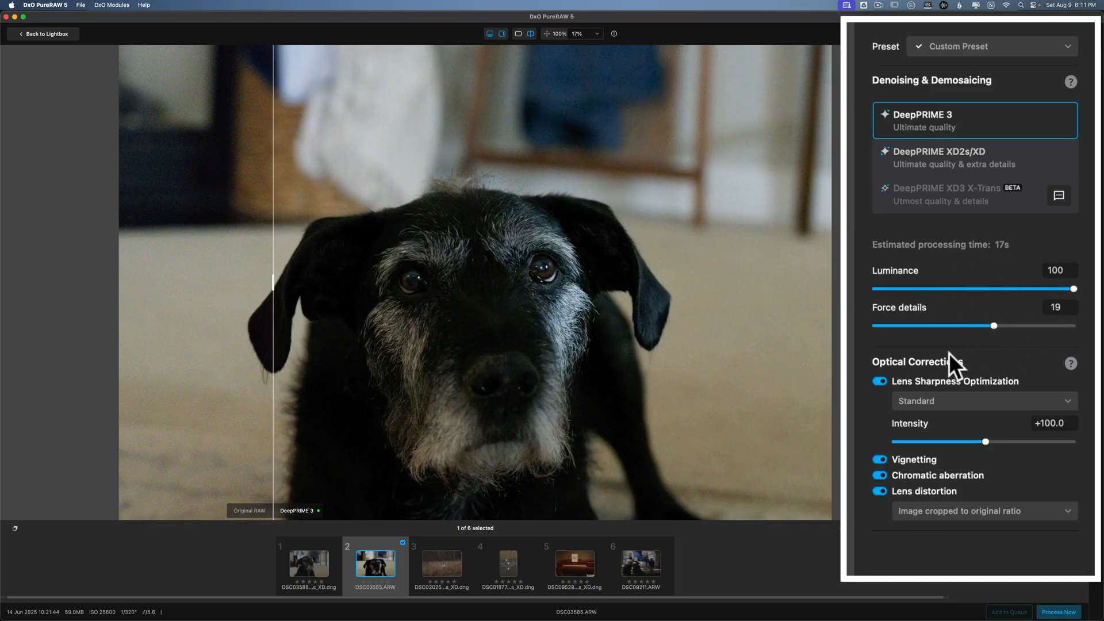
mouse_move(992, 280)
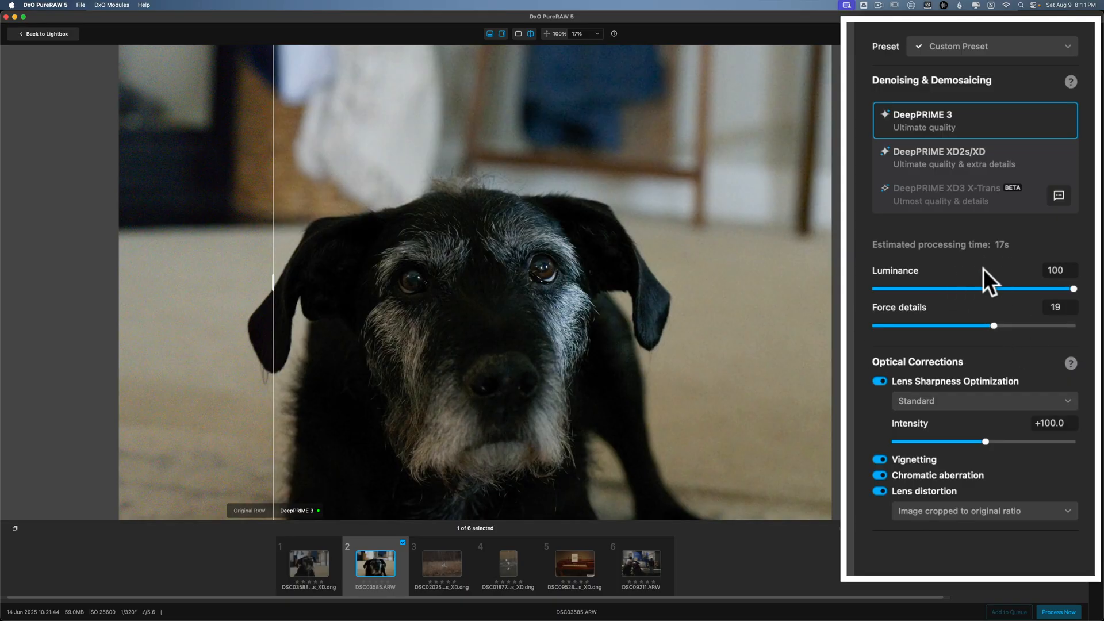
mouse_move(933, 383)
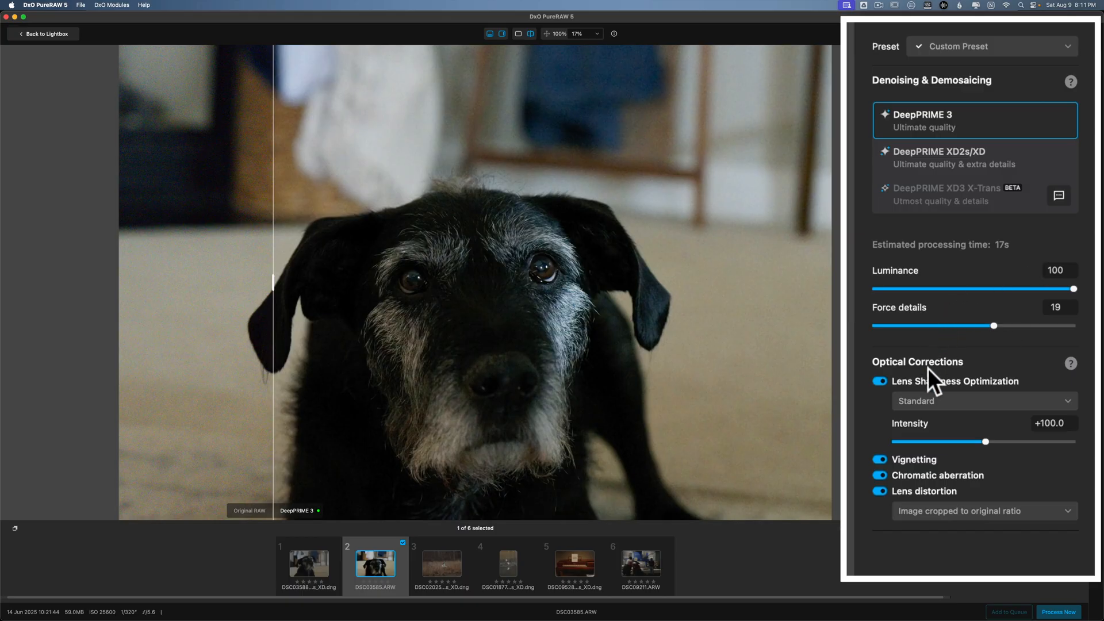
mouse_move(622, 273)
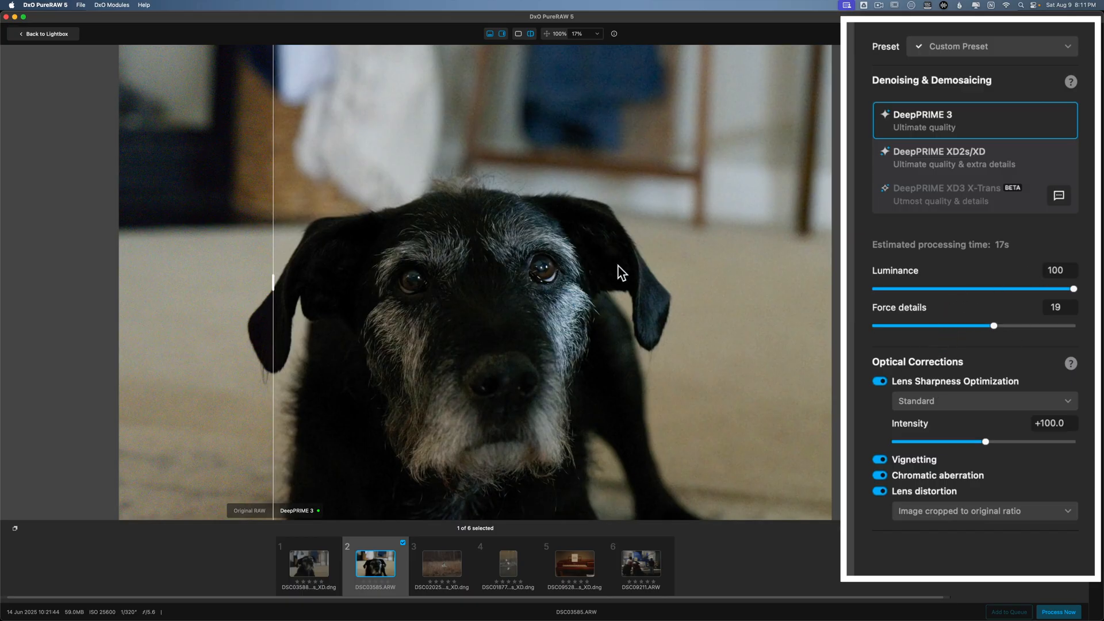
mouse_move(134, 614)
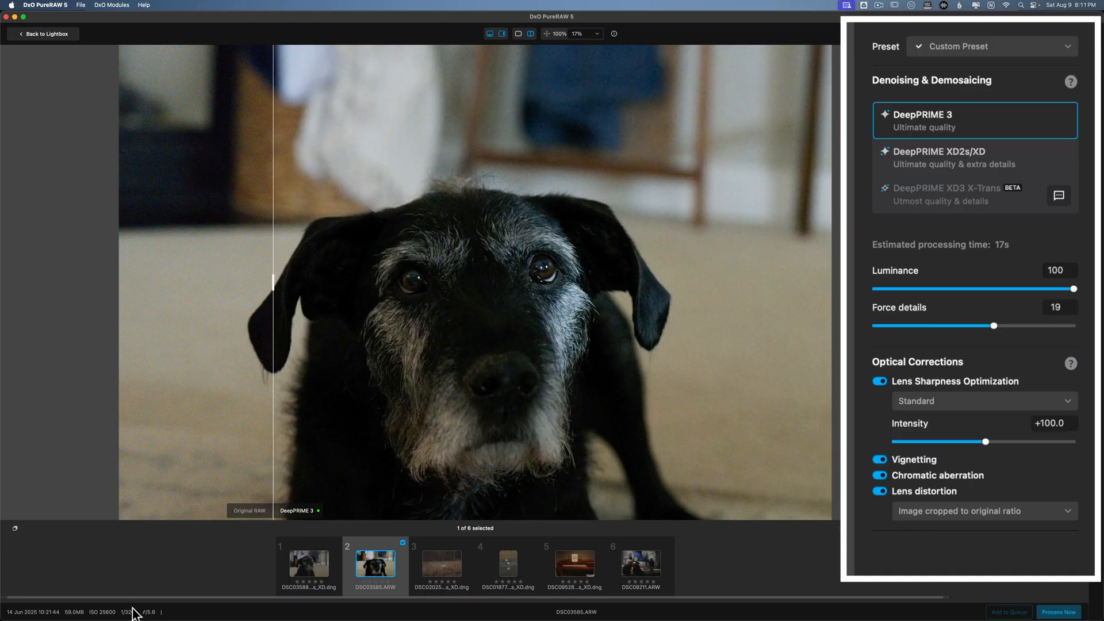
mouse_move(449, 323)
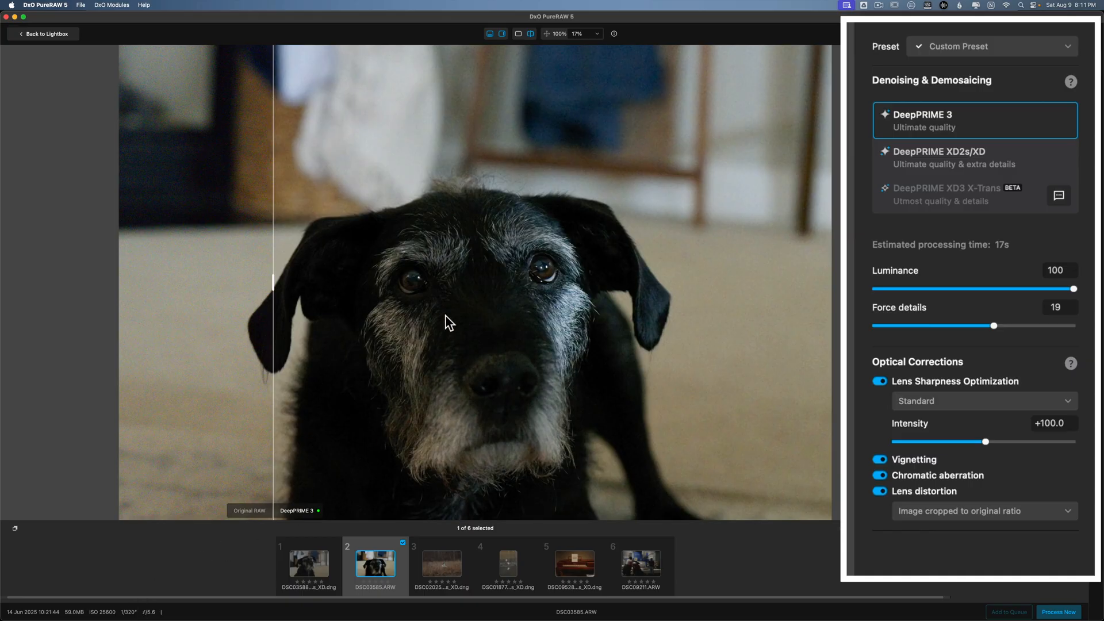
mouse_move(446, 319)
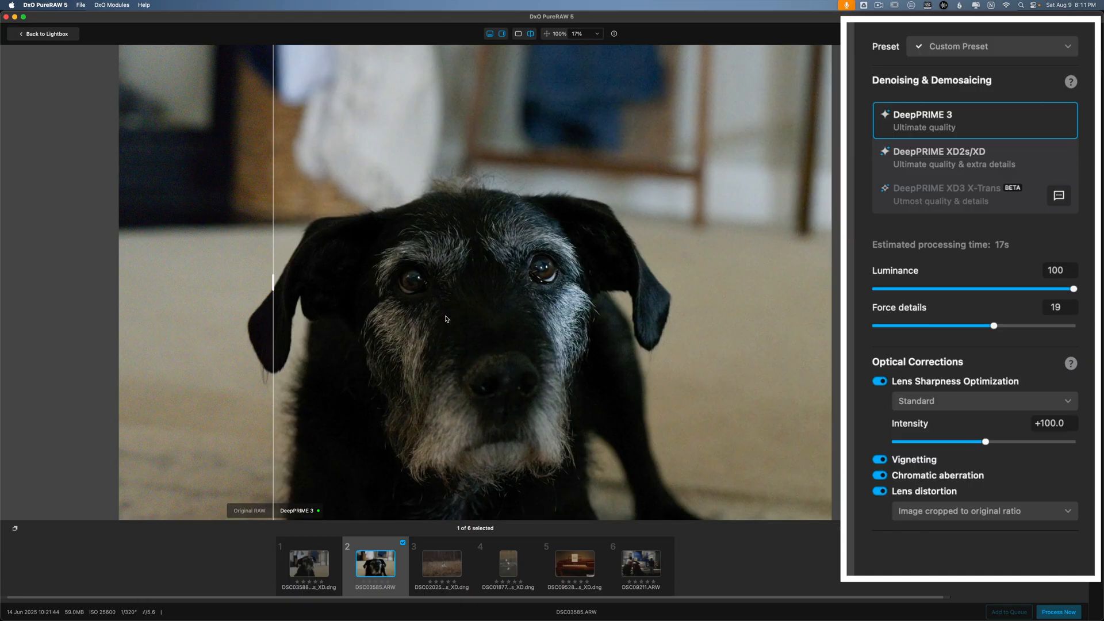
mouse_move(497, 331)
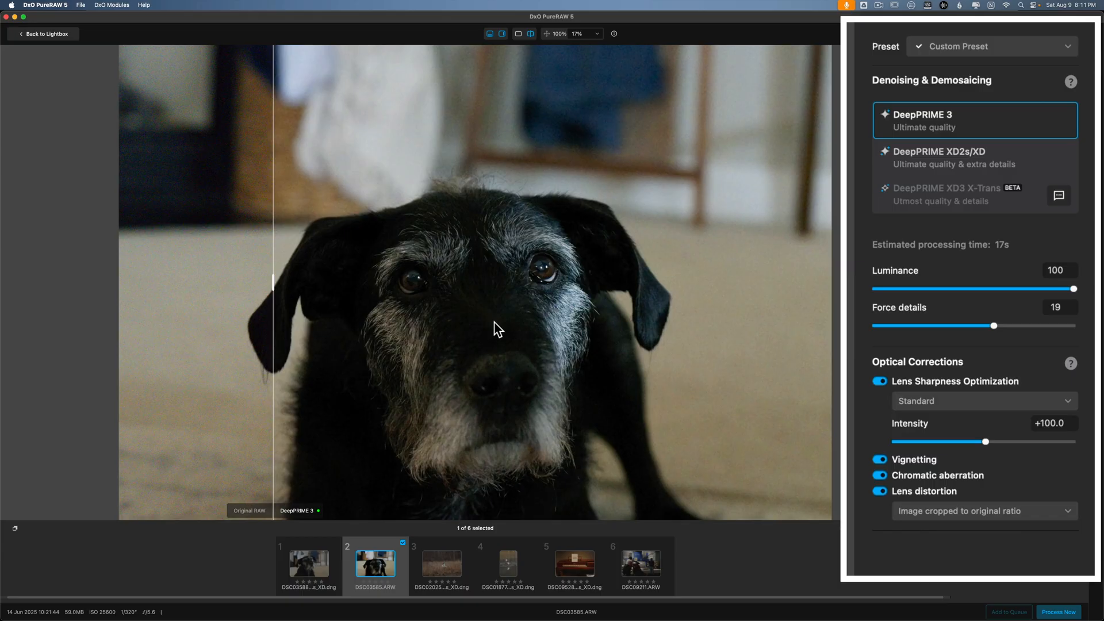
mouse_move(778, 296)
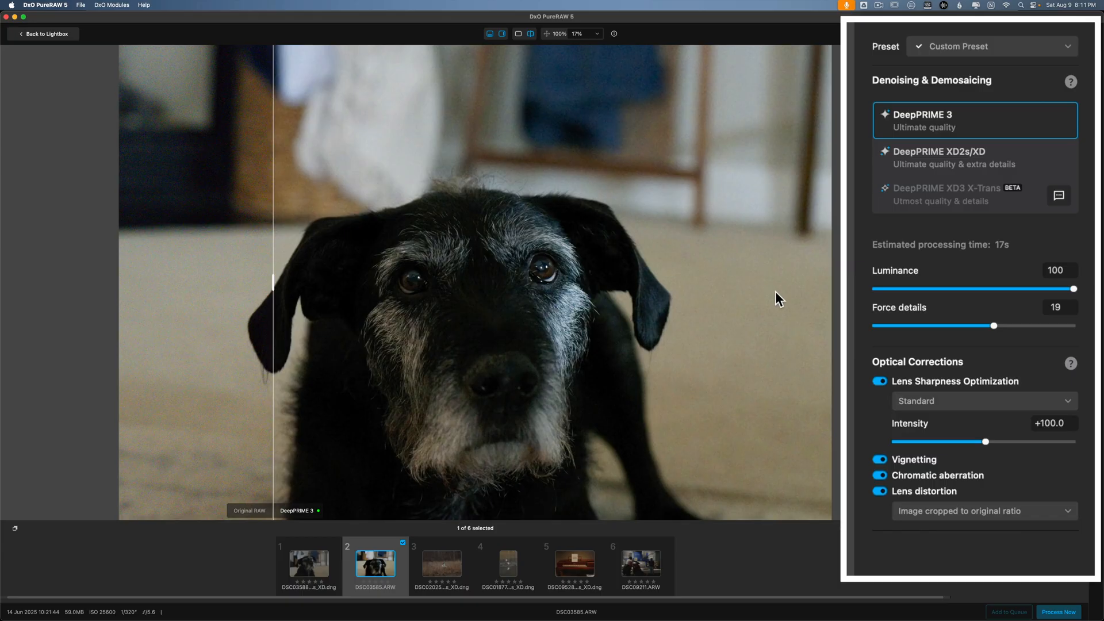
mouse_move(940, 564)
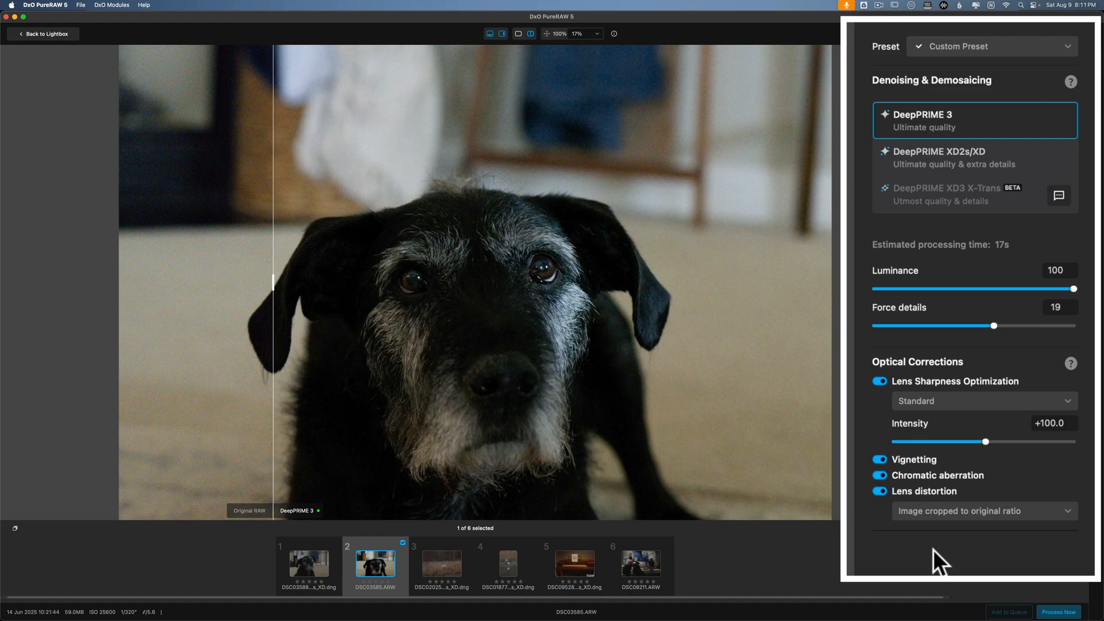
mouse_move(937, 412)
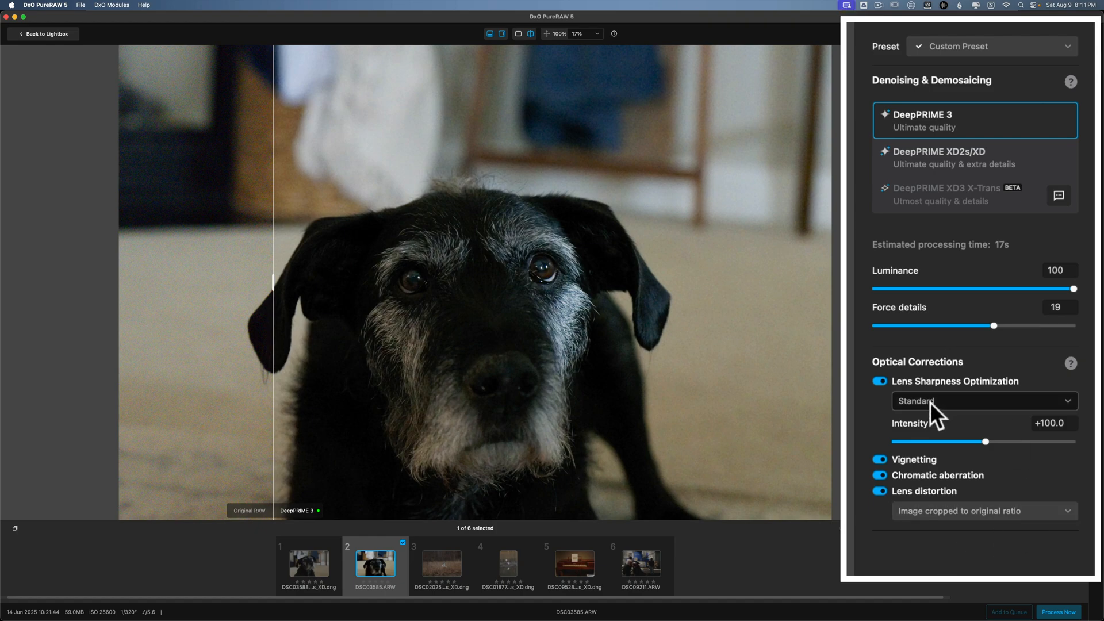
mouse_move(1002, 415)
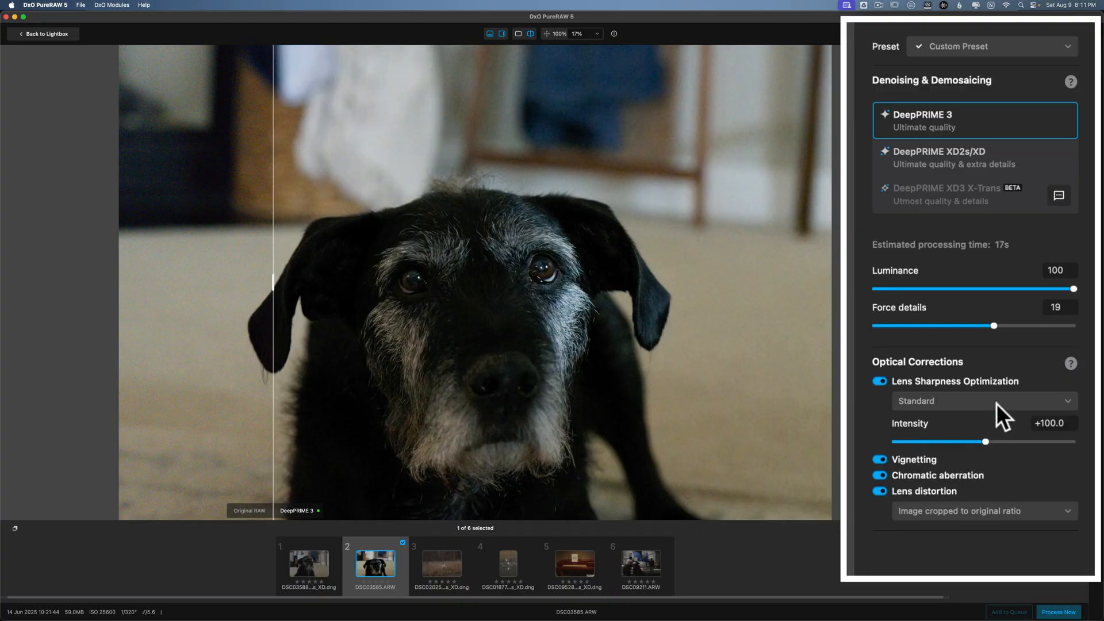
mouse_move(1006, 527)
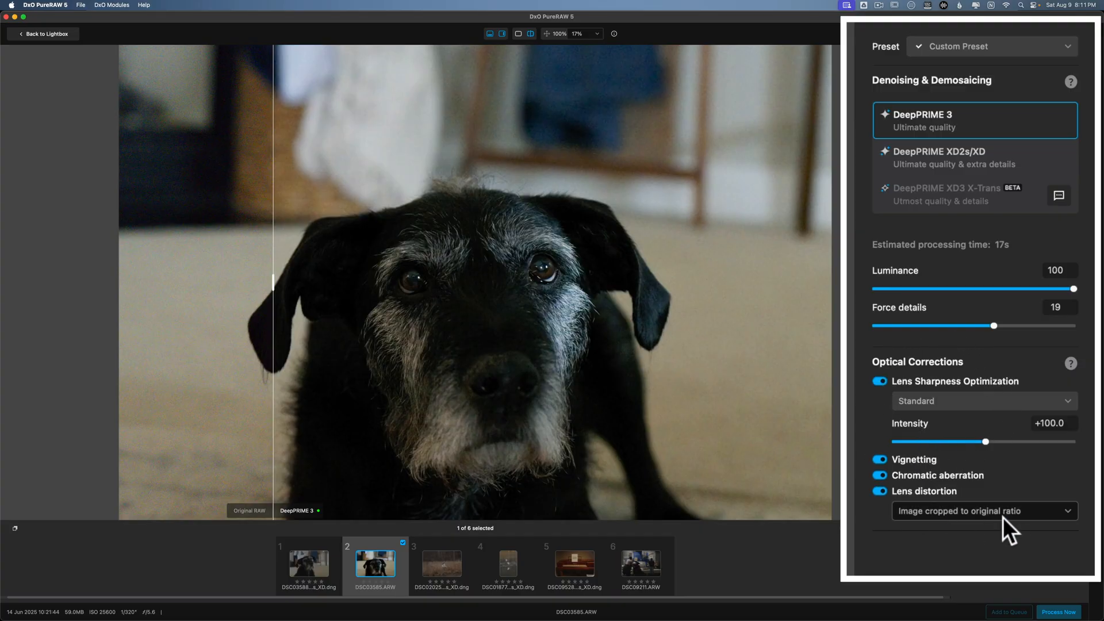
mouse_move(916, 521)
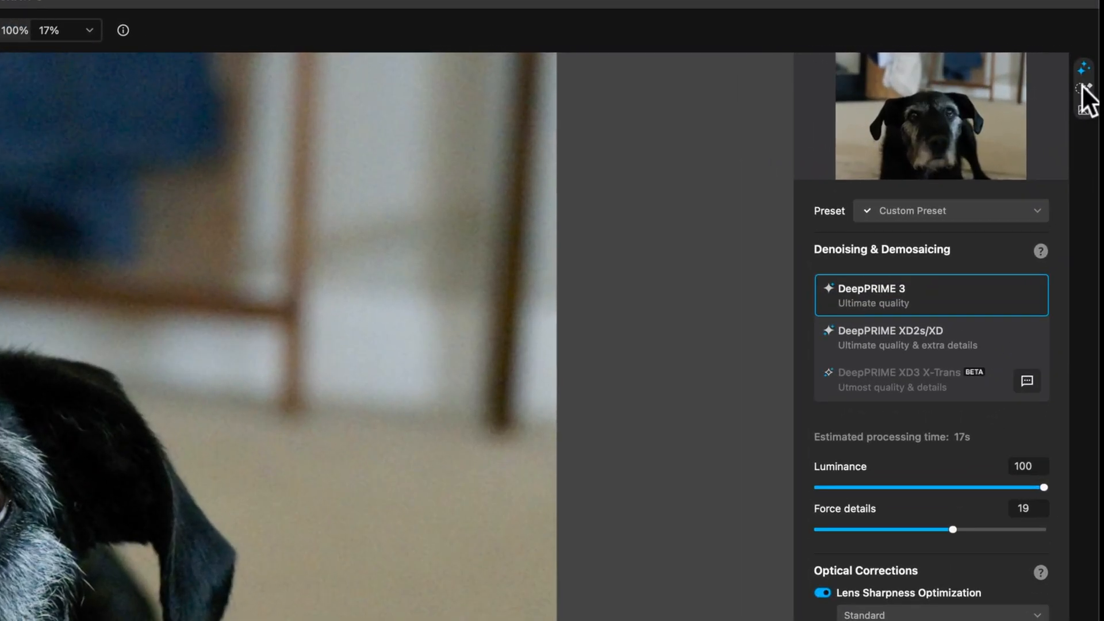
mouse_move(1084, 91)
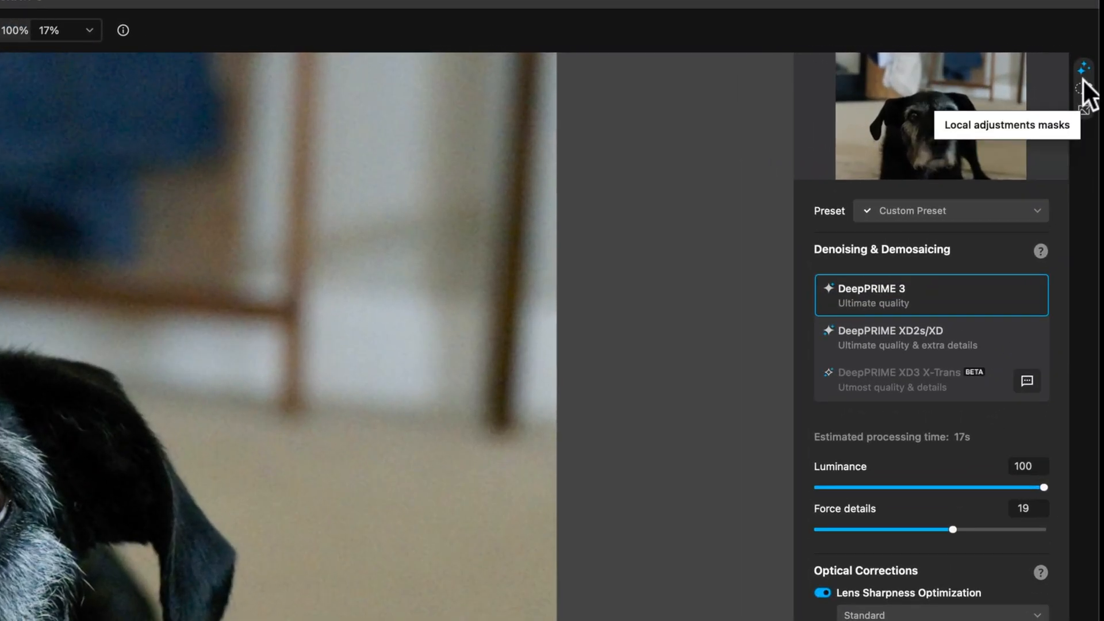
mouse_move(1087, 95)
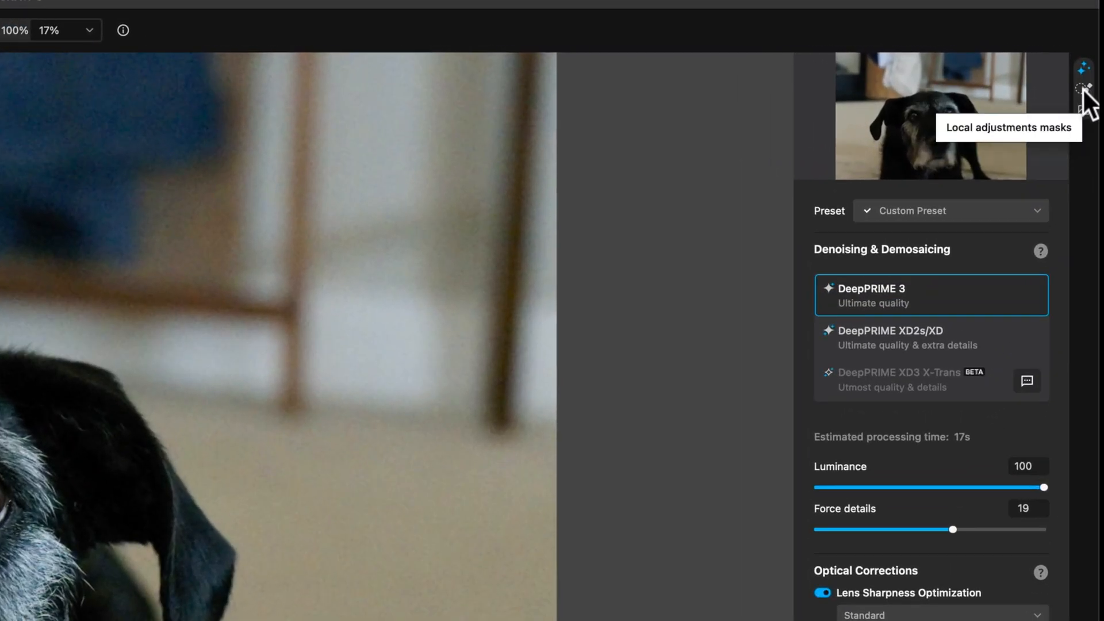
mouse_move(1085, 113)
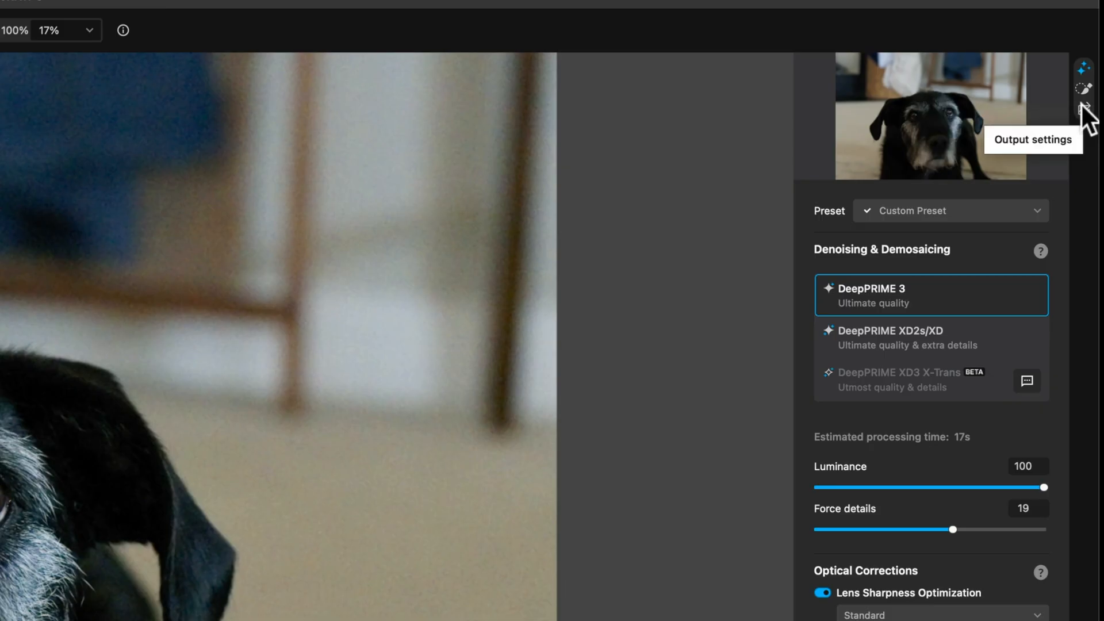
mouse_move(979, 338)
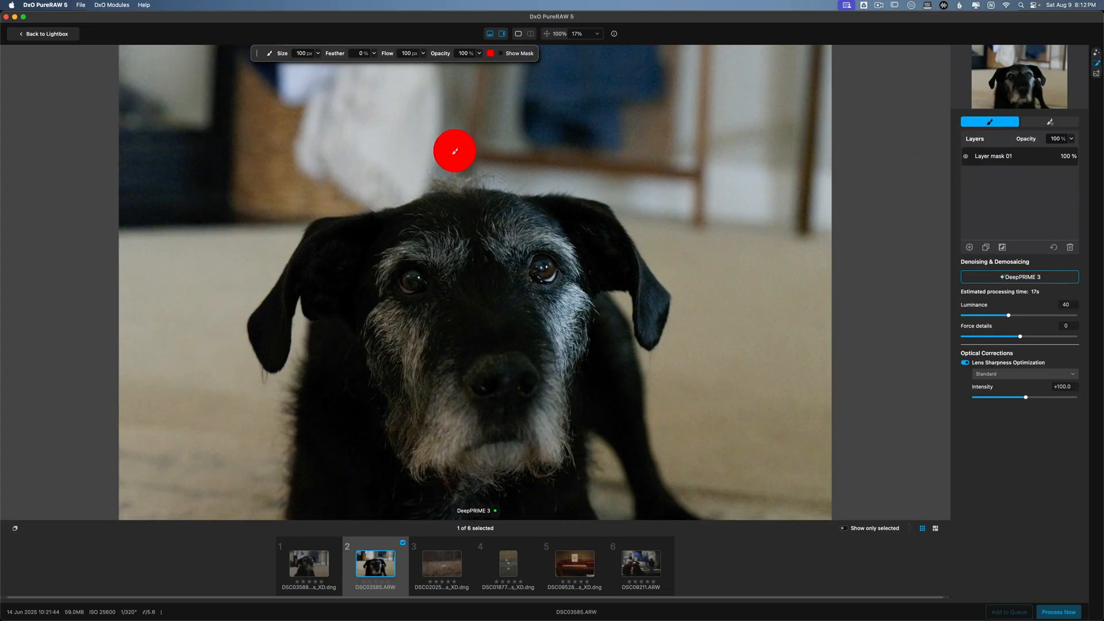
mouse_move(1097, 56)
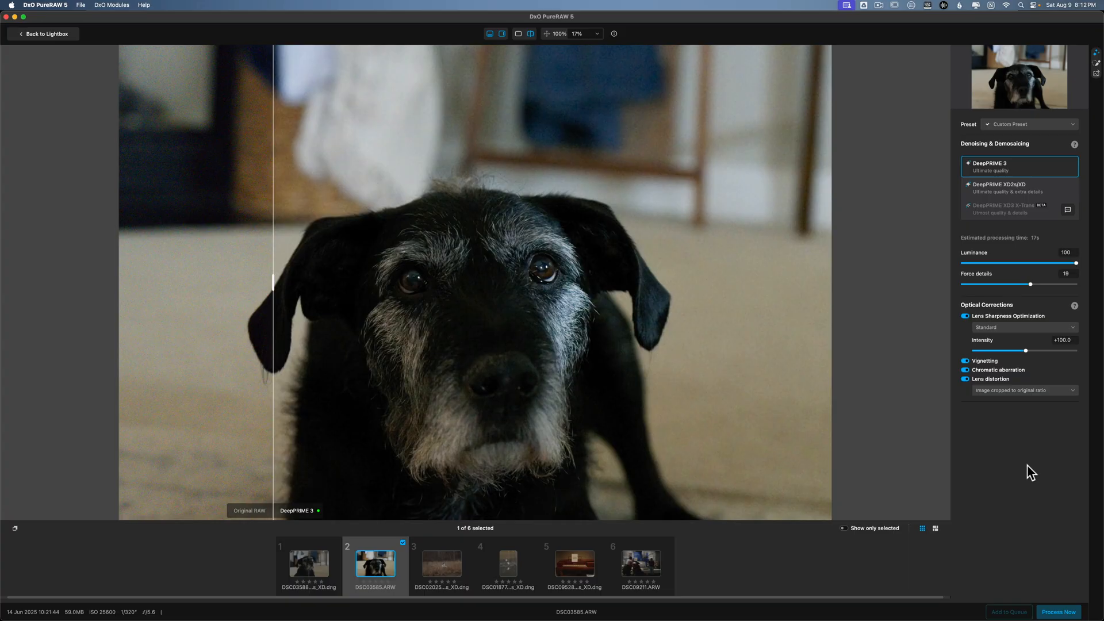
mouse_move(1093, 80)
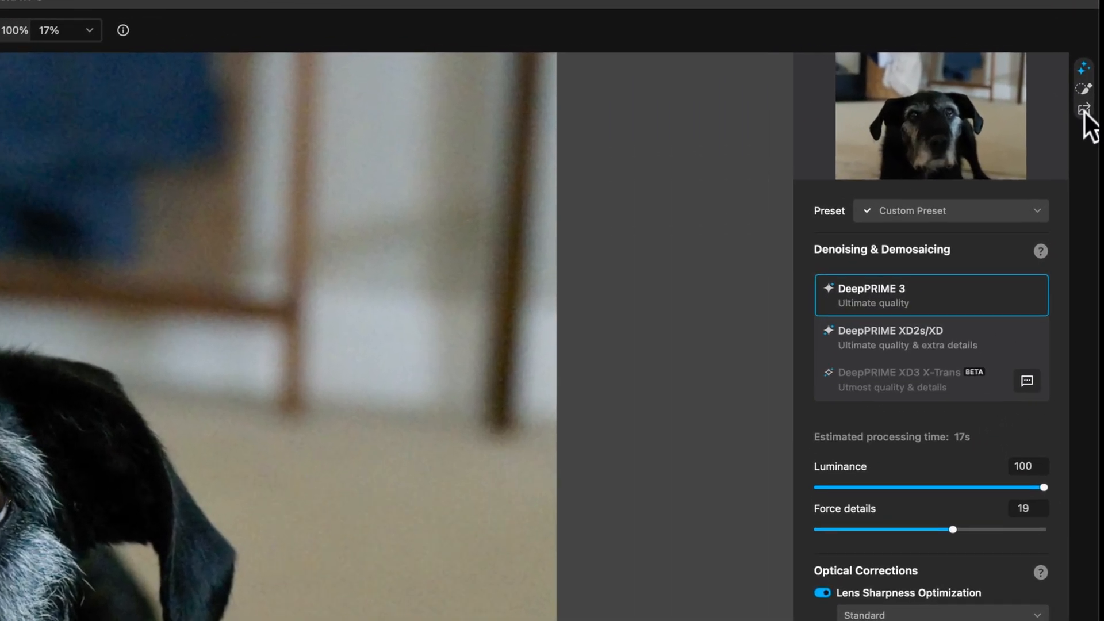
Step: Show the output settings panel for the processed DSC03585 file
left_click(1083, 109)
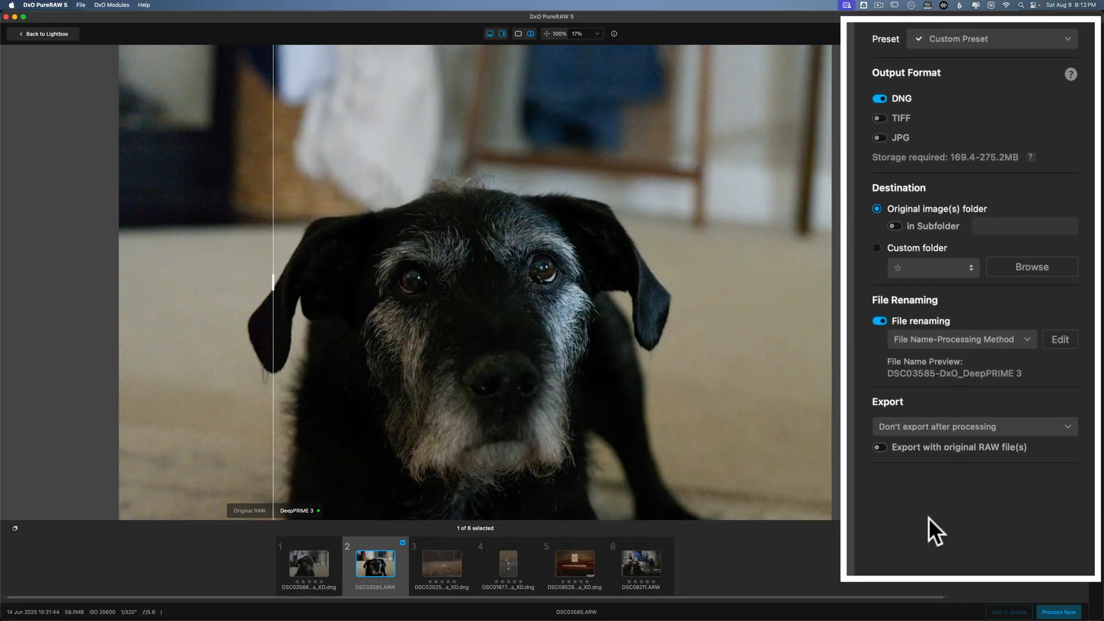
mouse_move(906, 125)
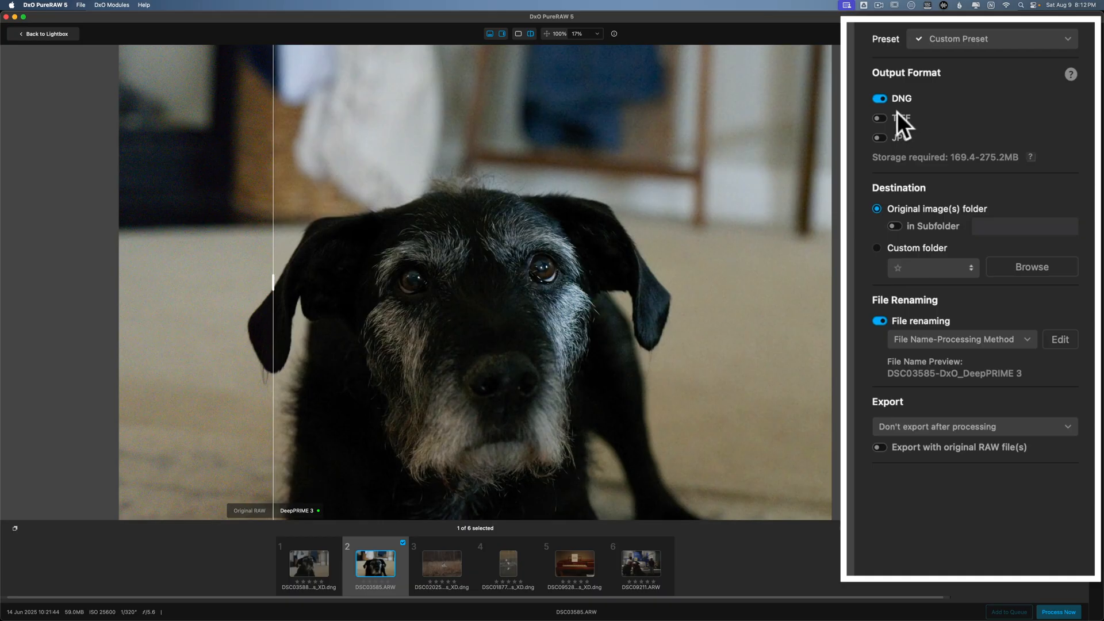
mouse_move(904, 120)
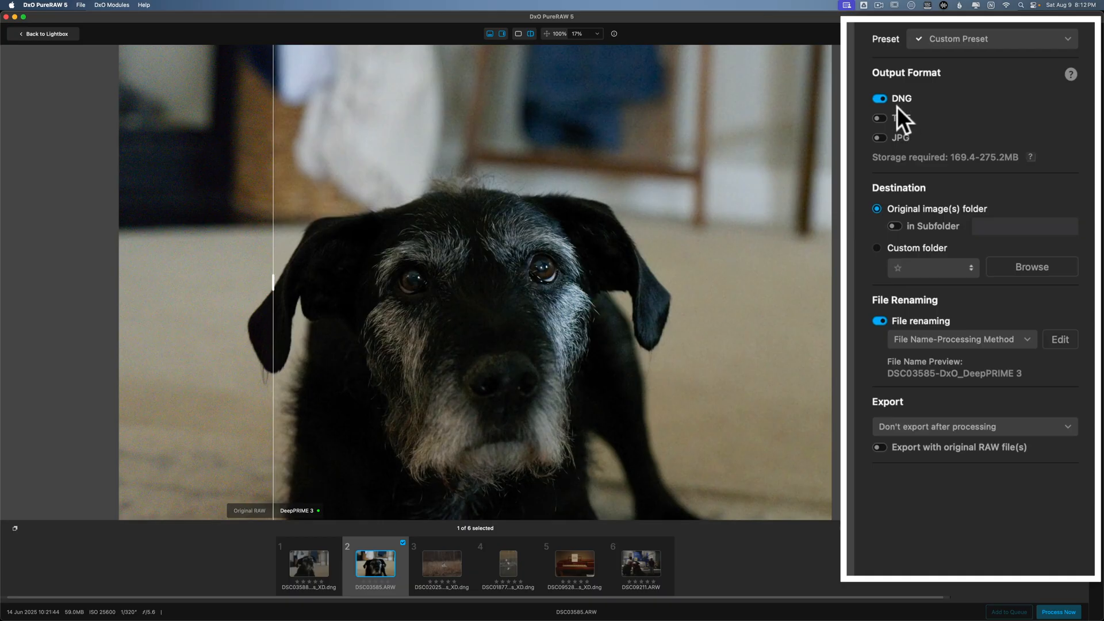
mouse_move(566, 334)
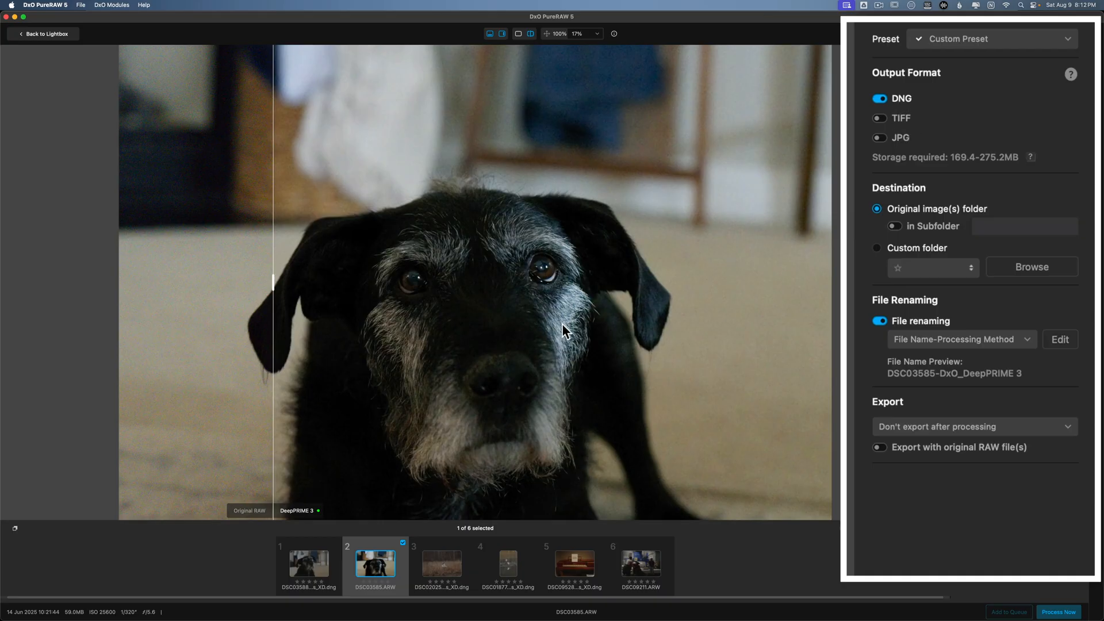
mouse_move(585, 339)
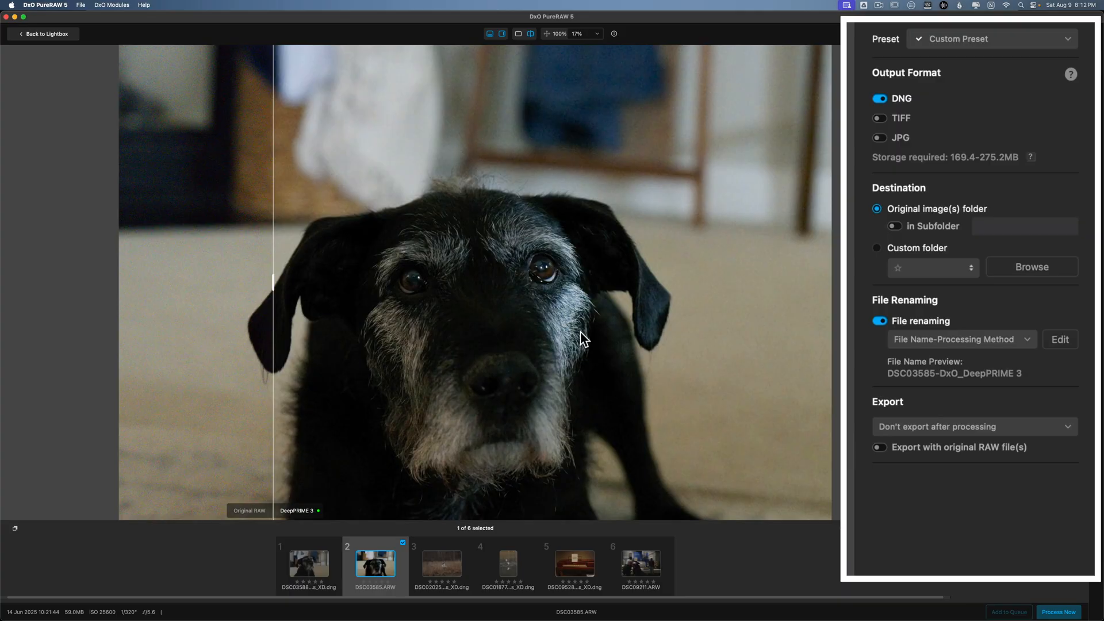
mouse_move(917, 126)
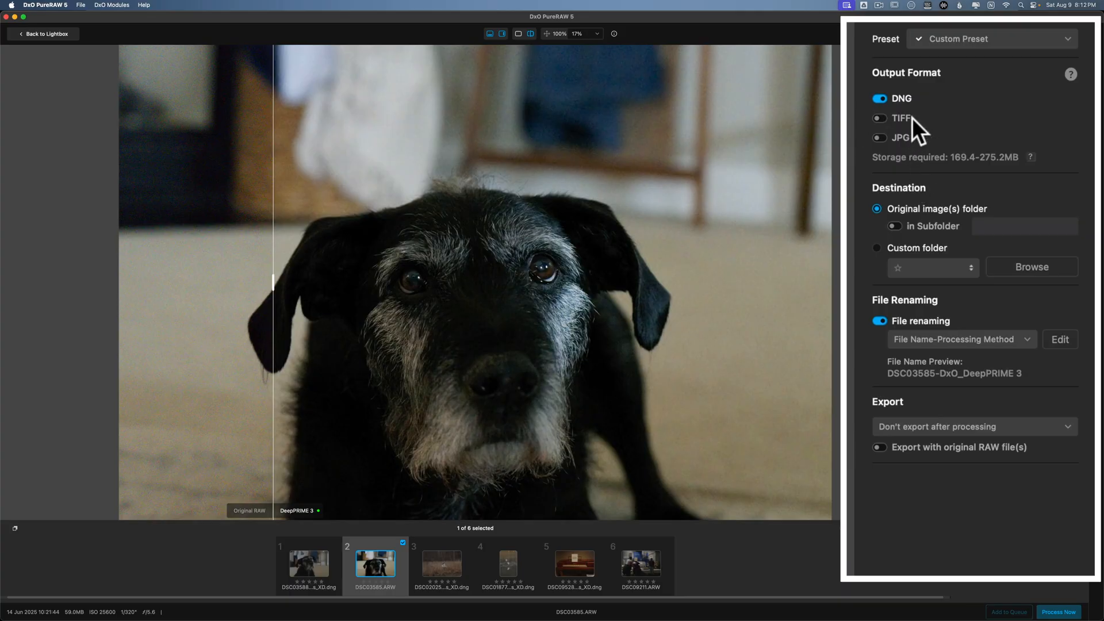
mouse_move(909, 176)
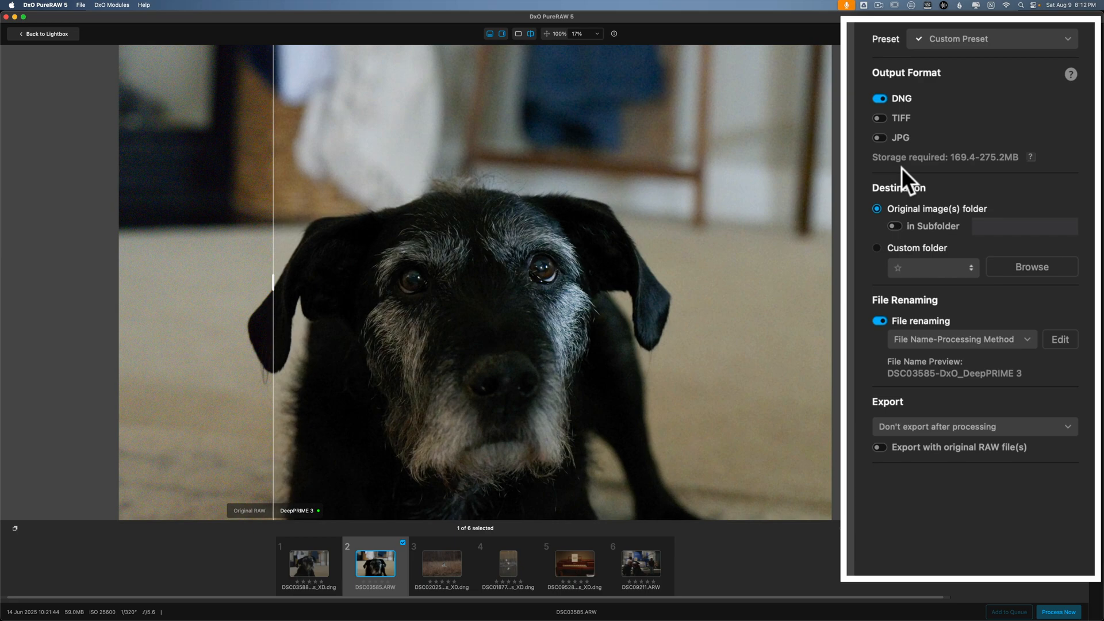
mouse_move(928, 254)
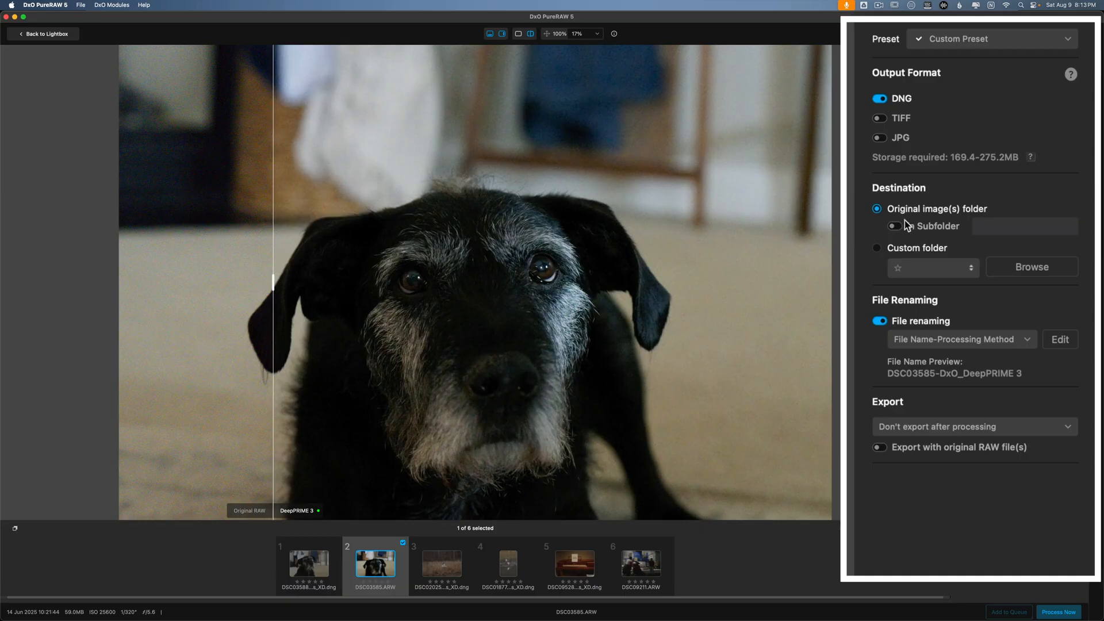
mouse_move(916, 232)
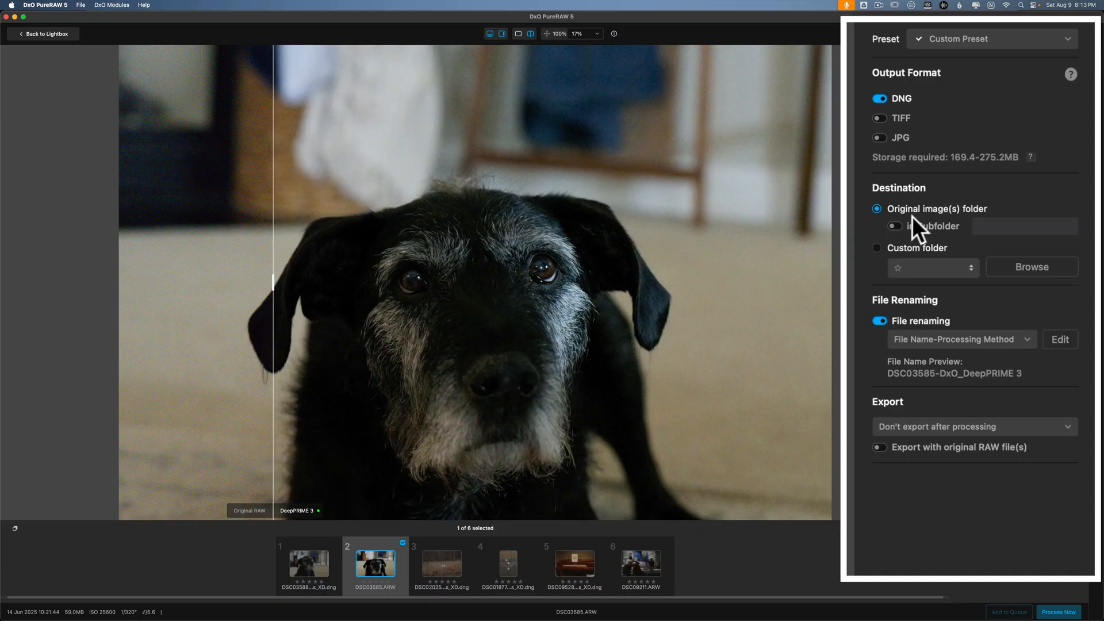
mouse_move(947, 229)
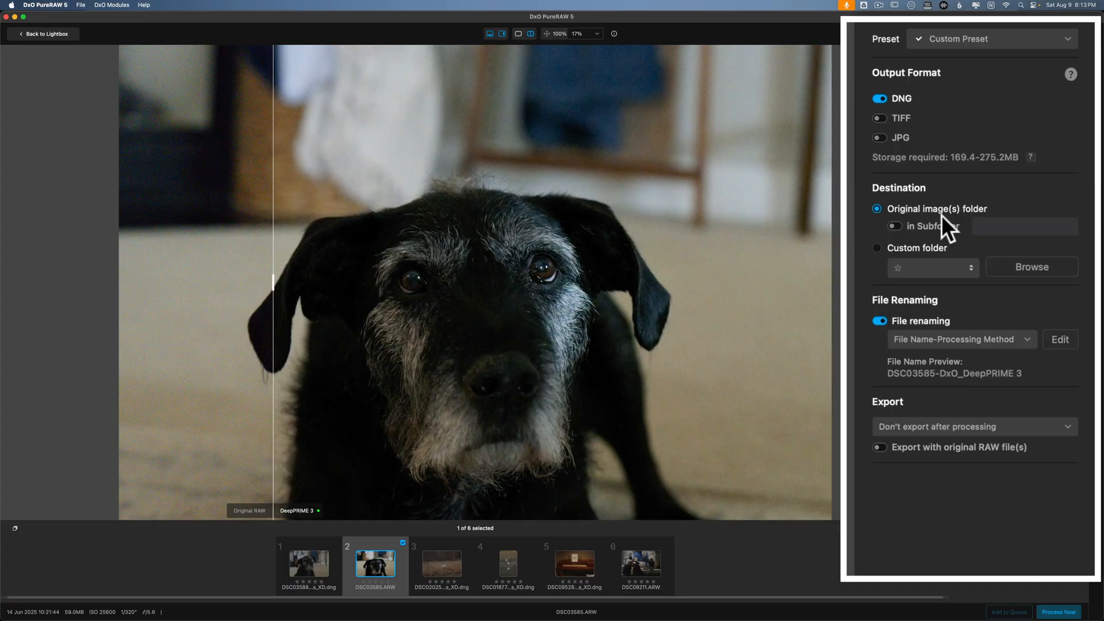
mouse_move(940, 363)
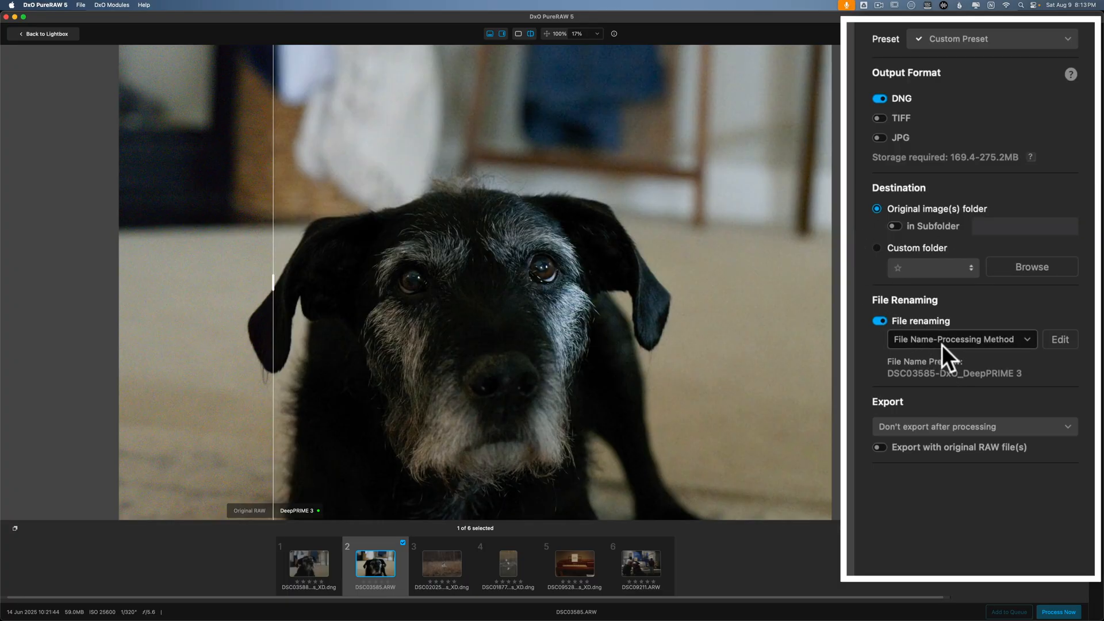
mouse_move(923, 394)
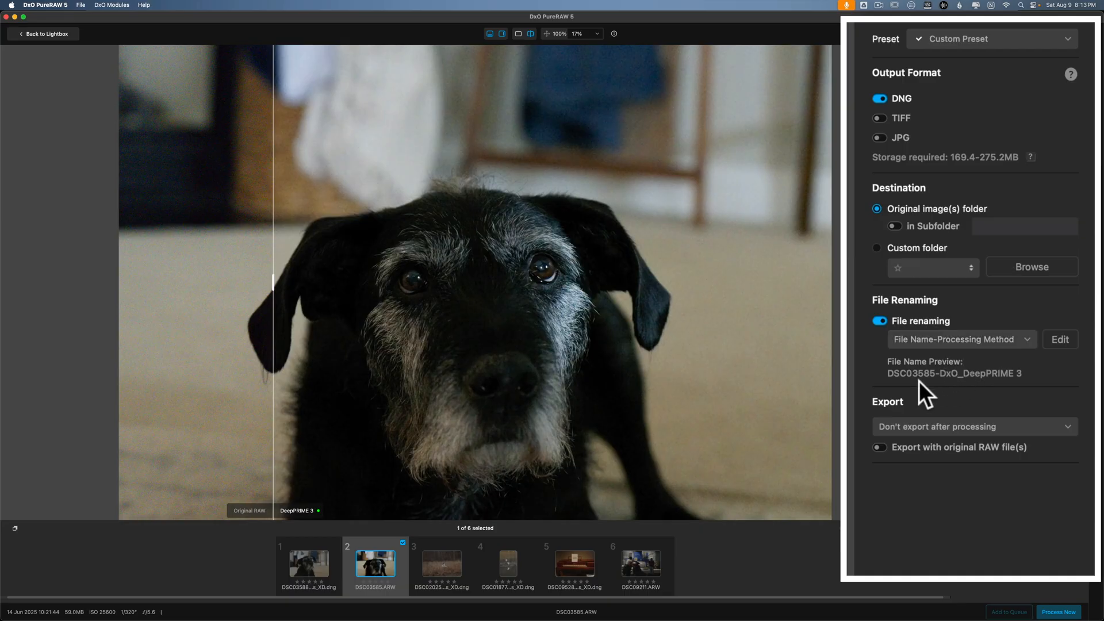
mouse_move(923, 395)
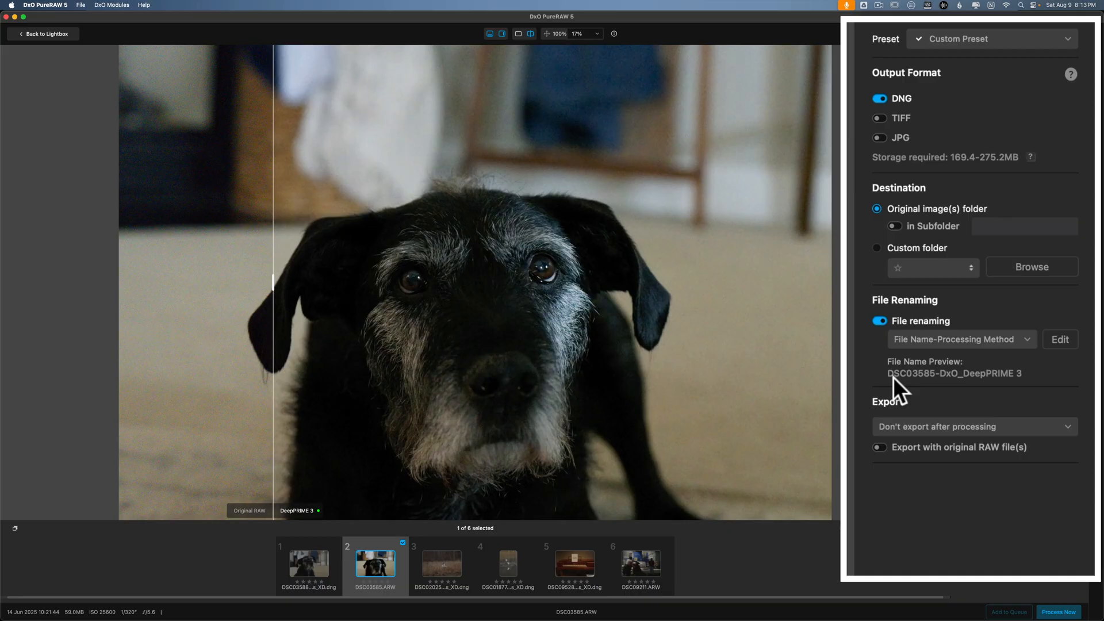
mouse_move(933, 396)
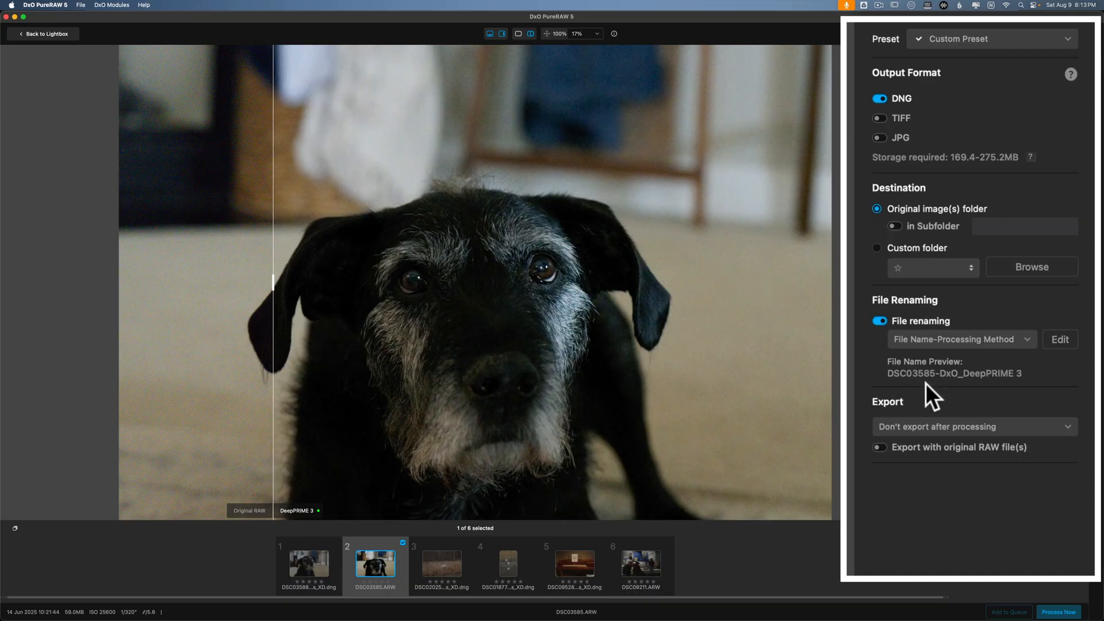
mouse_move(953, 395)
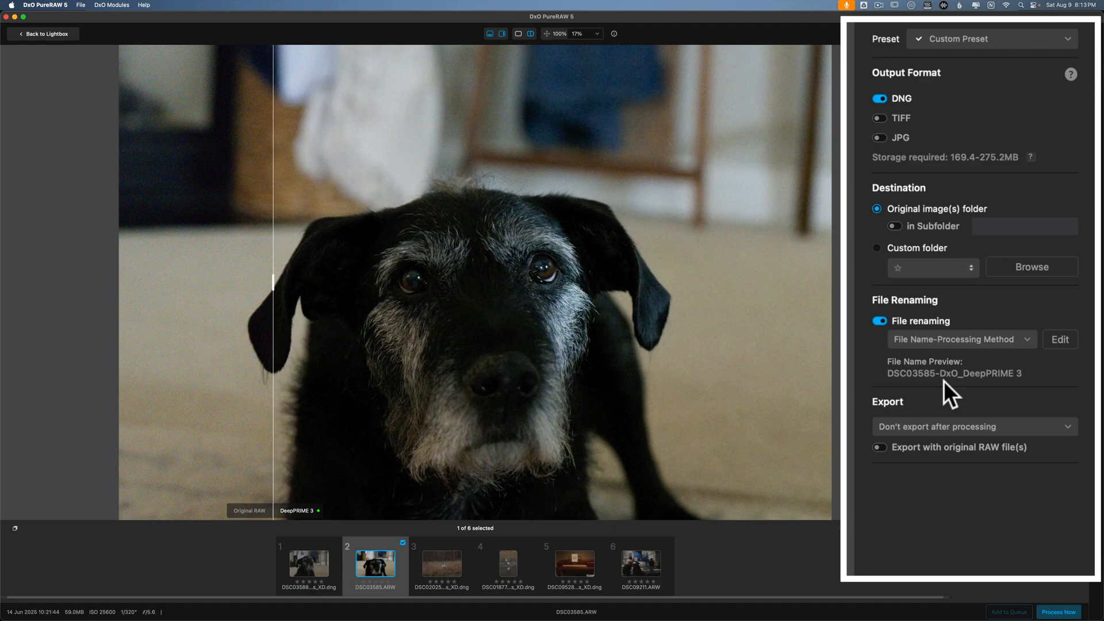
mouse_move(981, 373)
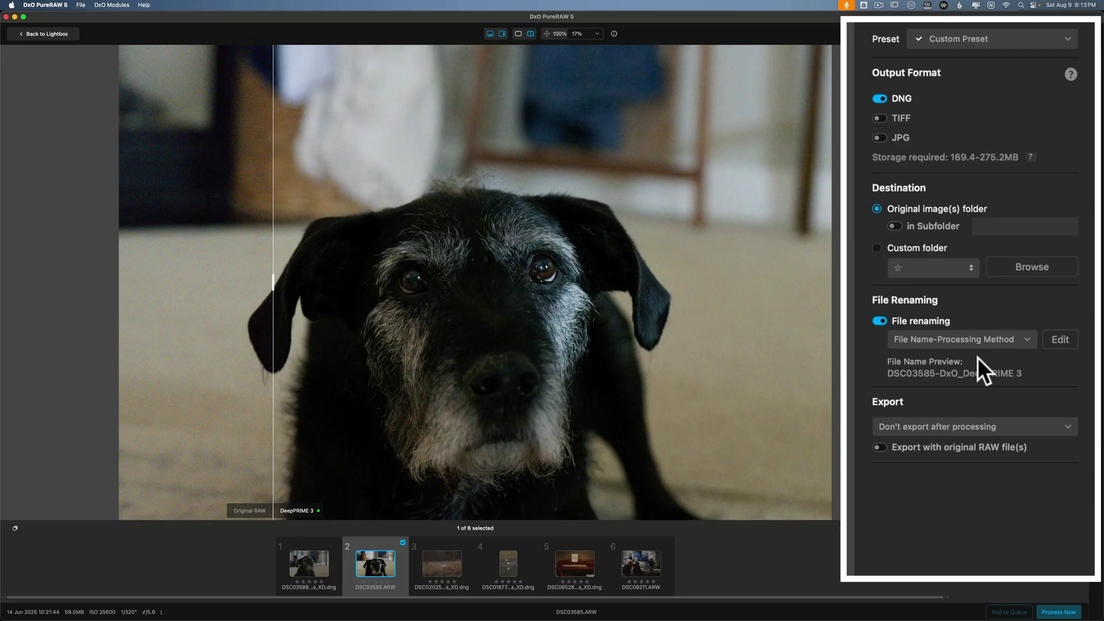
mouse_move(1022, 426)
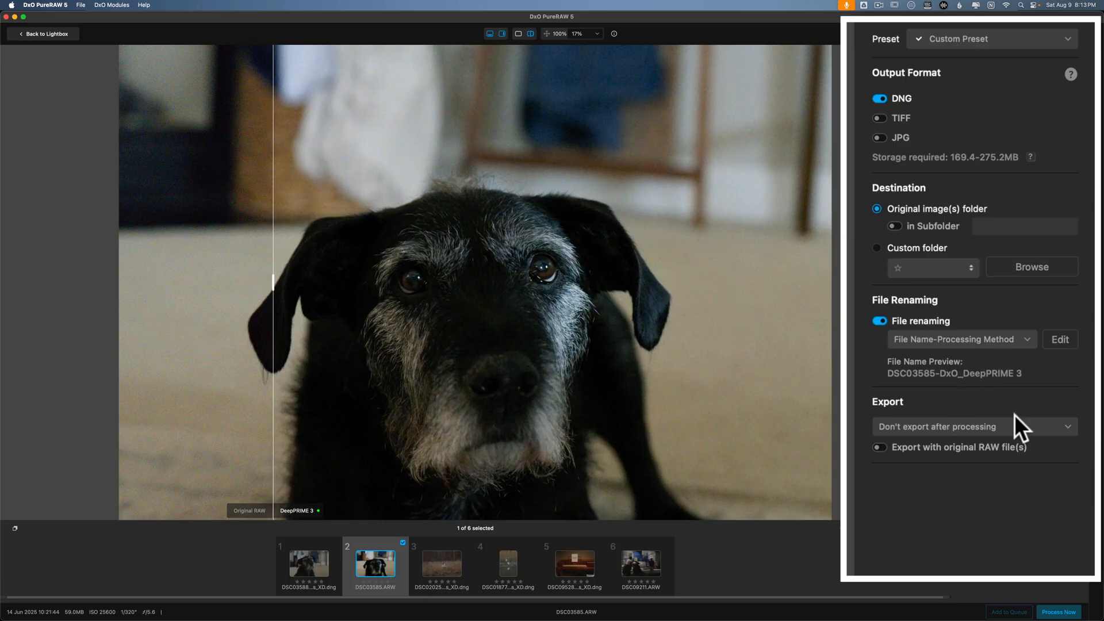
mouse_move(966, 476)
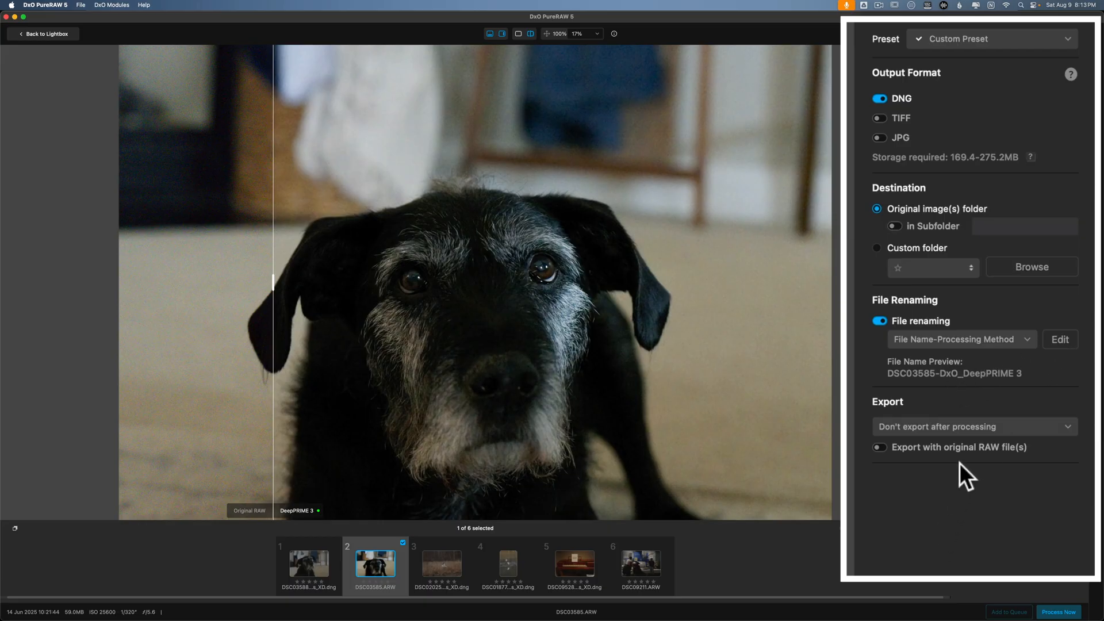
mouse_move(937, 398)
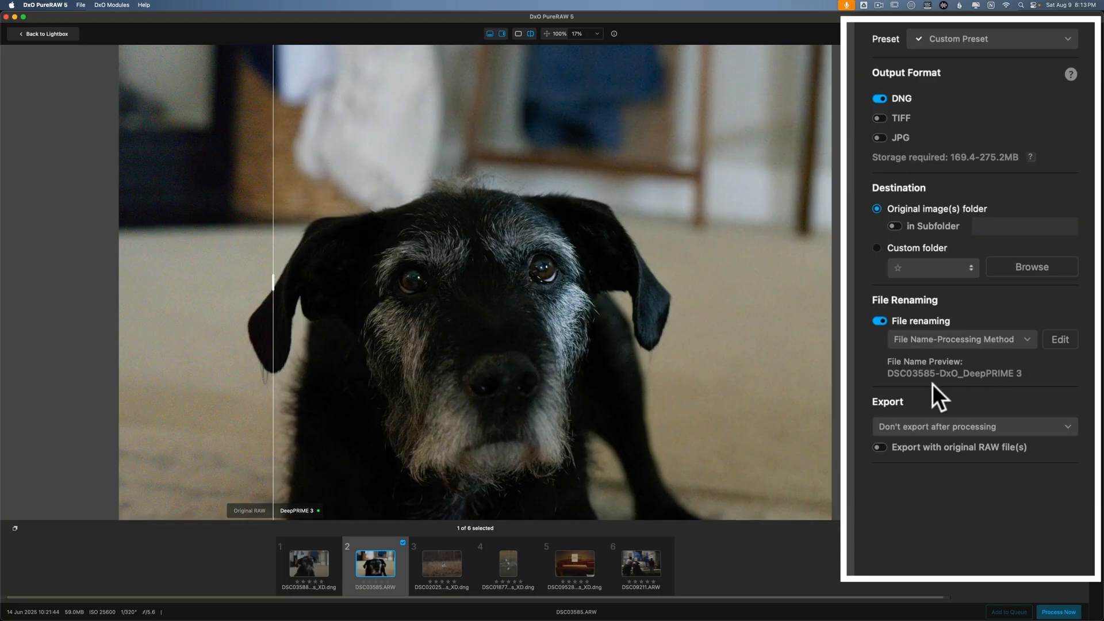
mouse_move(937, 391)
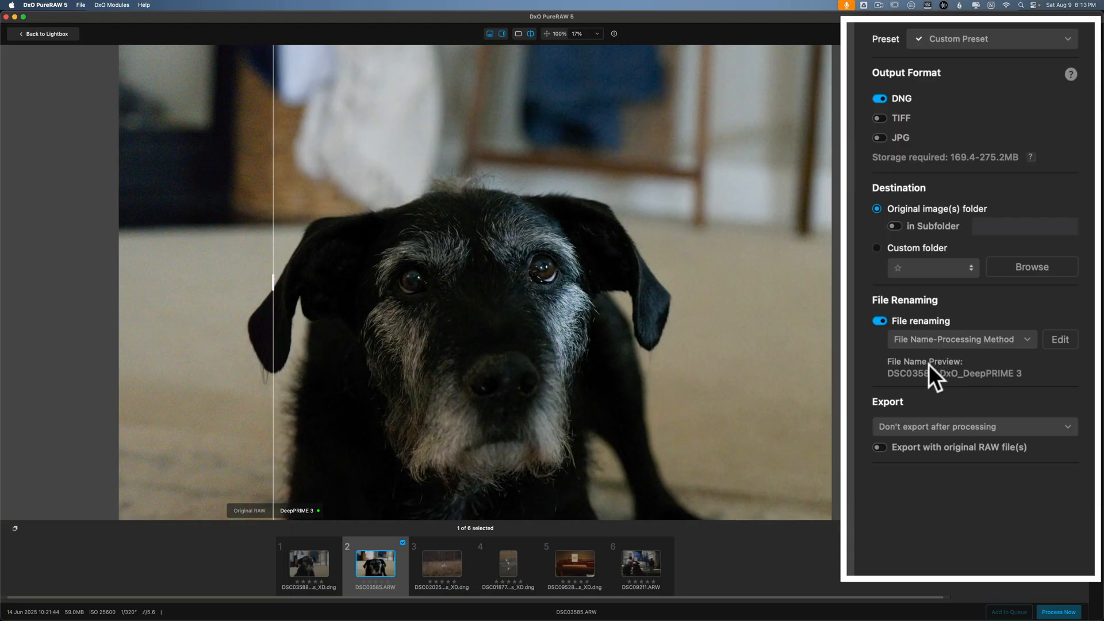
mouse_move(942, 395)
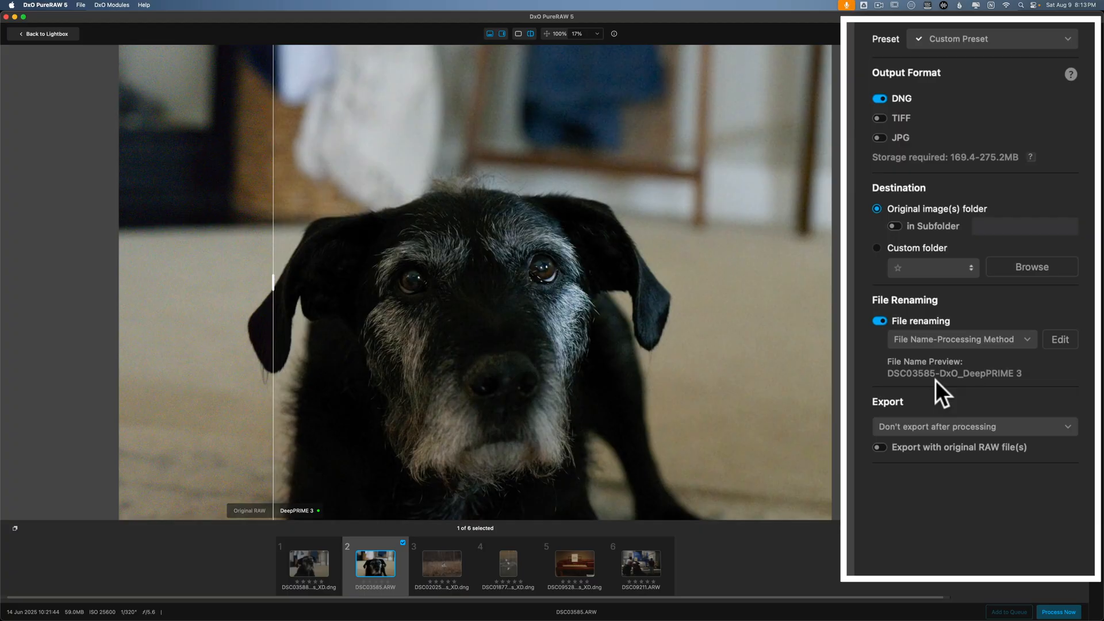
mouse_move(911, 392)
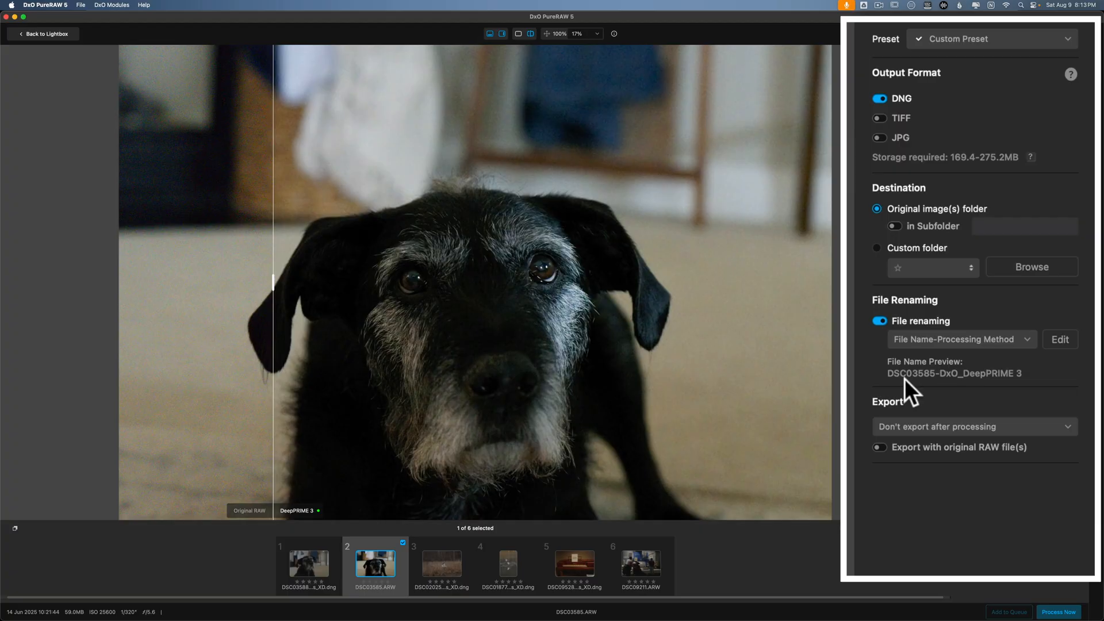
mouse_move(937, 391)
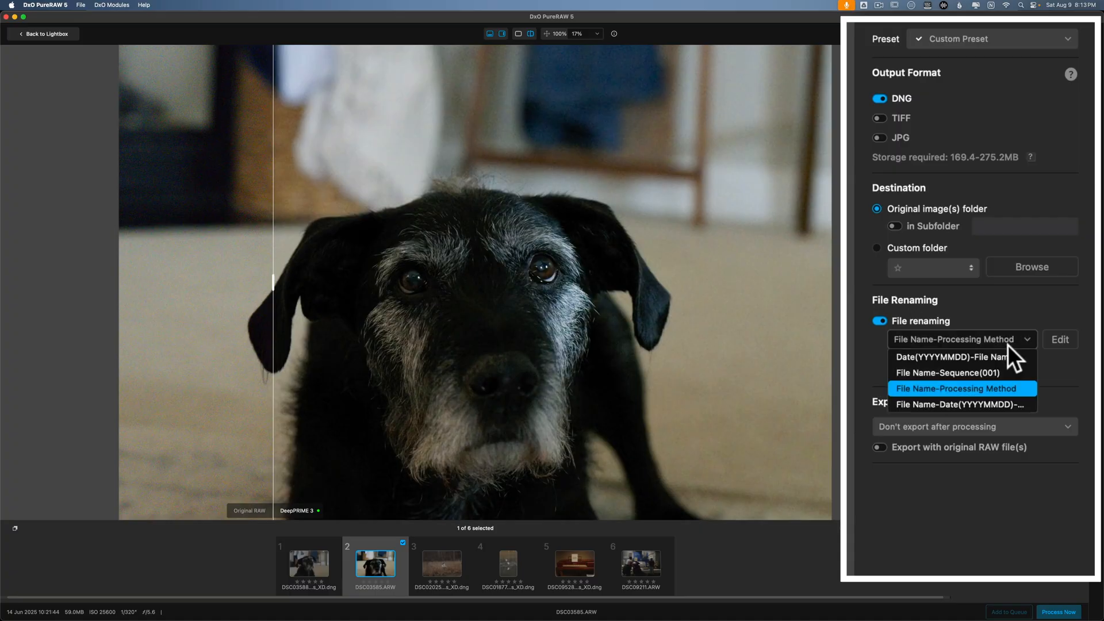
mouse_move(979, 357)
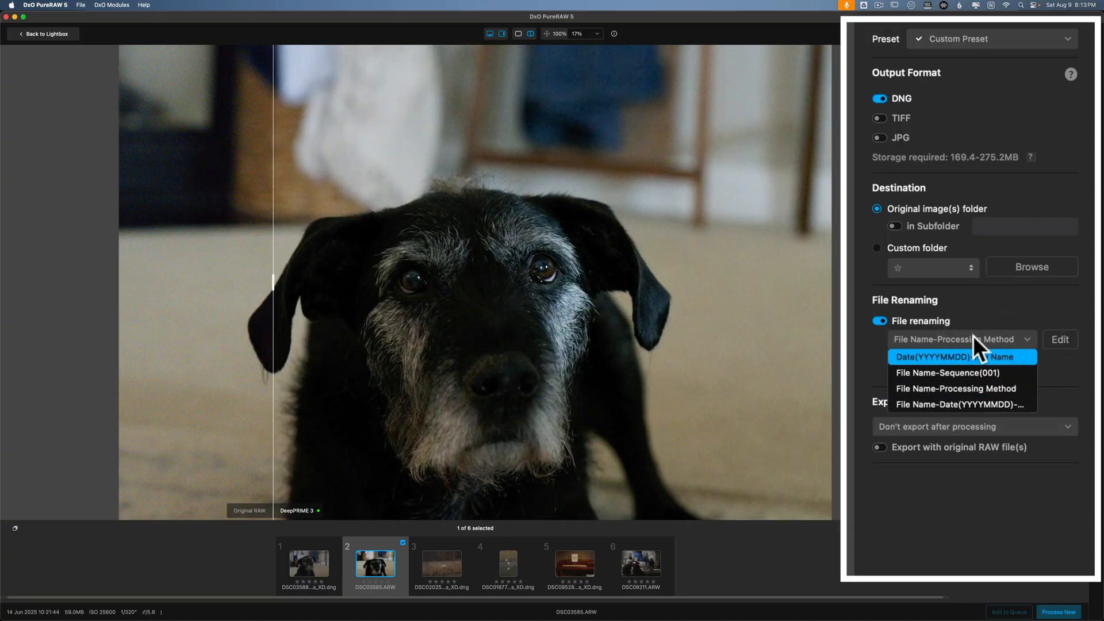
mouse_move(961, 404)
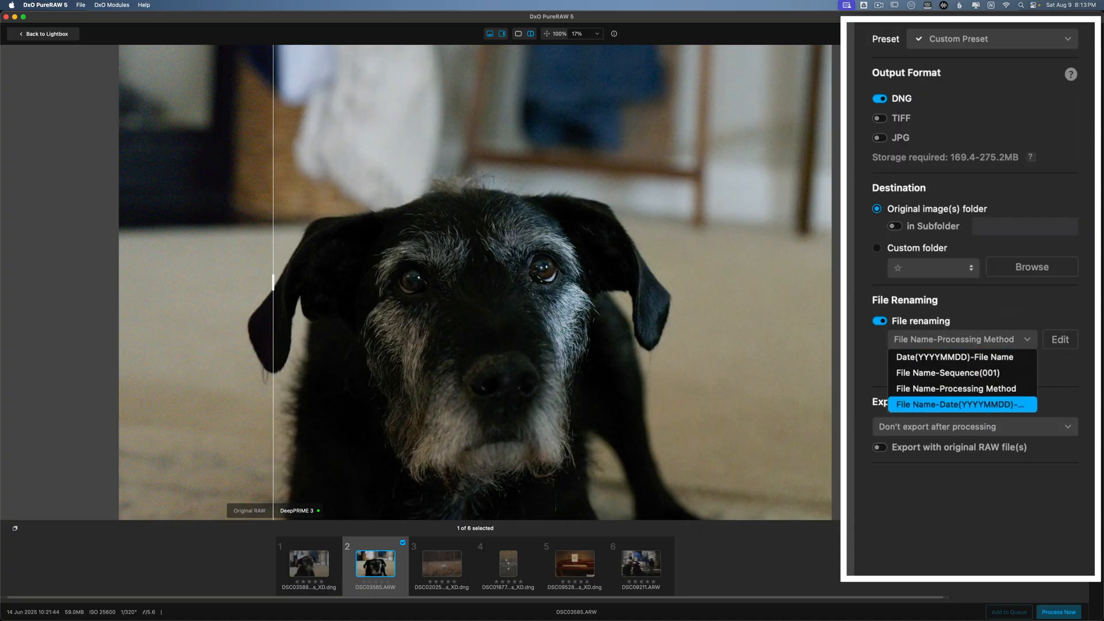
Step: Keep the File Name-Processing Method renaming pattern for the DNG output
left_click(955, 389)
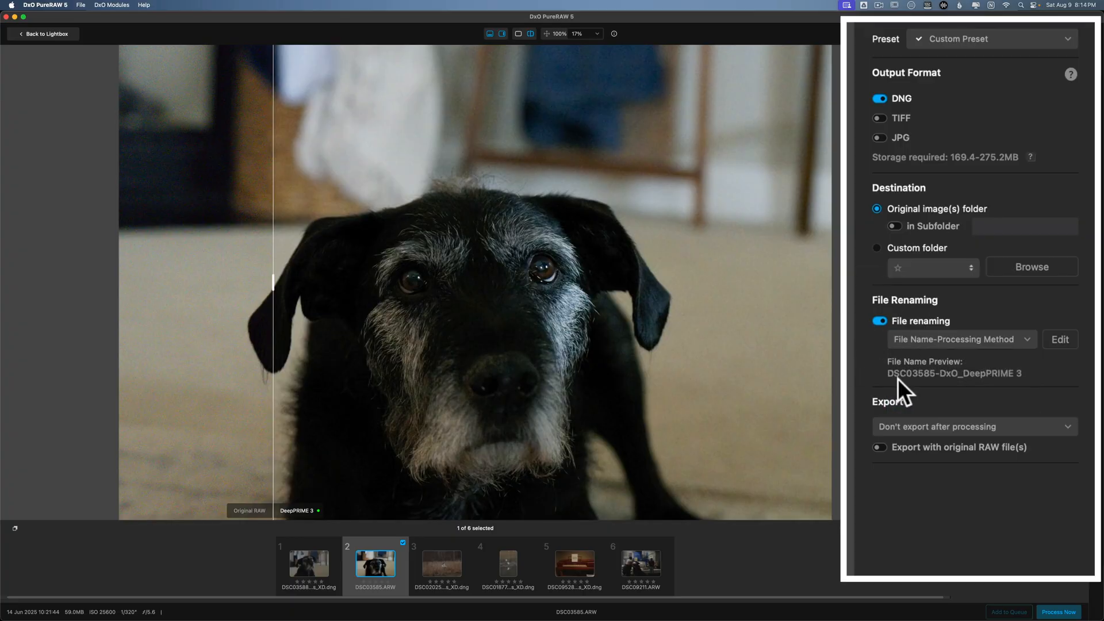
mouse_move(924, 453)
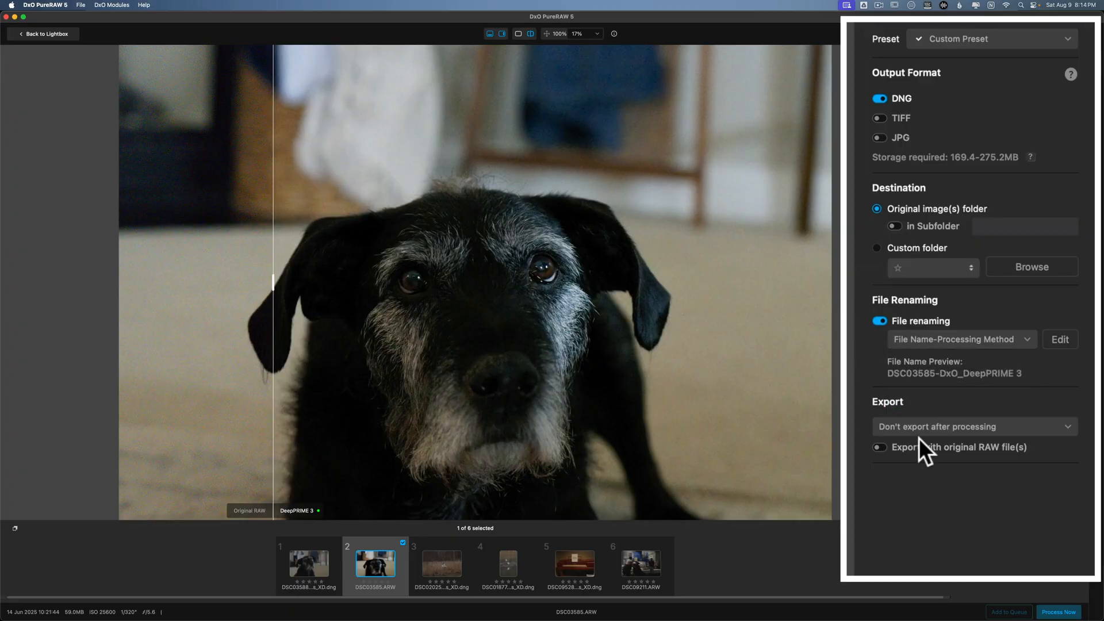
mouse_move(924, 468)
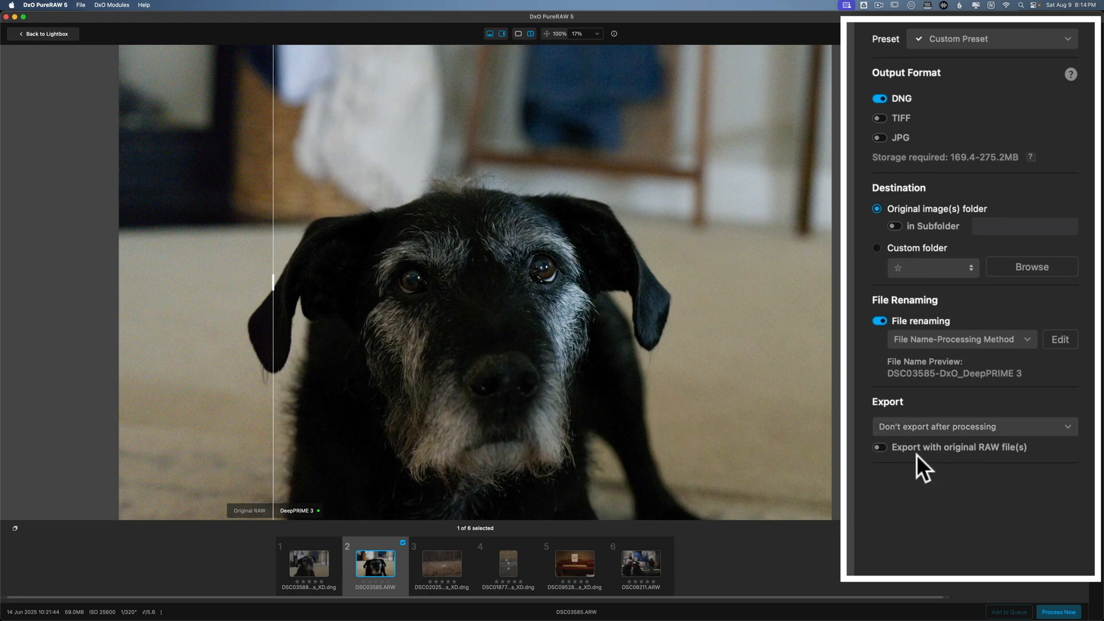
mouse_move(938, 454)
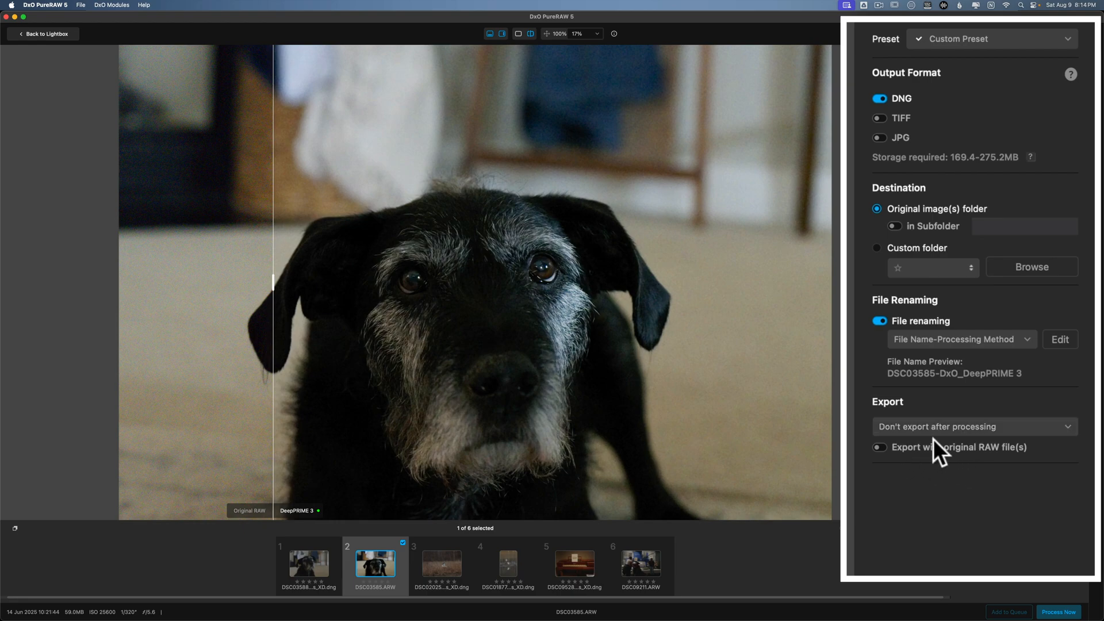
mouse_move(903, 453)
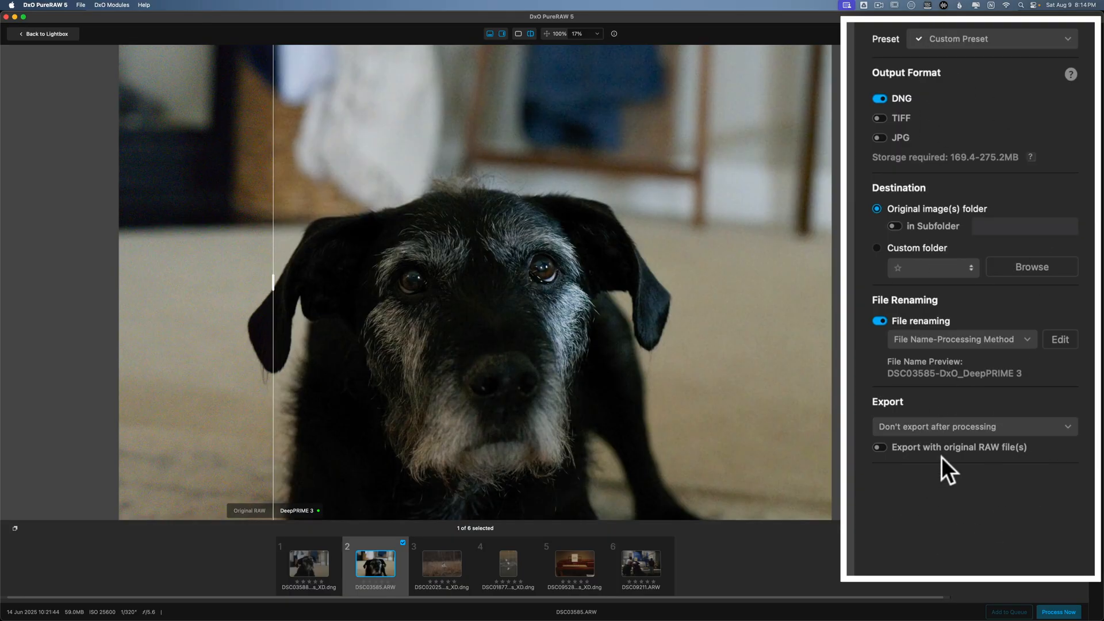
mouse_move(963, 461)
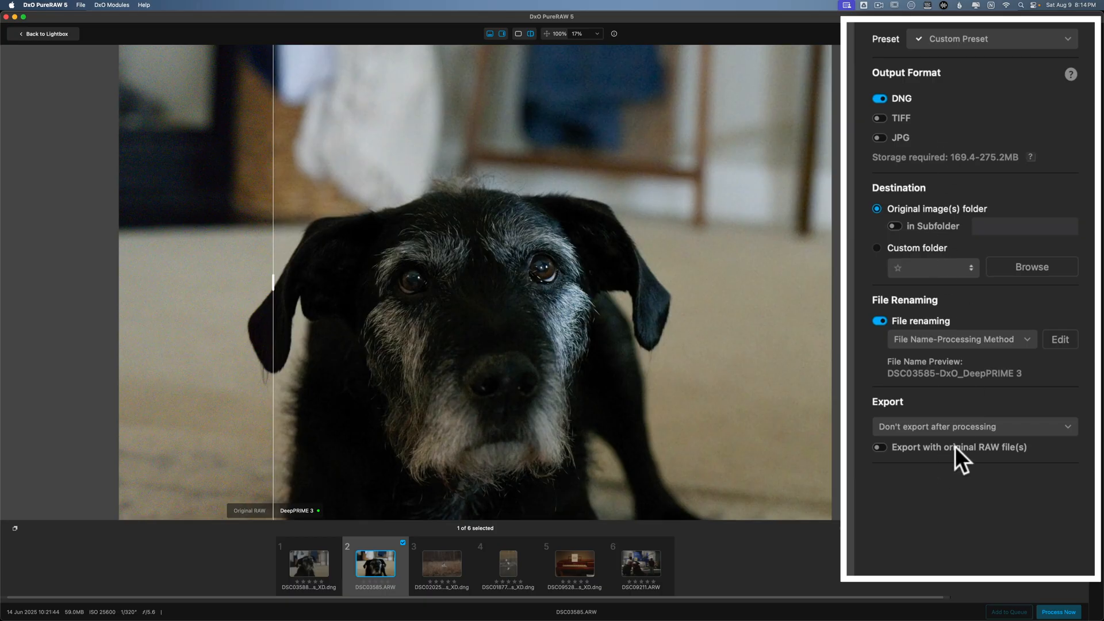
mouse_move(974, 426)
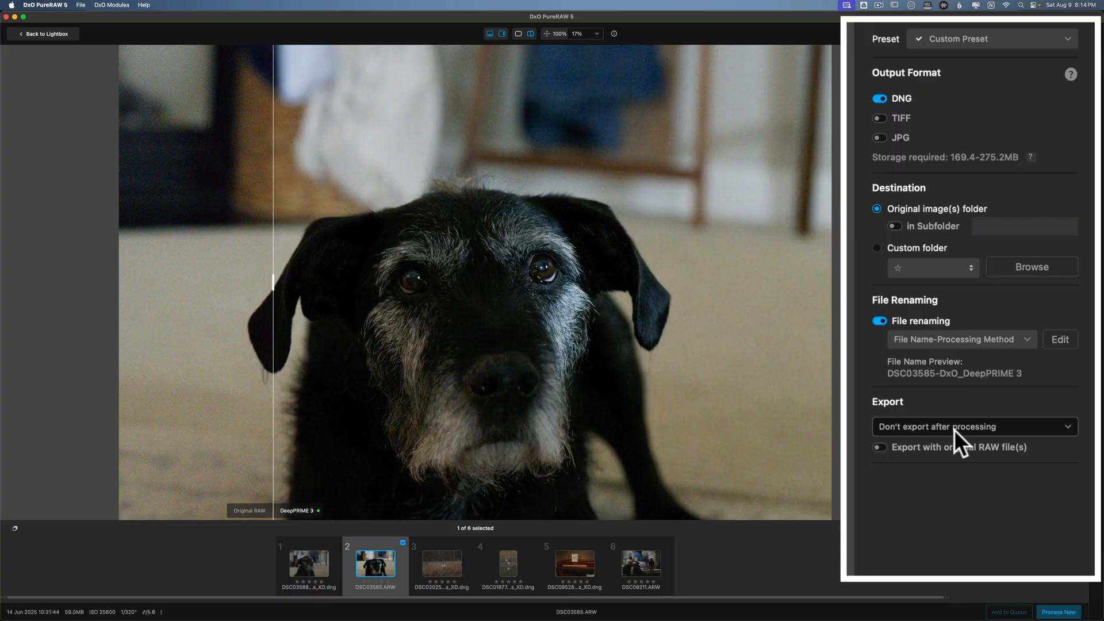
mouse_move(950, 456)
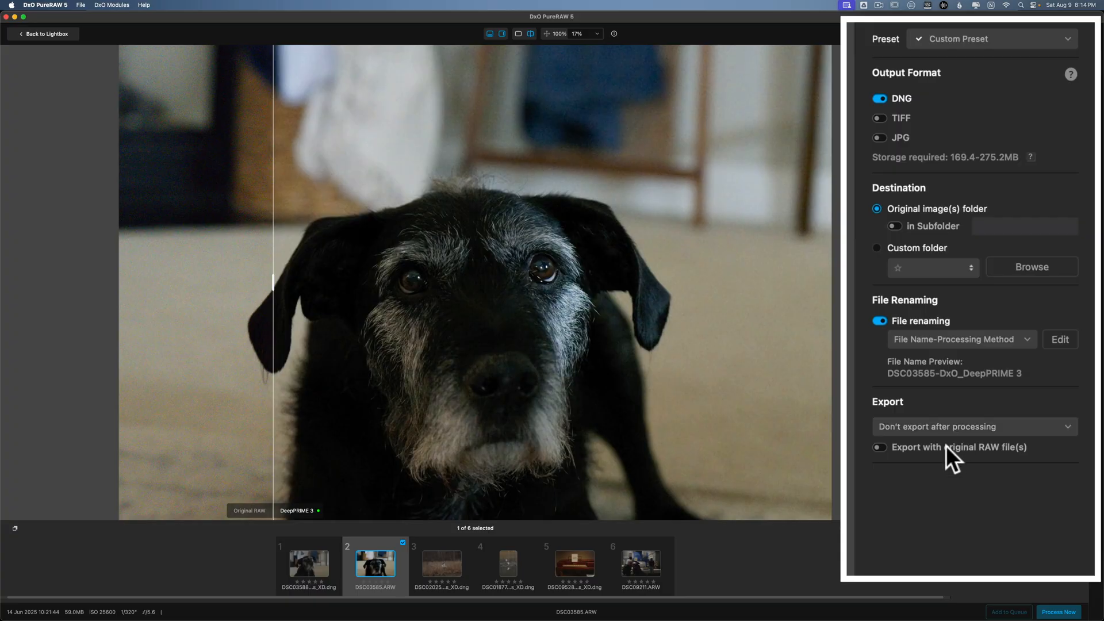
mouse_move(939, 401)
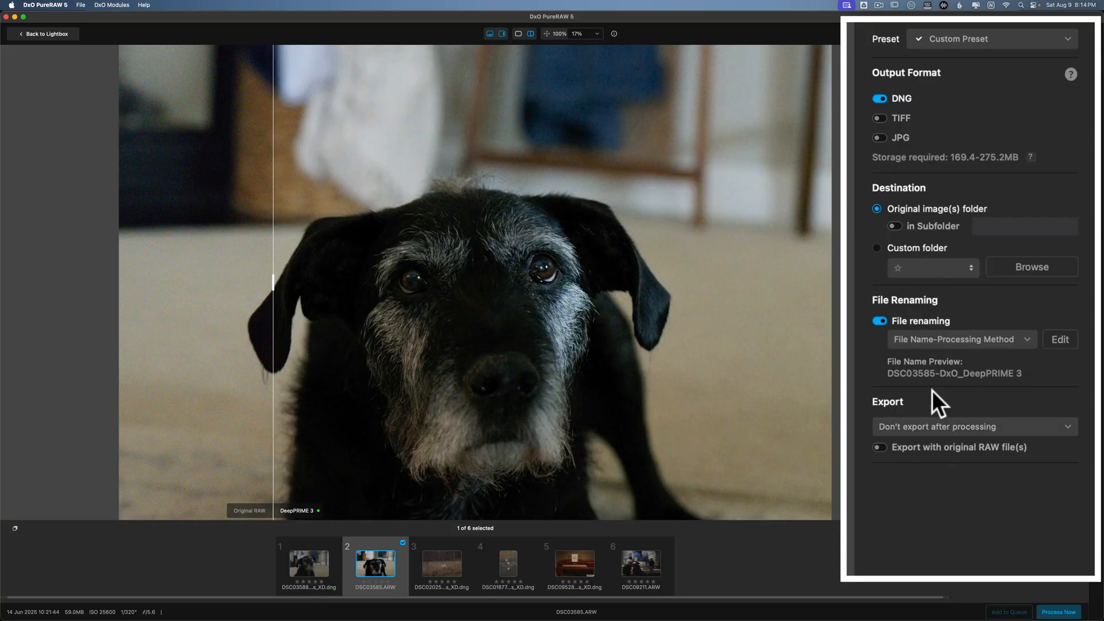
mouse_move(931, 75)
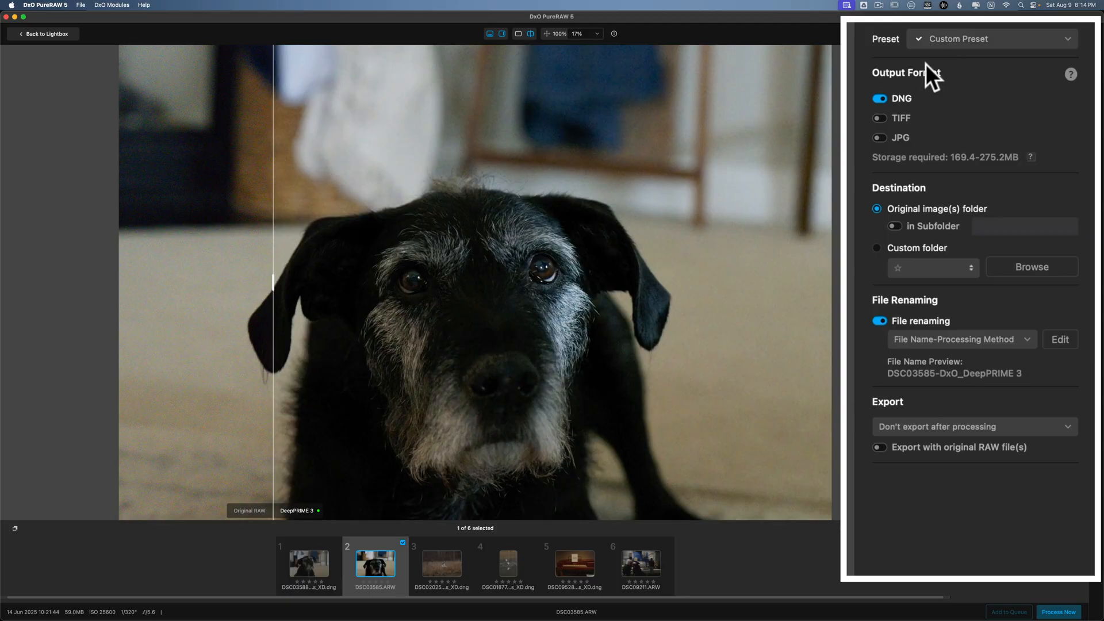
mouse_move(910, 144)
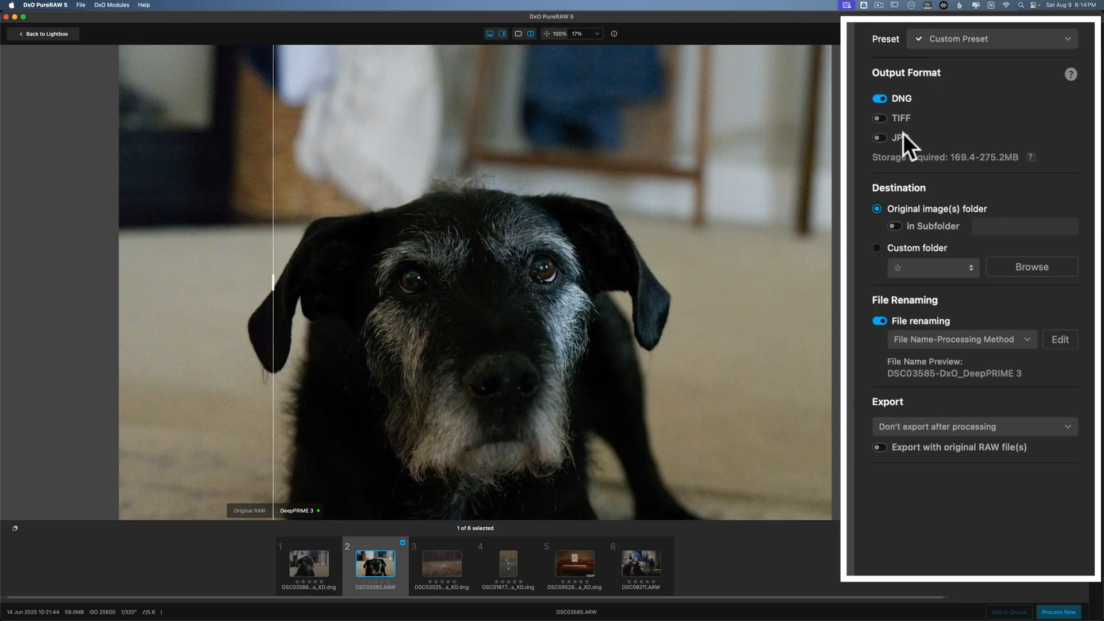
mouse_move(886, 200)
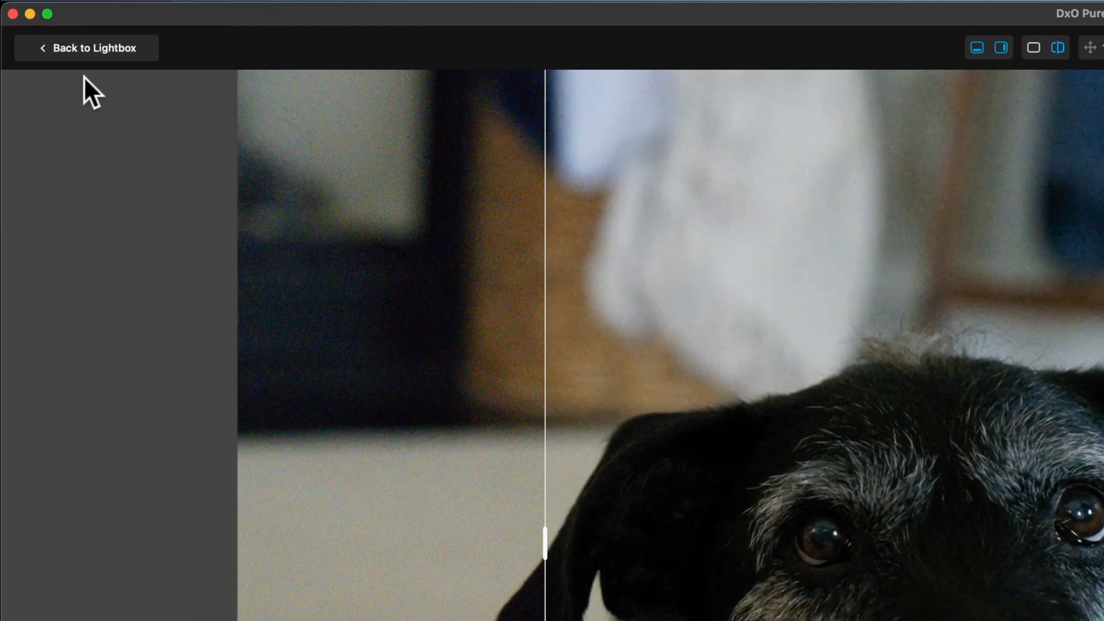
Step: Return to the lightbox grid showing all six dog, bird and piano images
left_click(86, 48)
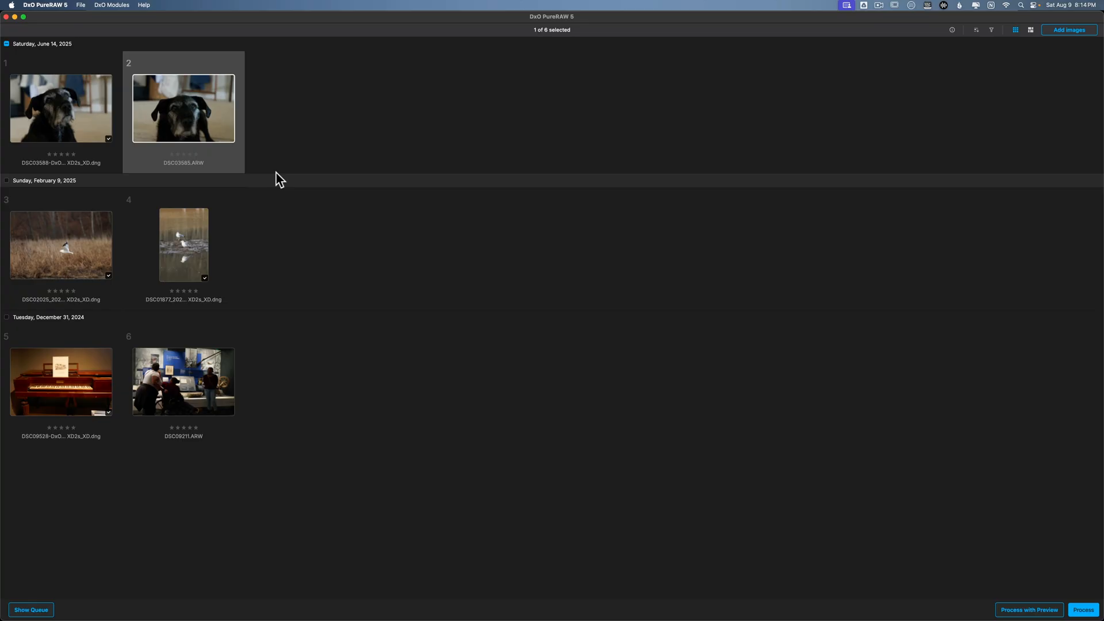
mouse_move(104, 415)
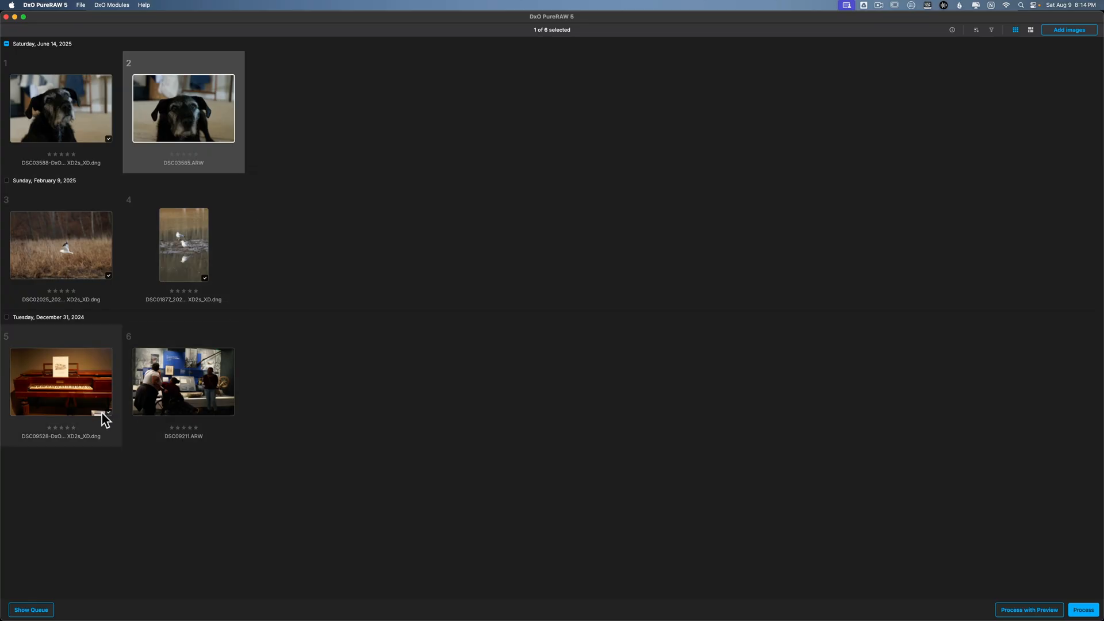
mouse_move(182, 132)
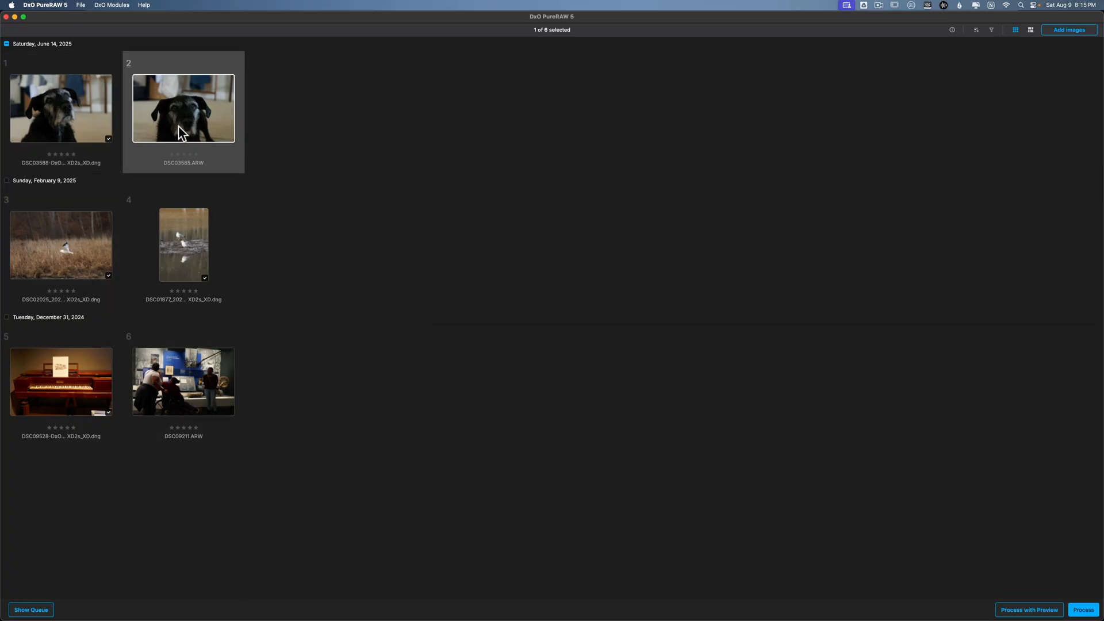
mouse_move(183, 350)
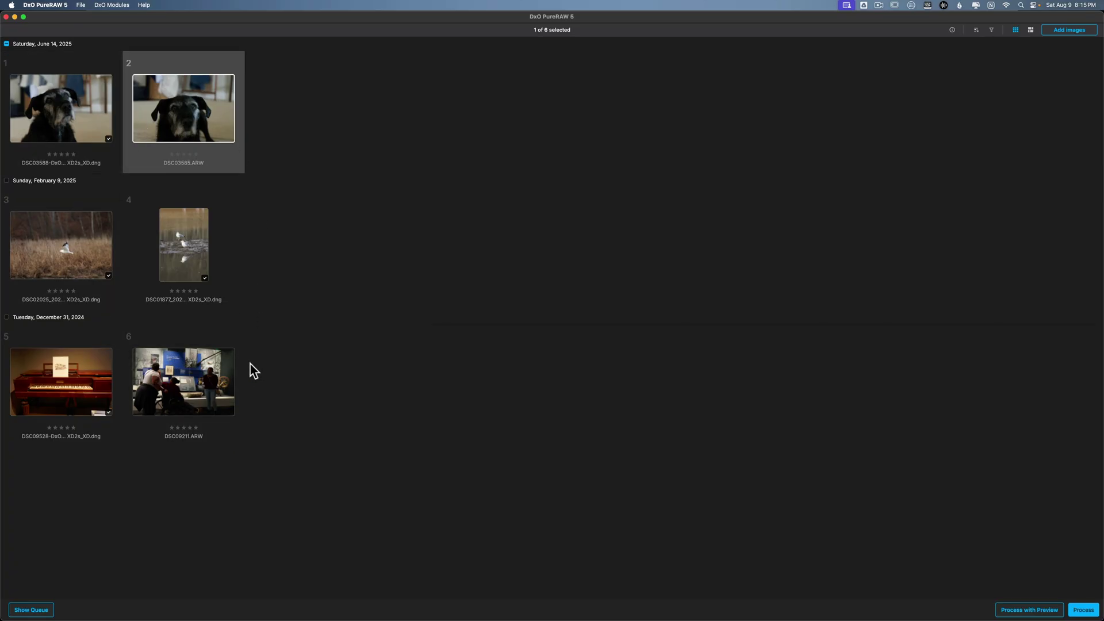
mouse_move(134, 110)
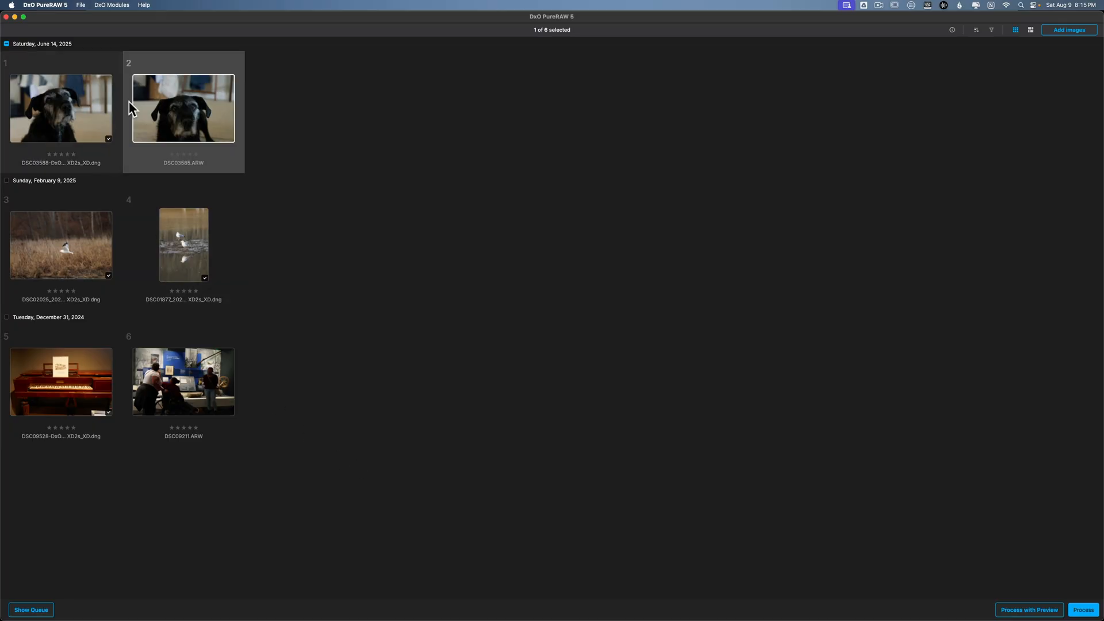
mouse_move(171, 127)
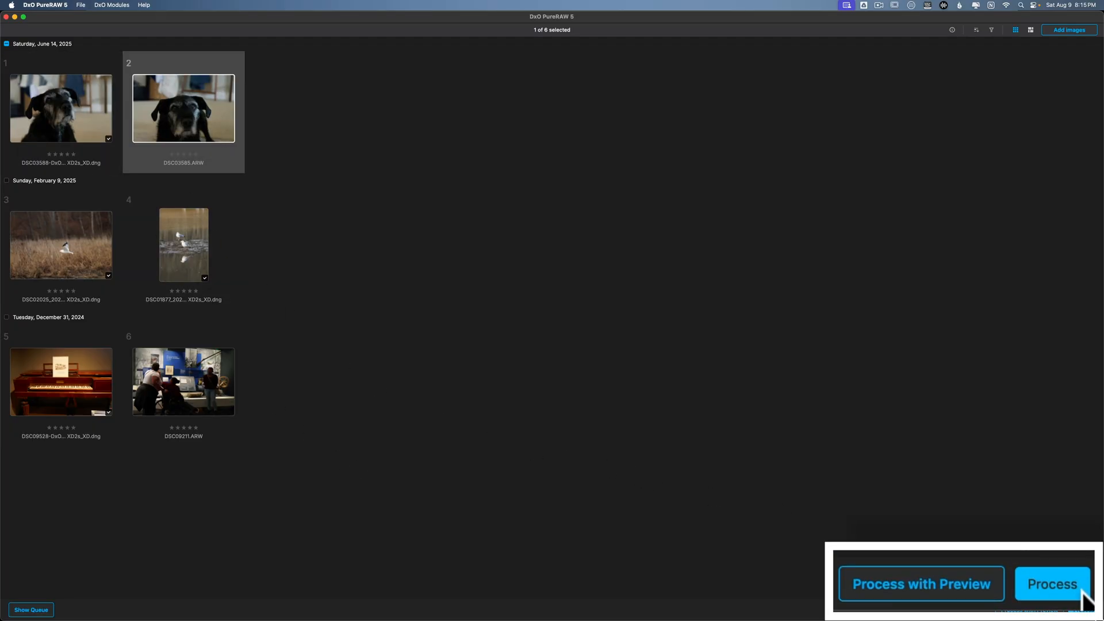
mouse_move(902, 445)
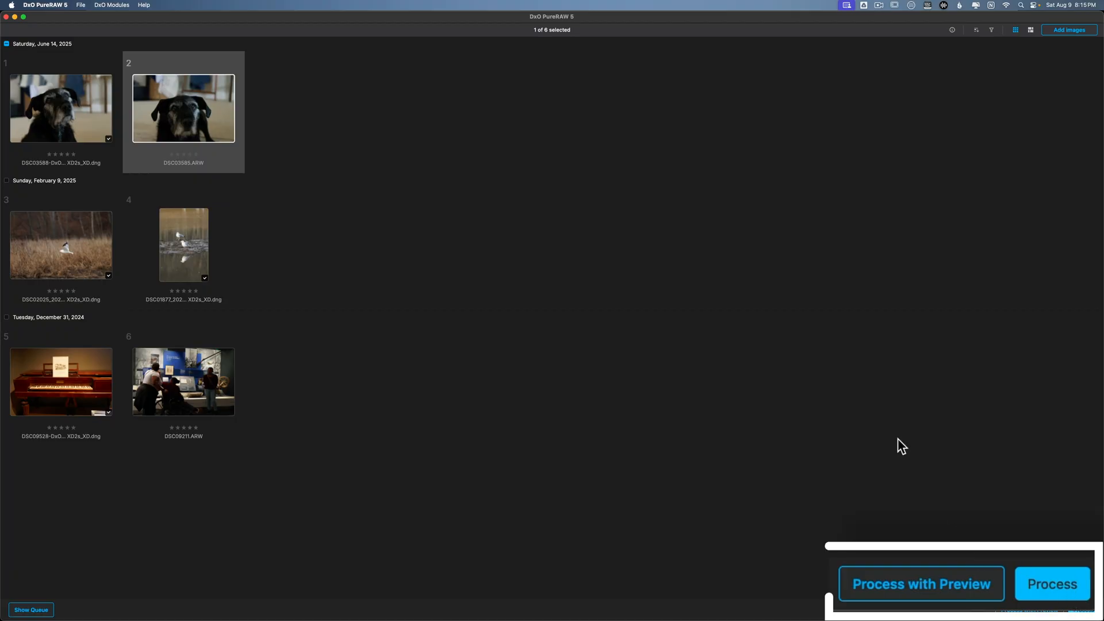
left_click(1052, 583)
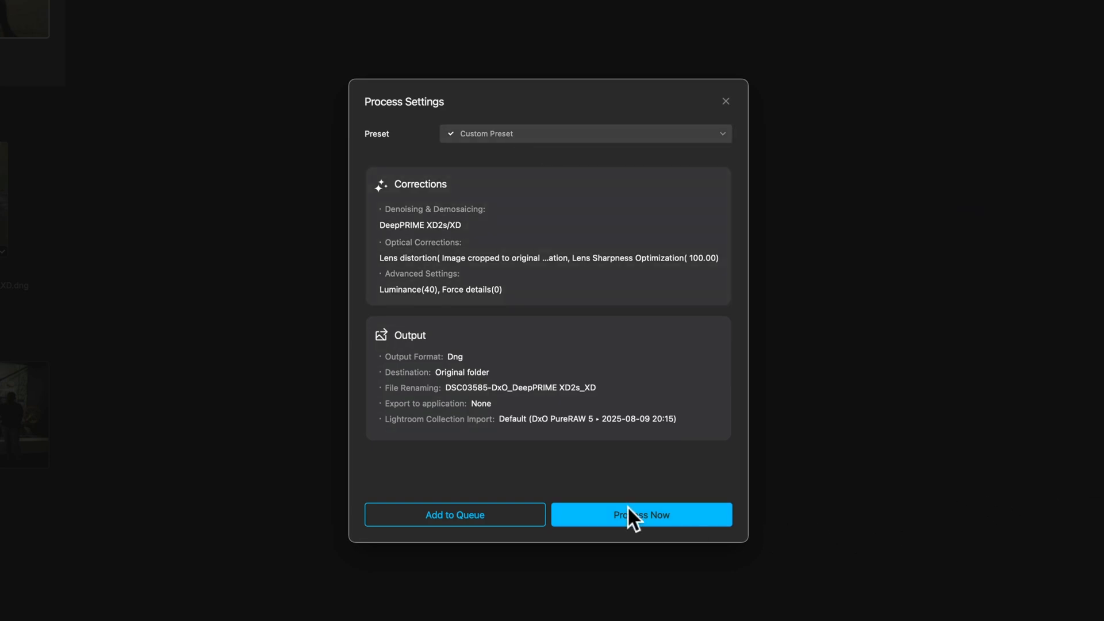
mouse_move(486, 210)
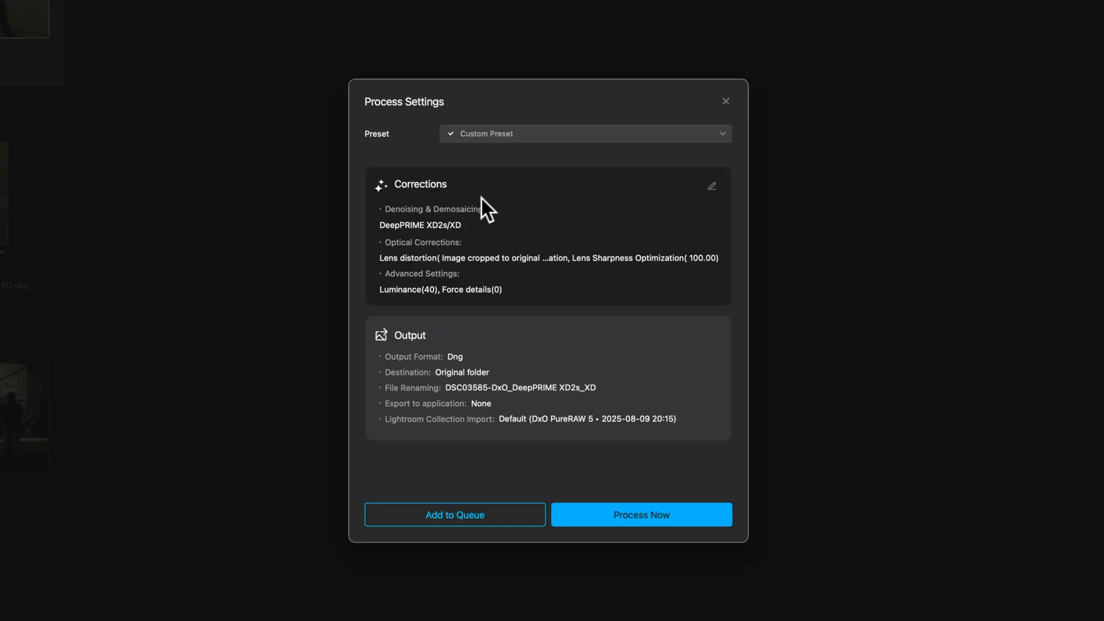
mouse_move(429, 246)
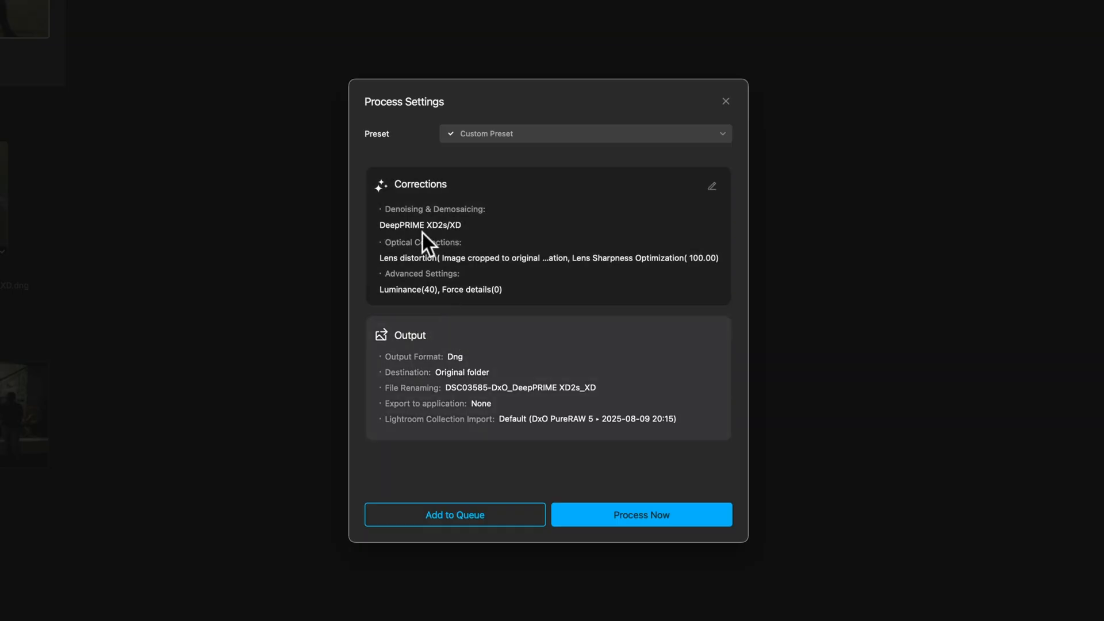
mouse_move(426, 236)
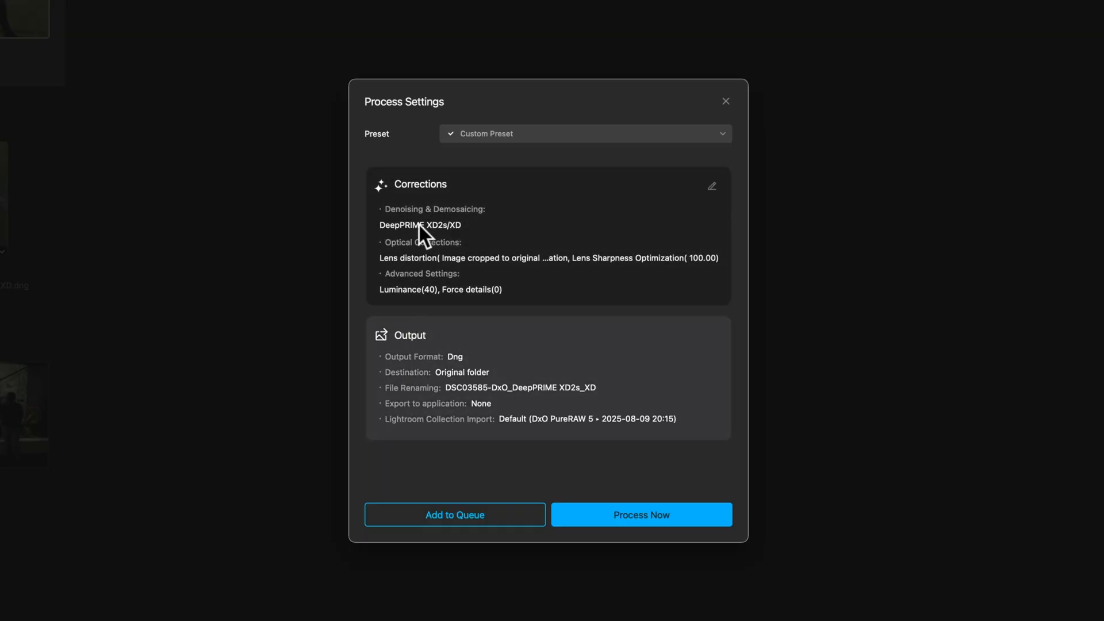
mouse_move(412, 254)
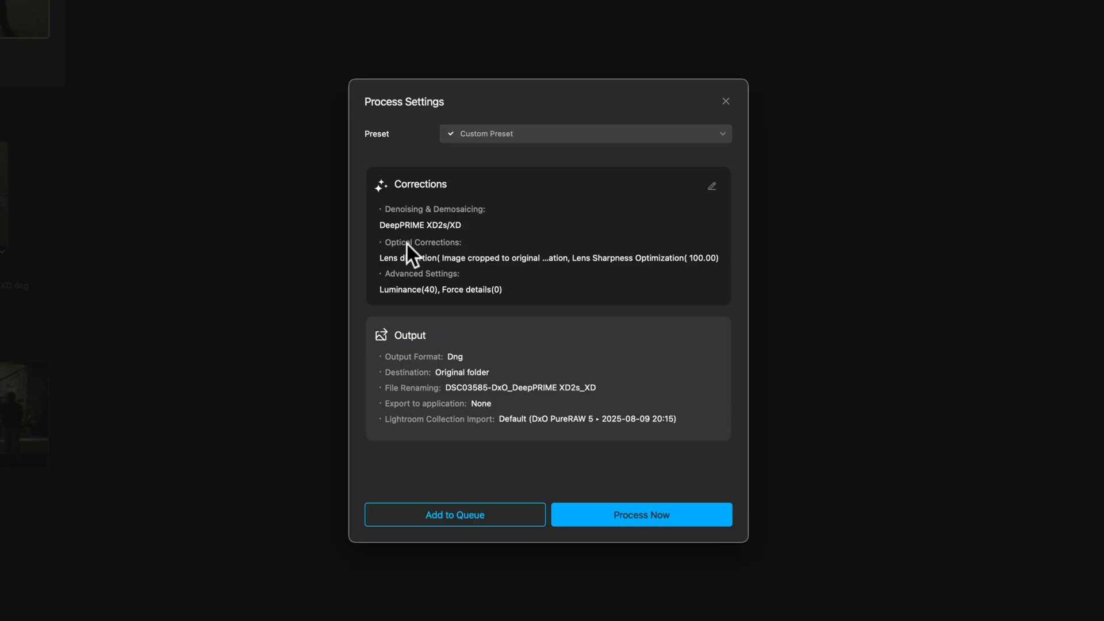
mouse_move(721, 227)
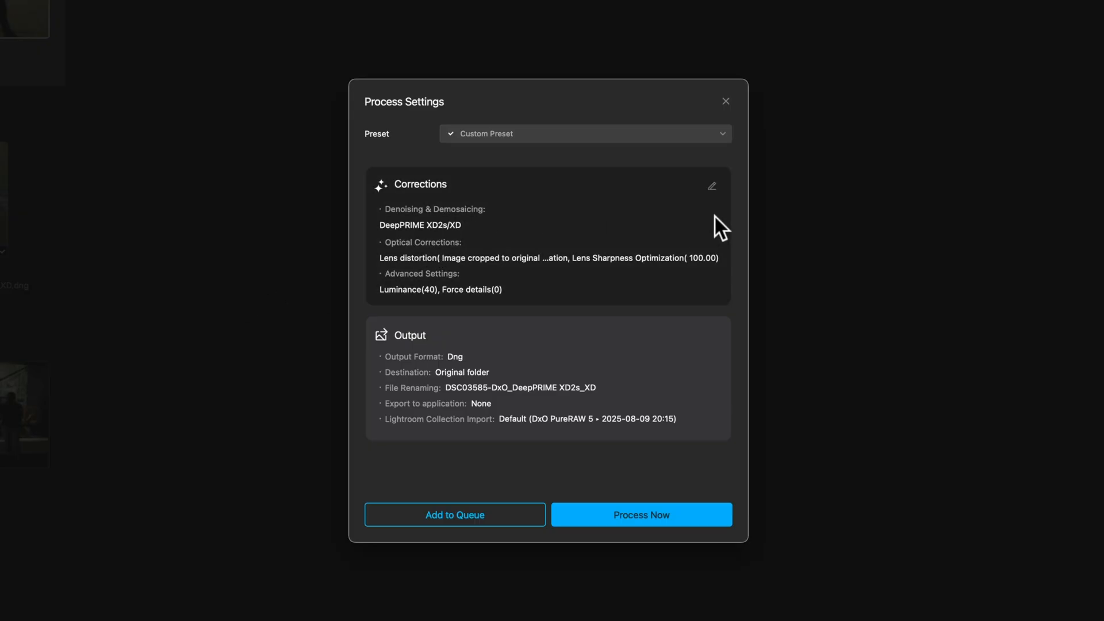
Step: Set denoising to DeepPRIME 3 with luminance 95 and force details 20, and apply
left_click(712, 186)
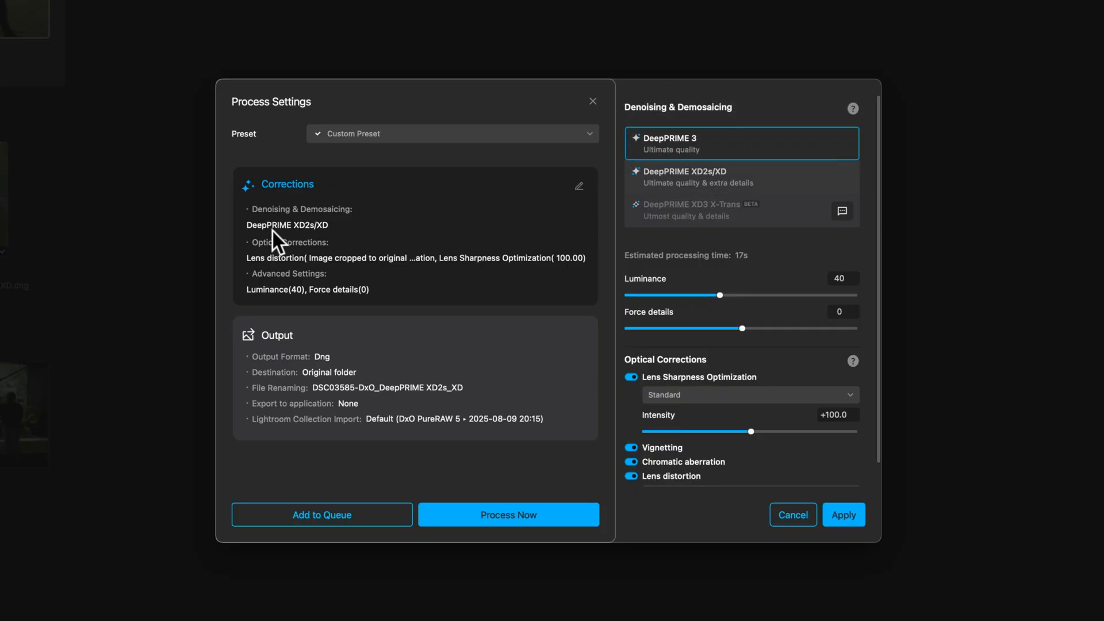
mouse_move(289, 239)
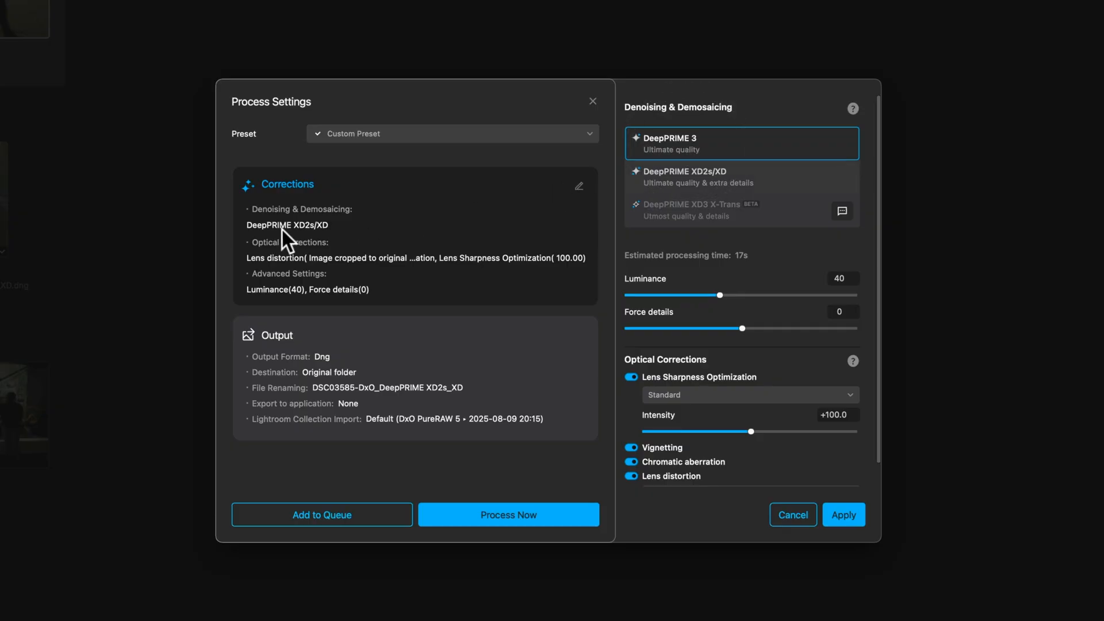
mouse_move(331, 242)
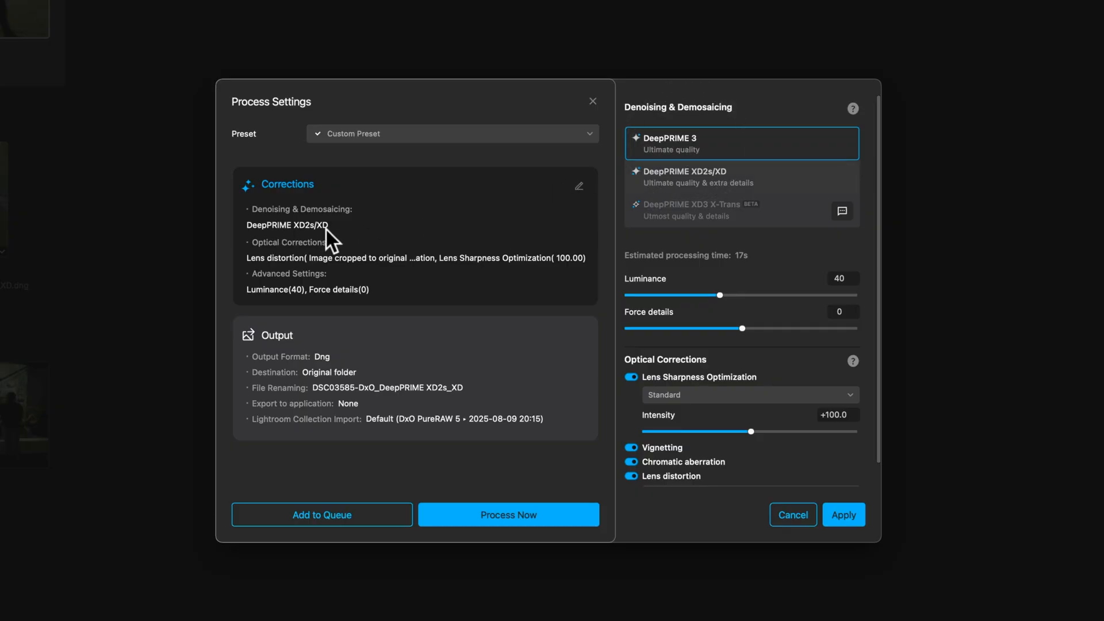
mouse_move(701, 231)
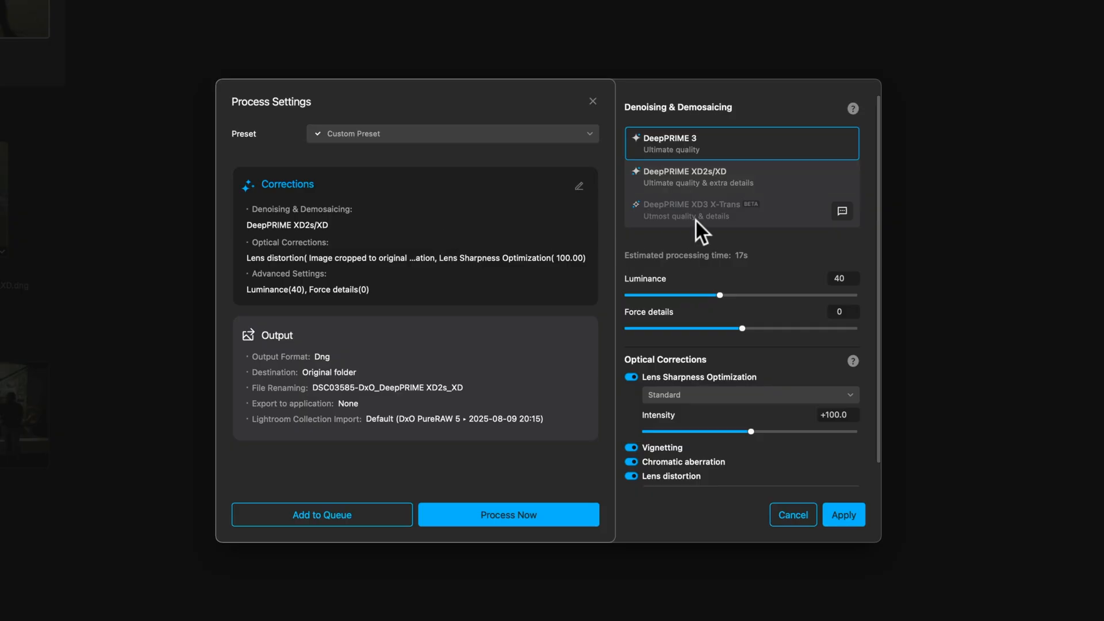
mouse_move(697, 255)
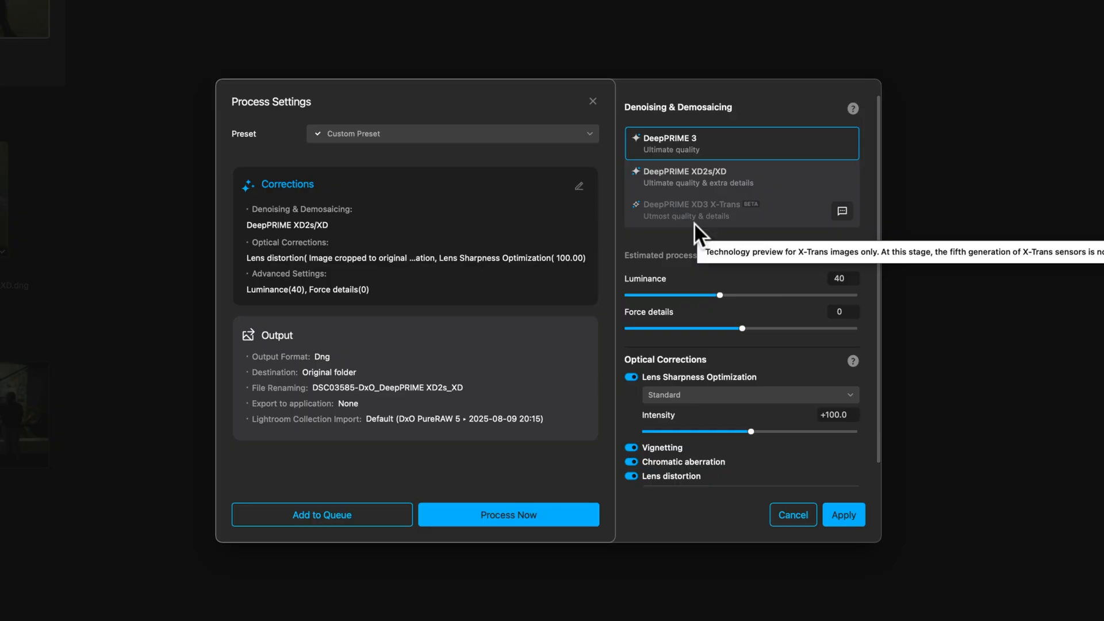
mouse_move(687, 229)
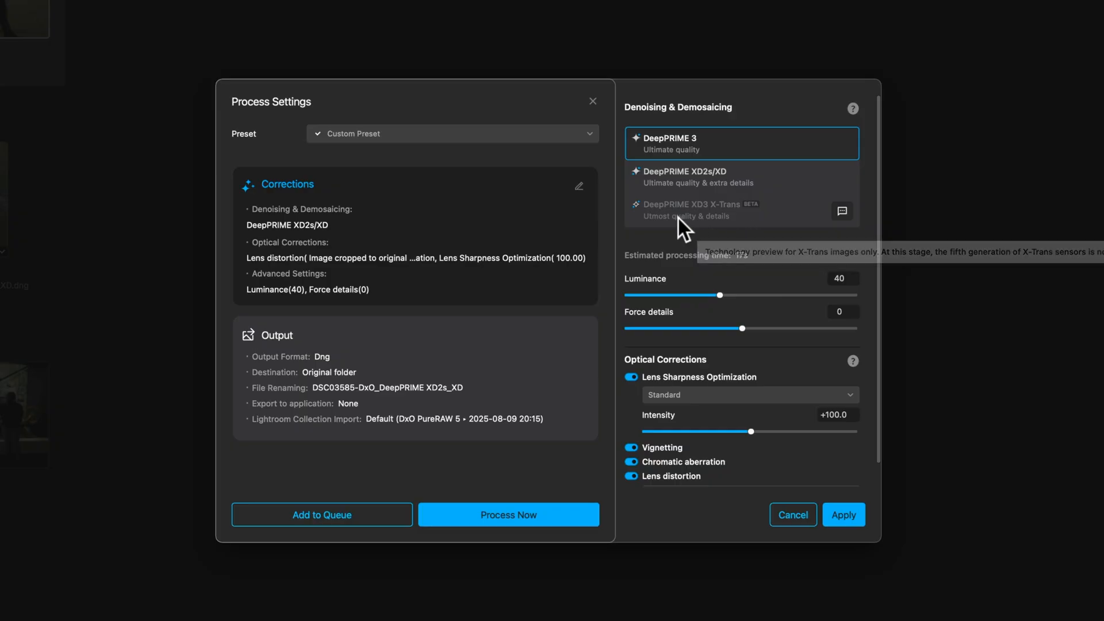
mouse_move(756, 236)
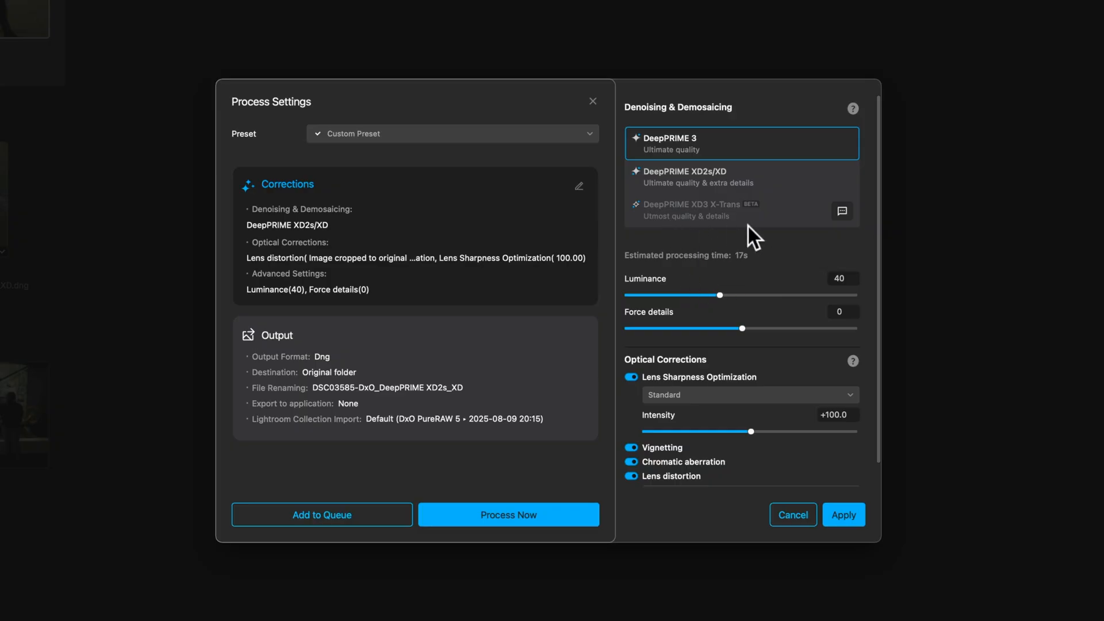
mouse_move(669, 217)
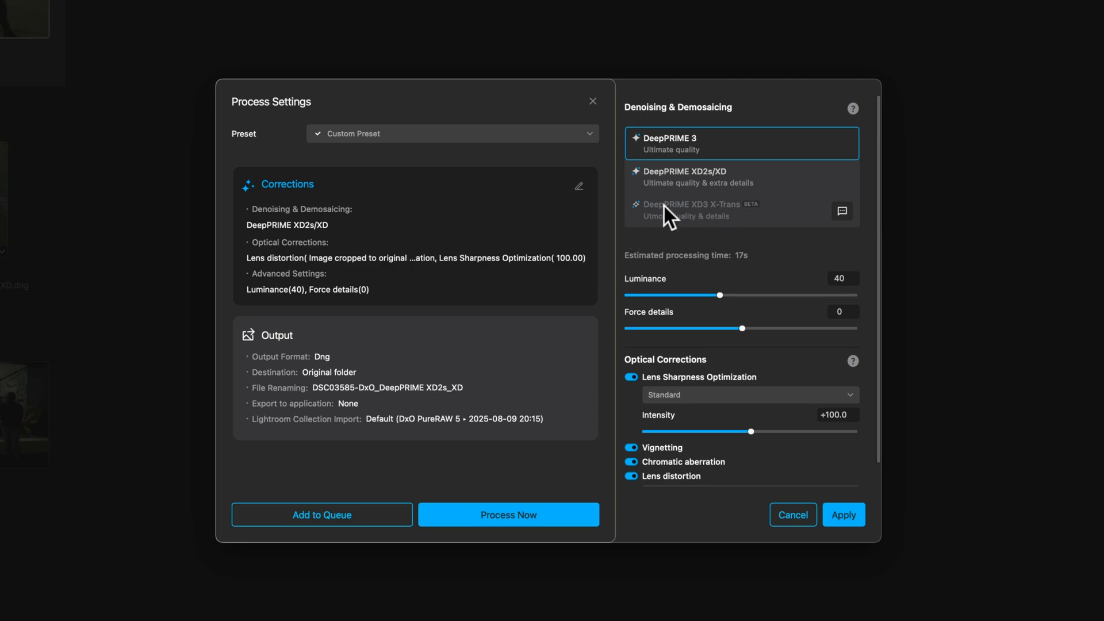
mouse_move(685, 219)
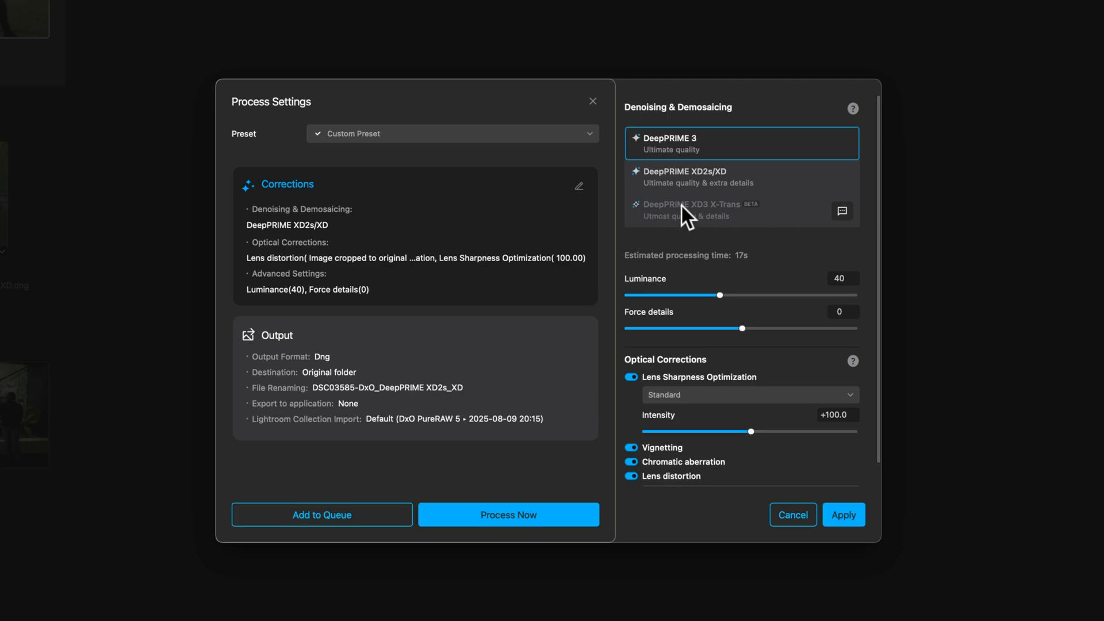
mouse_move(687, 214)
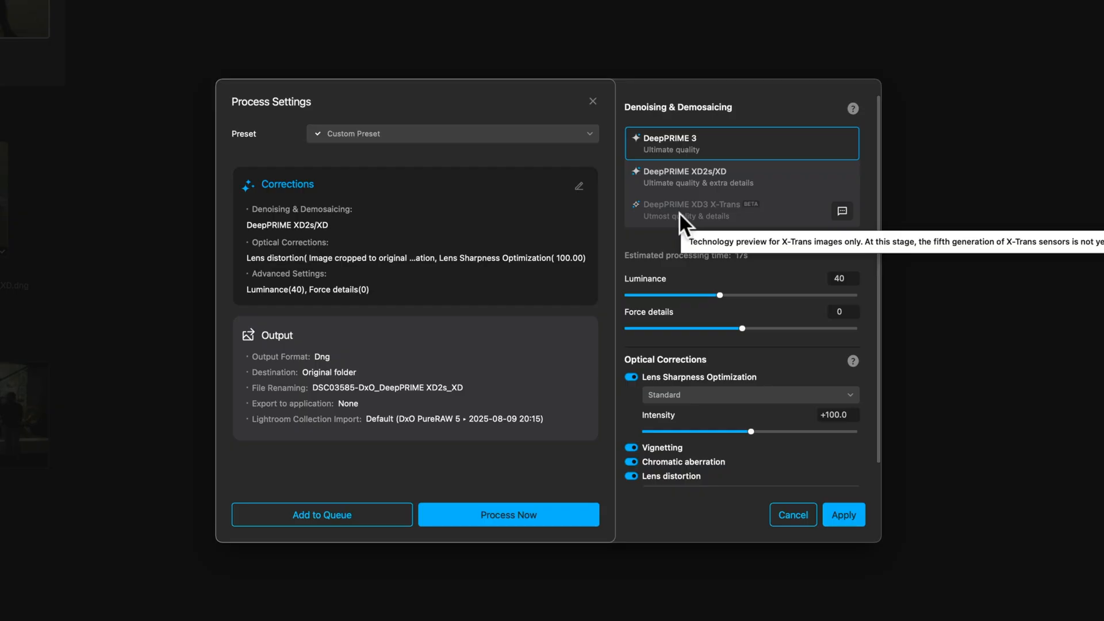
mouse_move(757, 224)
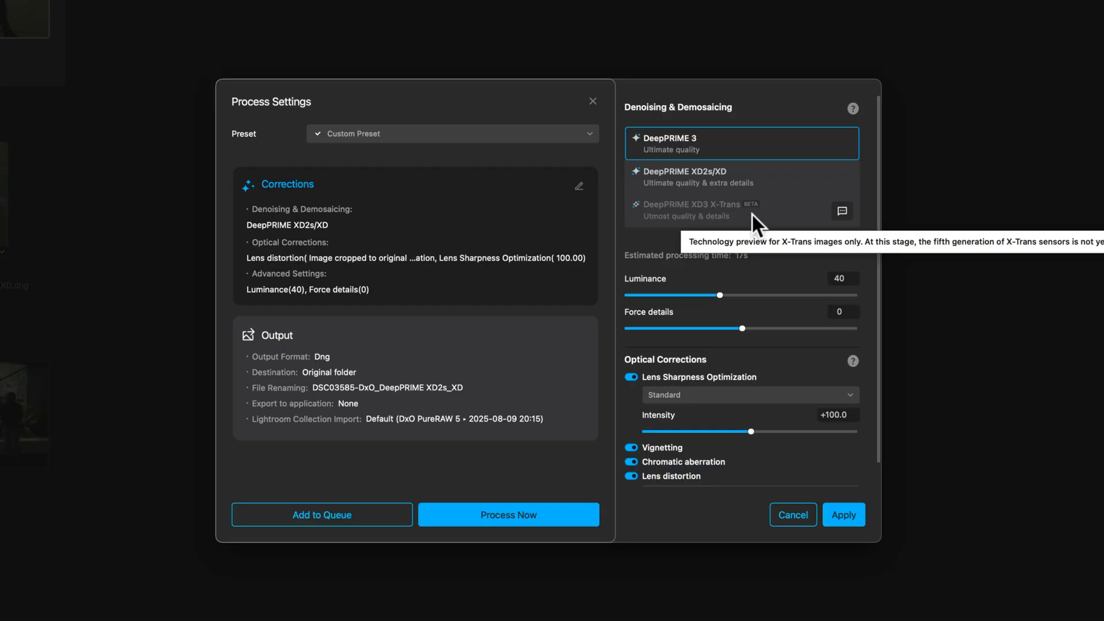
mouse_move(726, 299)
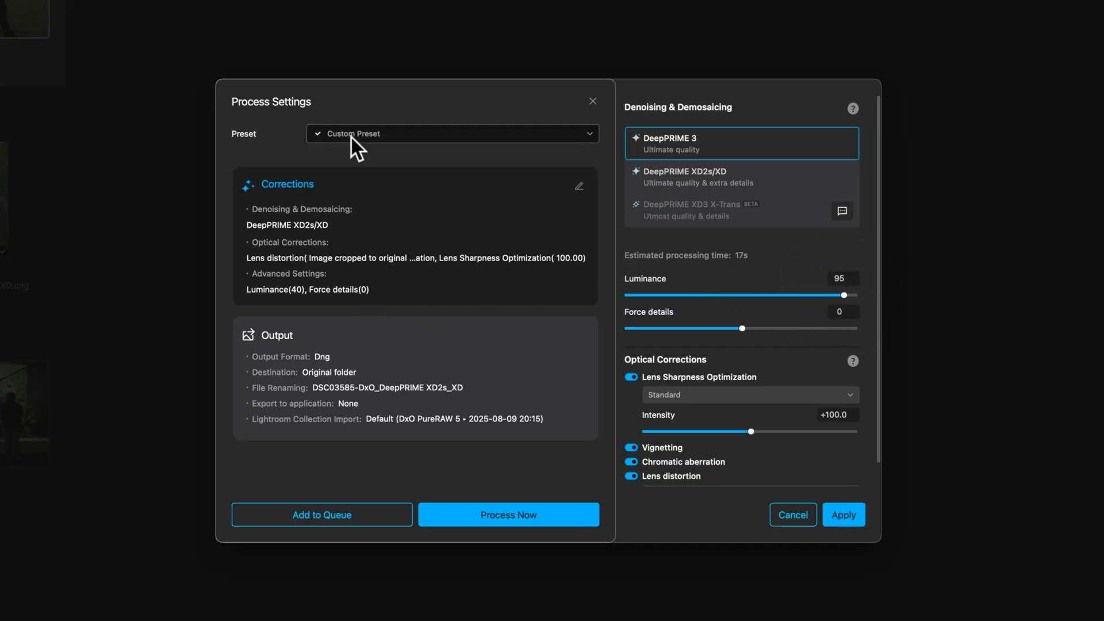
mouse_move(794, 332)
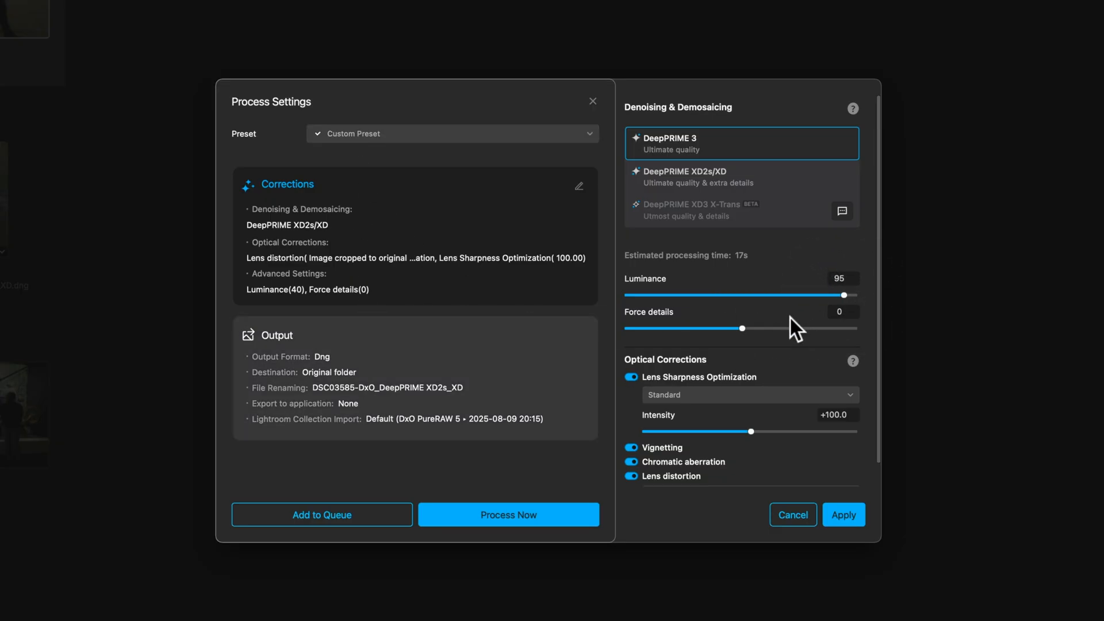
mouse_move(725, 379)
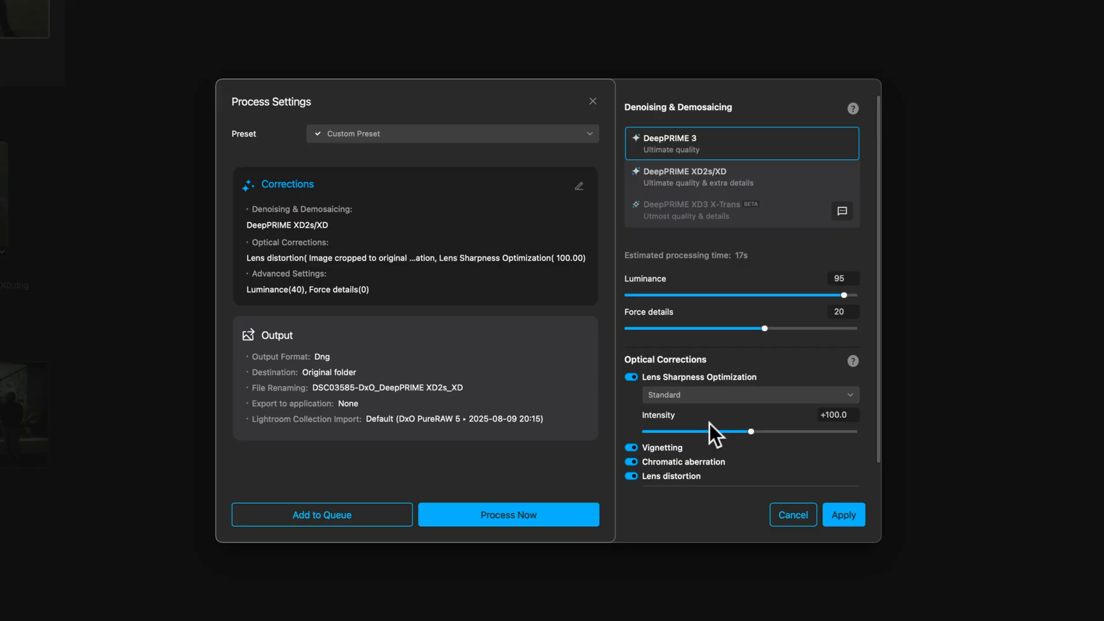
mouse_move(655, 350)
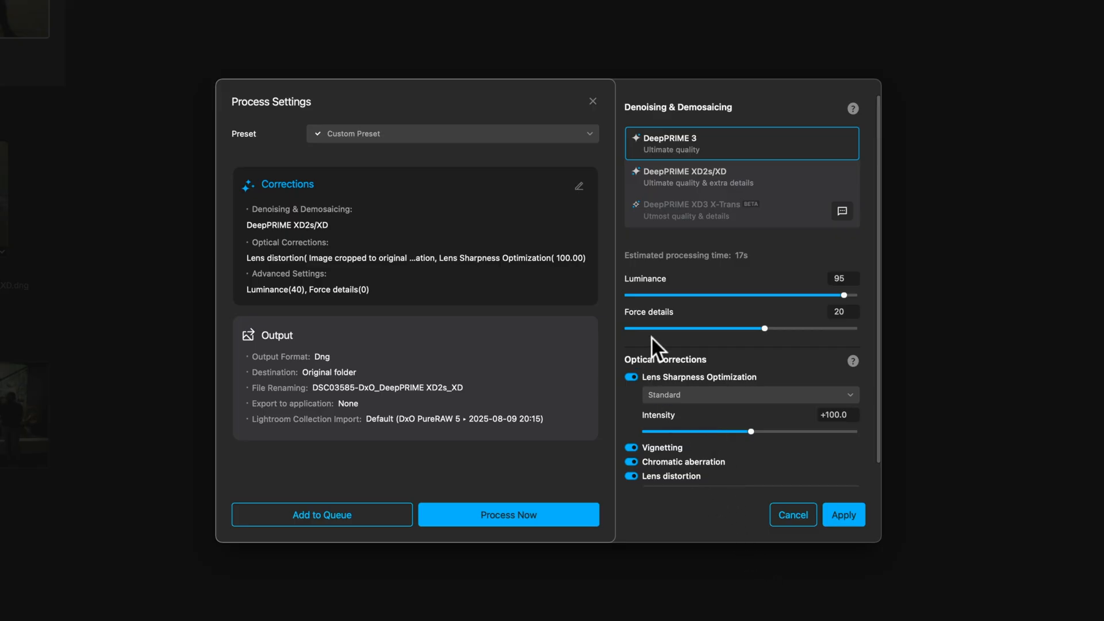
mouse_move(670, 400)
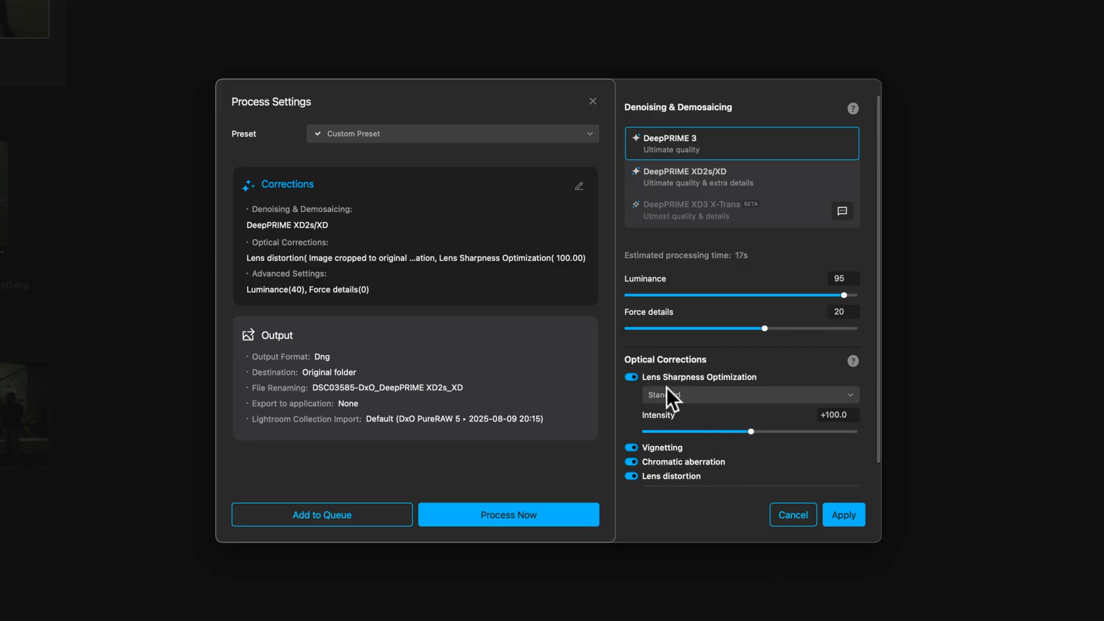
mouse_move(845, 514)
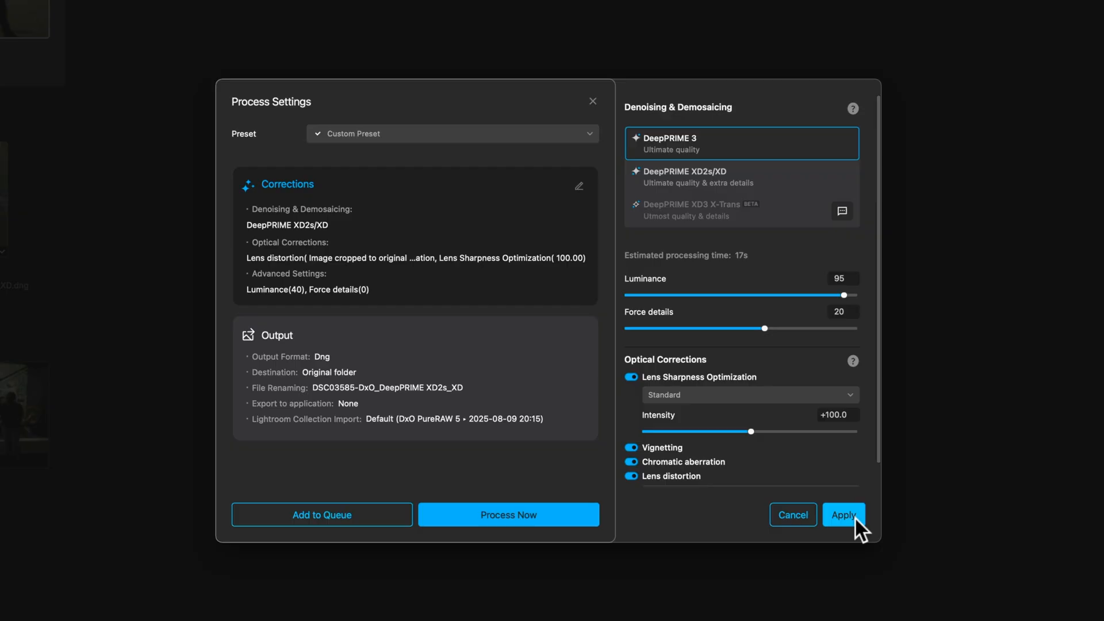
left_click(843, 515)
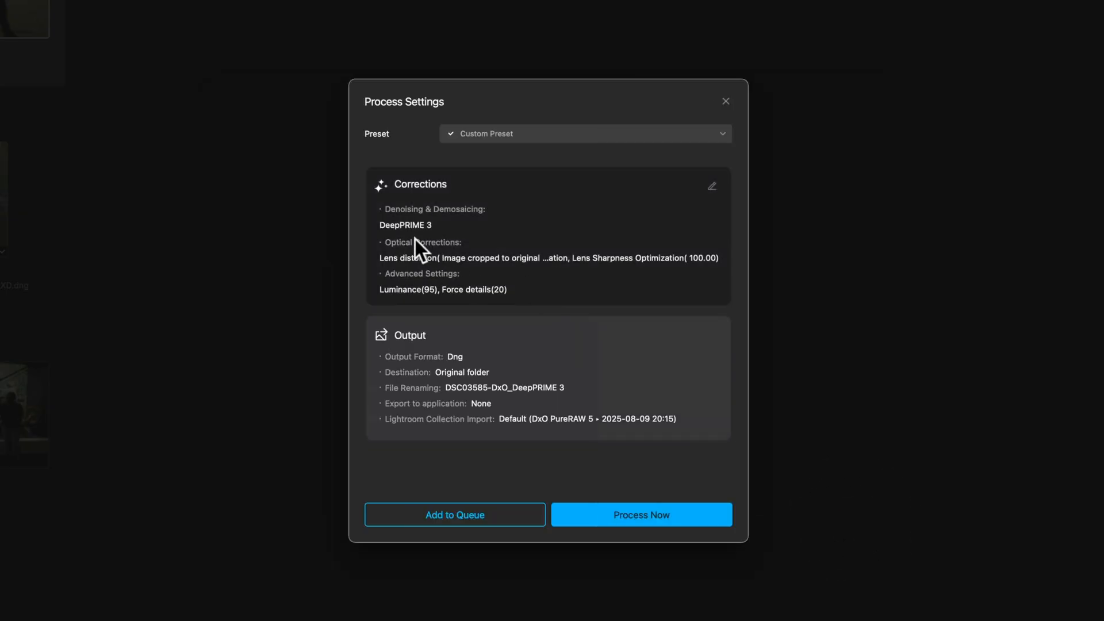
mouse_move(416, 243)
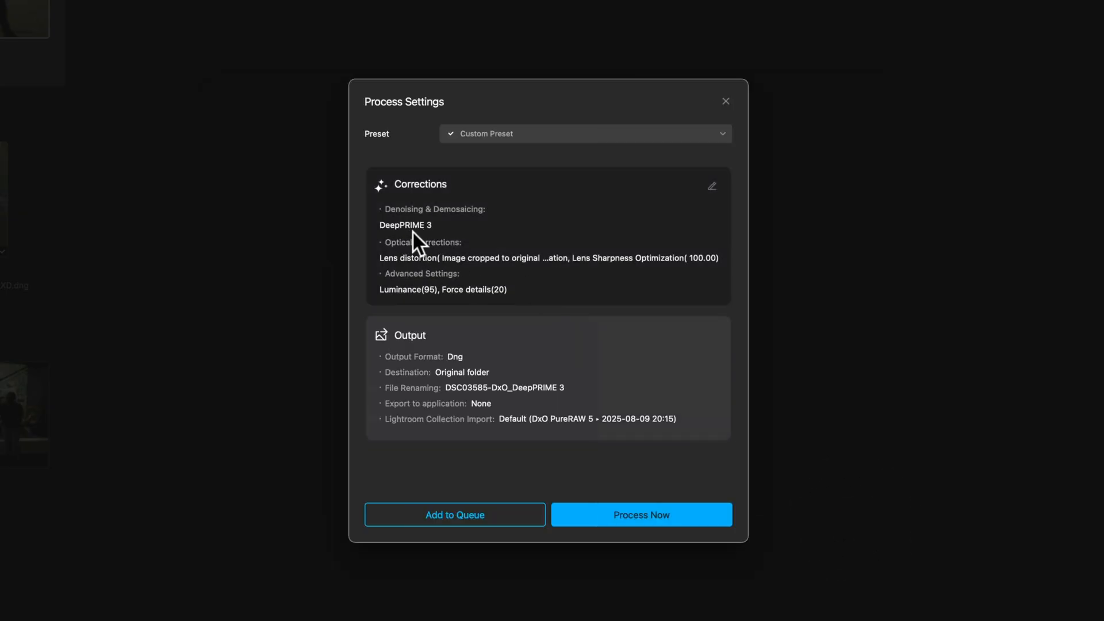
mouse_move(398, 271)
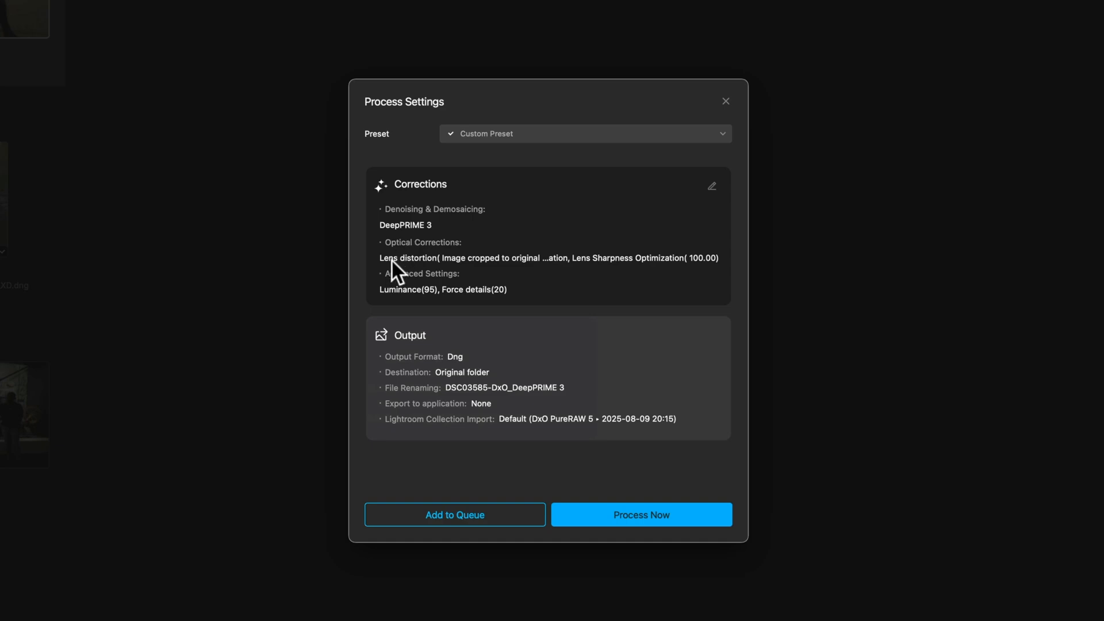
mouse_move(609, 283)
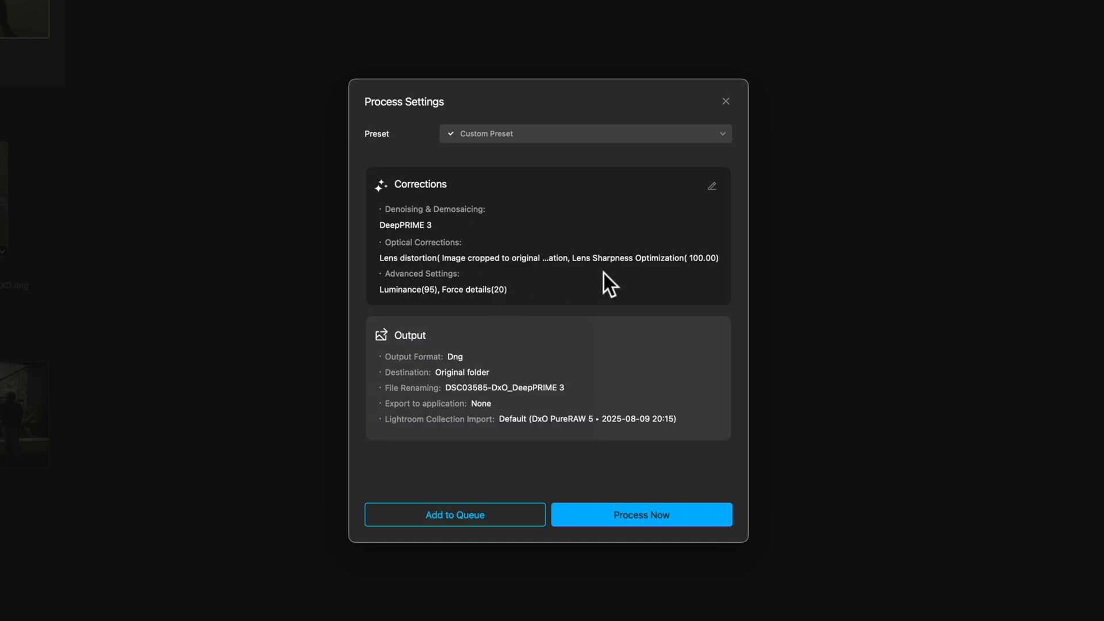
mouse_move(442, 309)
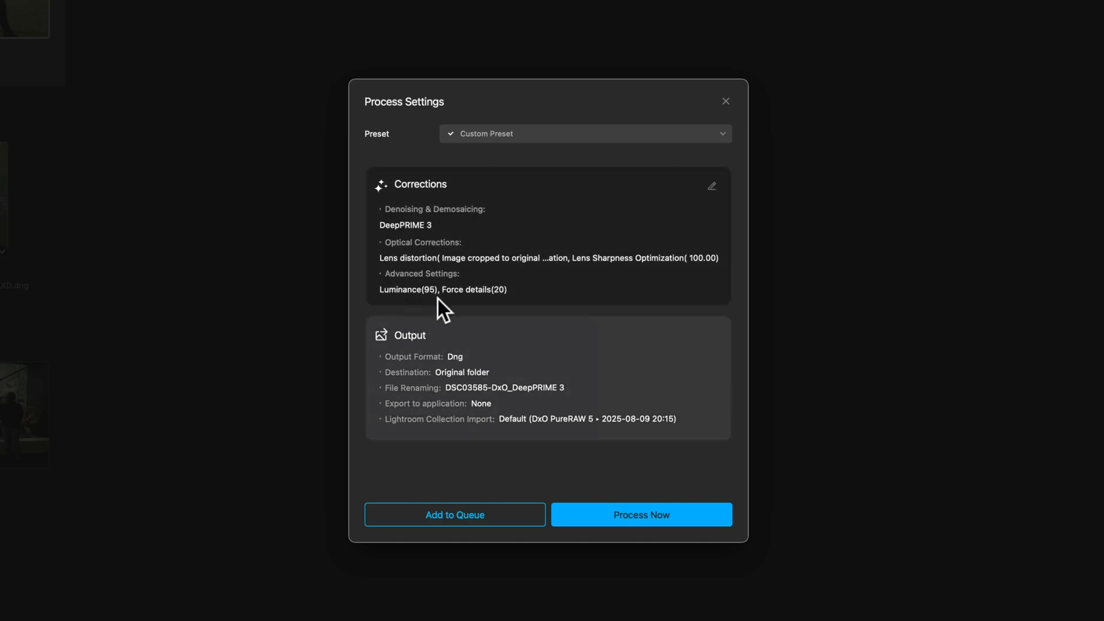
mouse_move(539, 434)
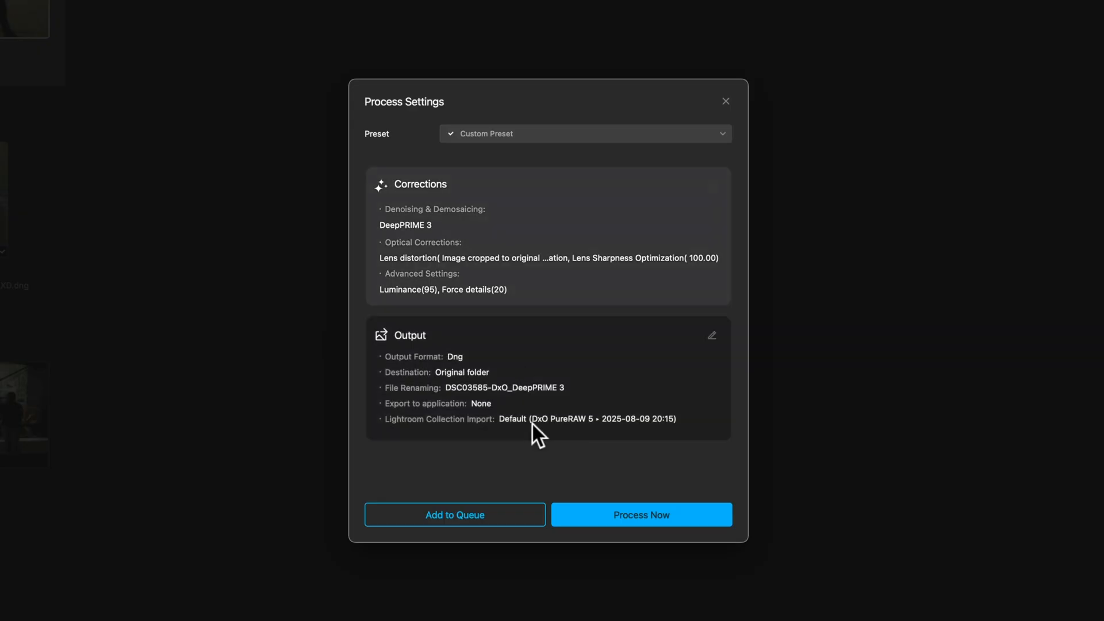
mouse_move(460, 379)
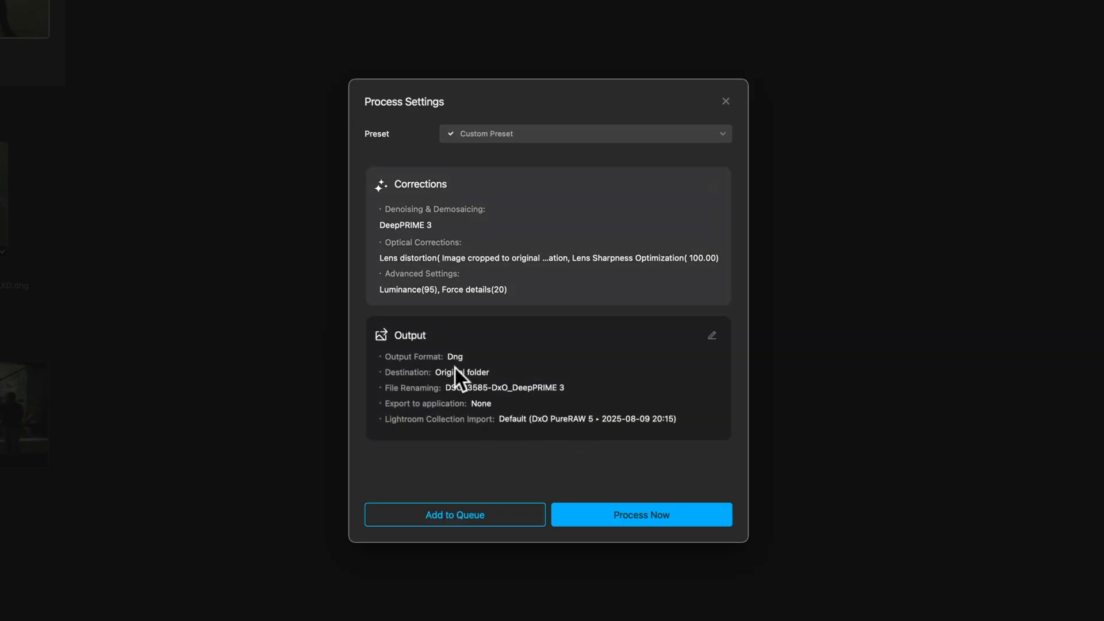
mouse_move(458, 386)
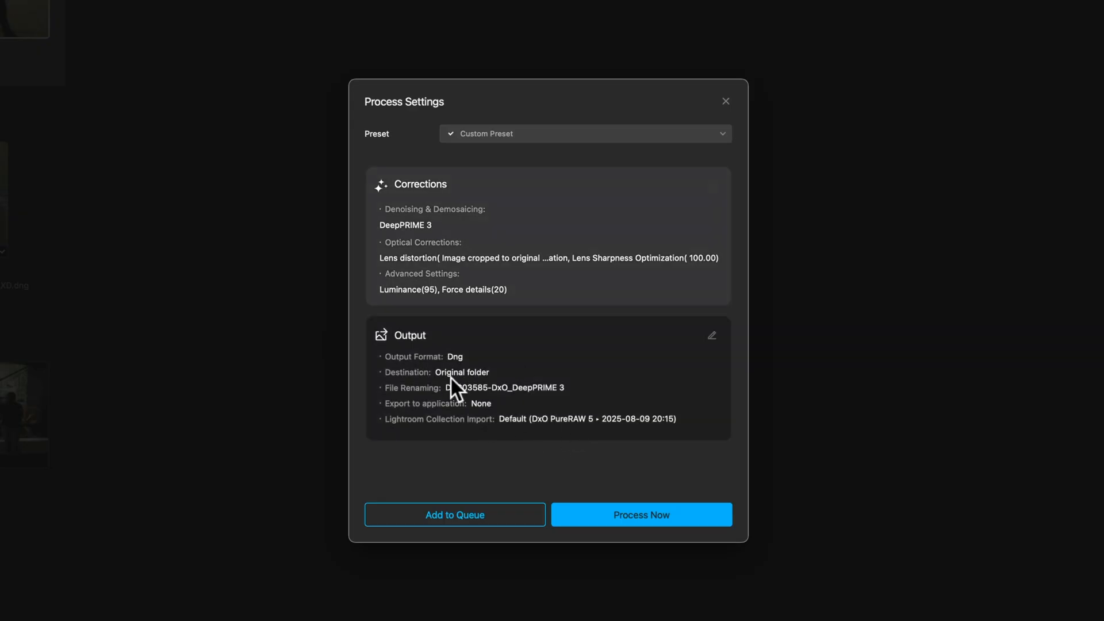
mouse_move(493, 401)
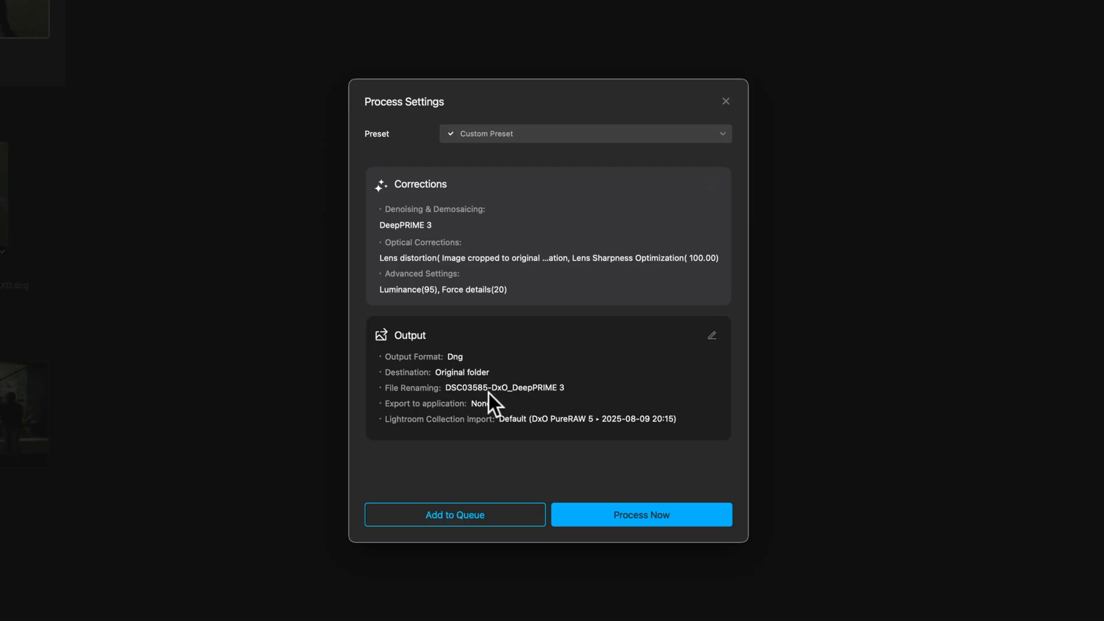
mouse_move(500, 433)
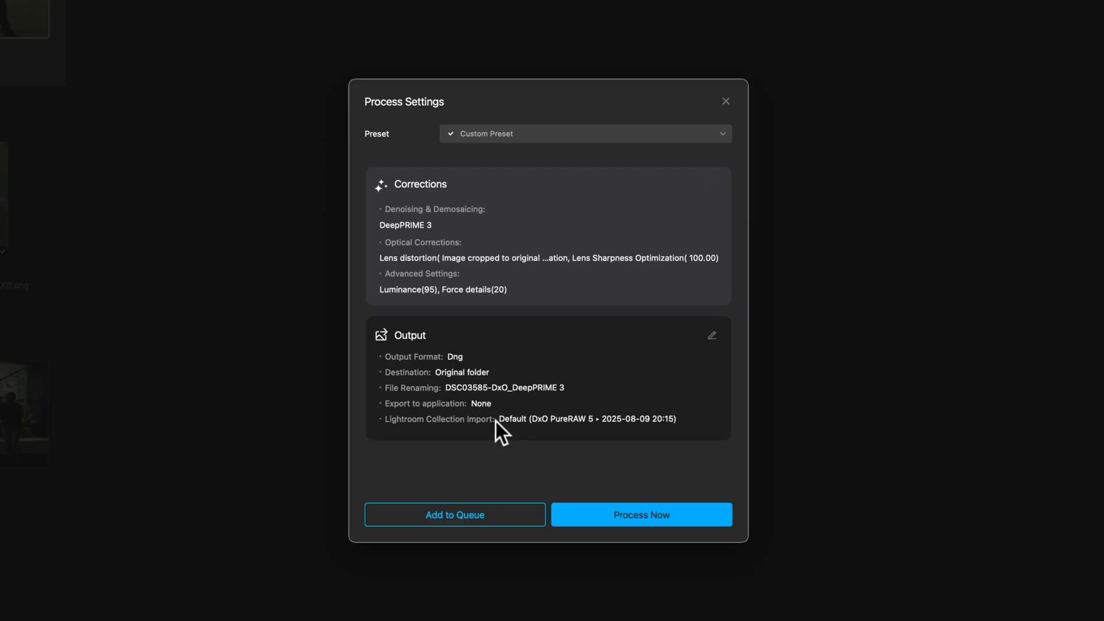
mouse_move(481, 415)
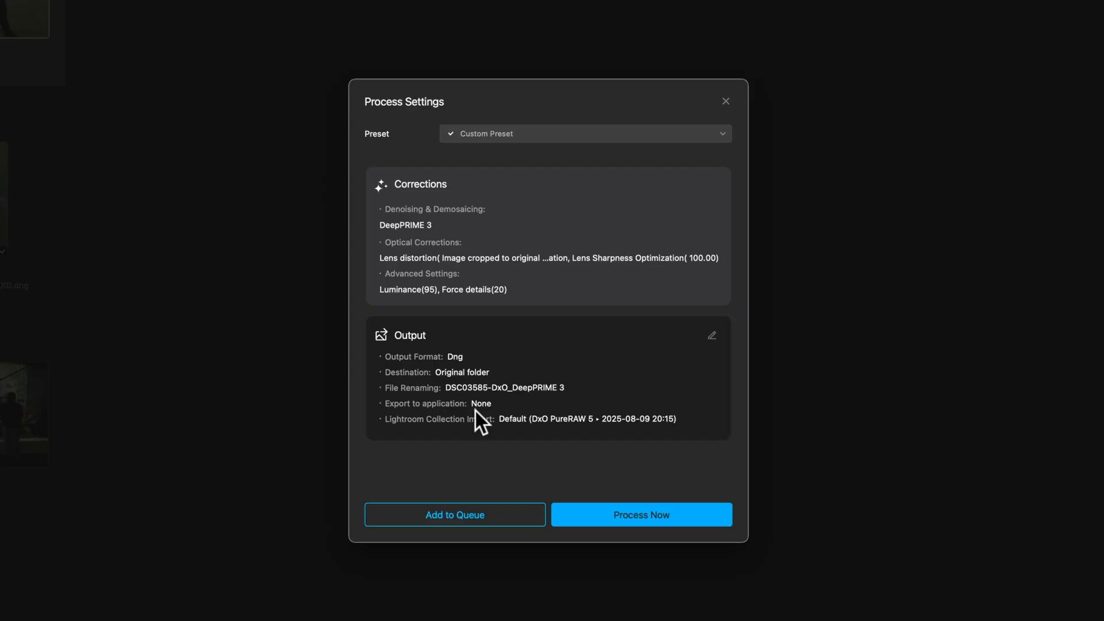
mouse_move(505, 442)
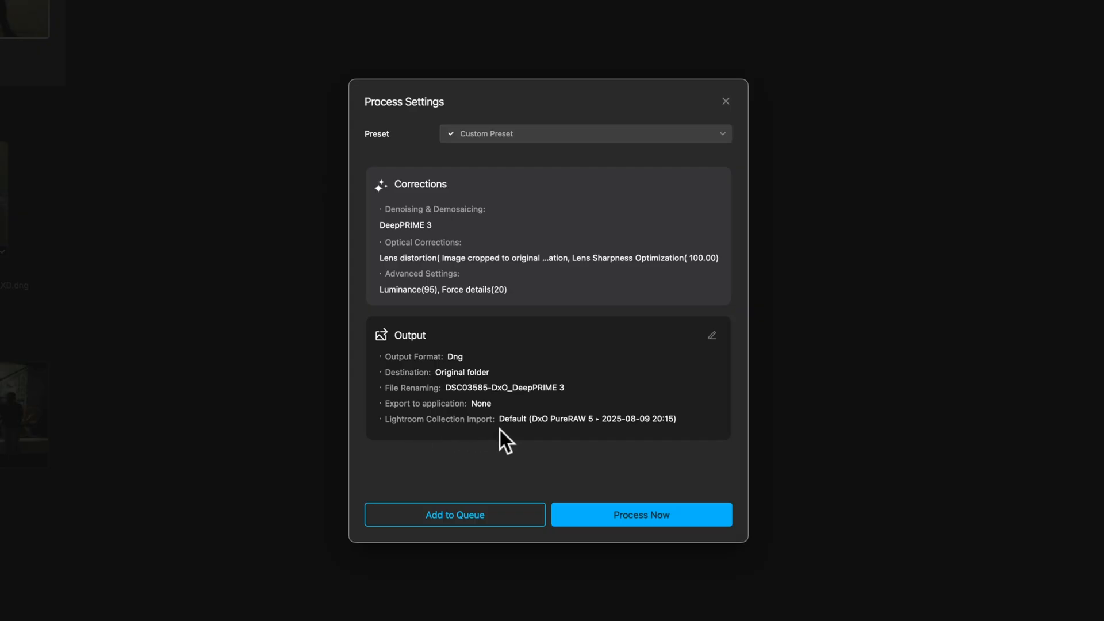
mouse_move(479, 436)
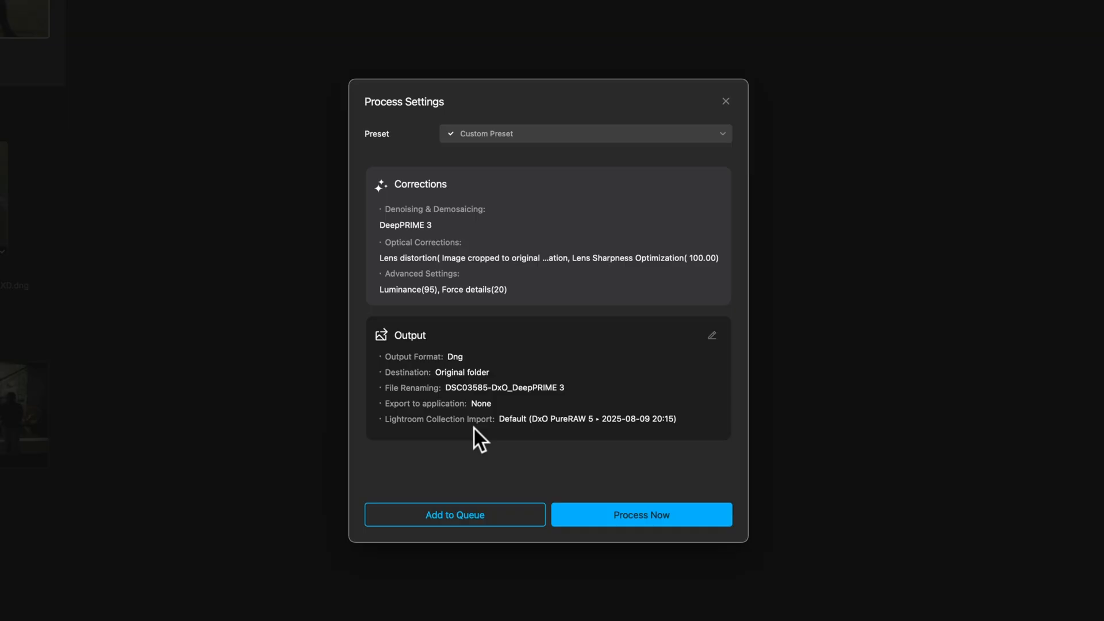
mouse_move(637, 556)
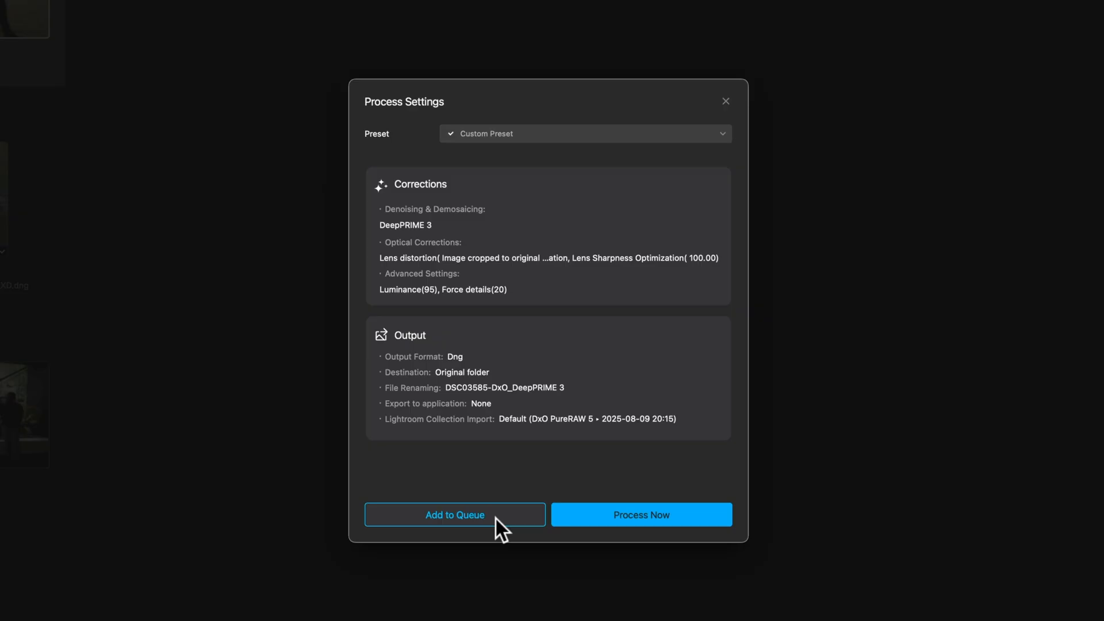
mouse_move(639, 515)
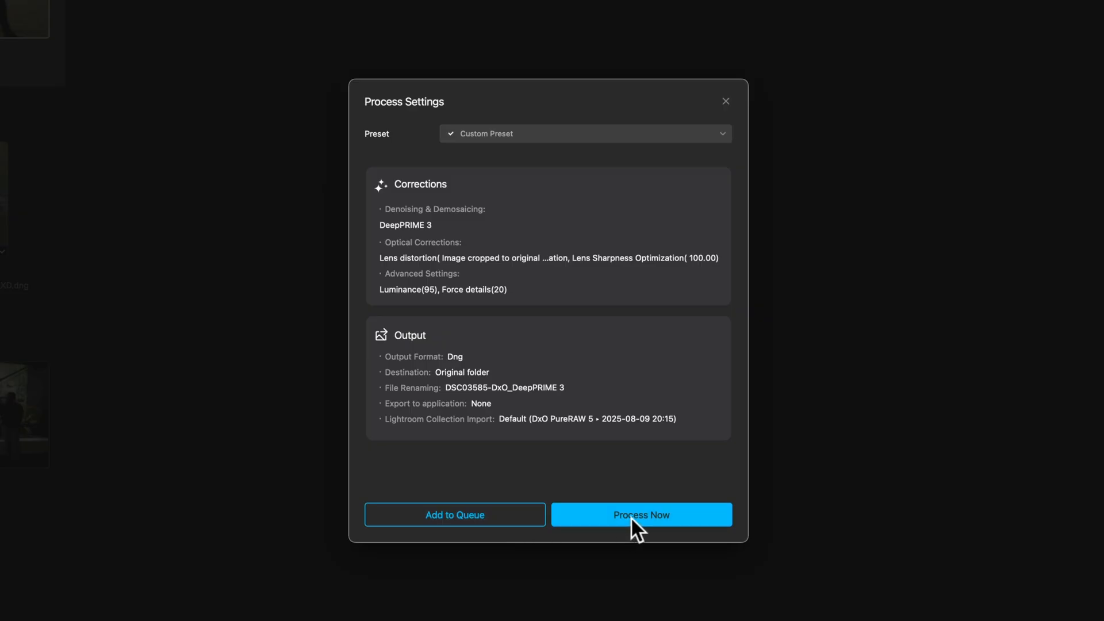
Step: Process DSC03585.ARW with DeepPRIME 3, exporting a DNG to the original folder
left_click(640, 514)
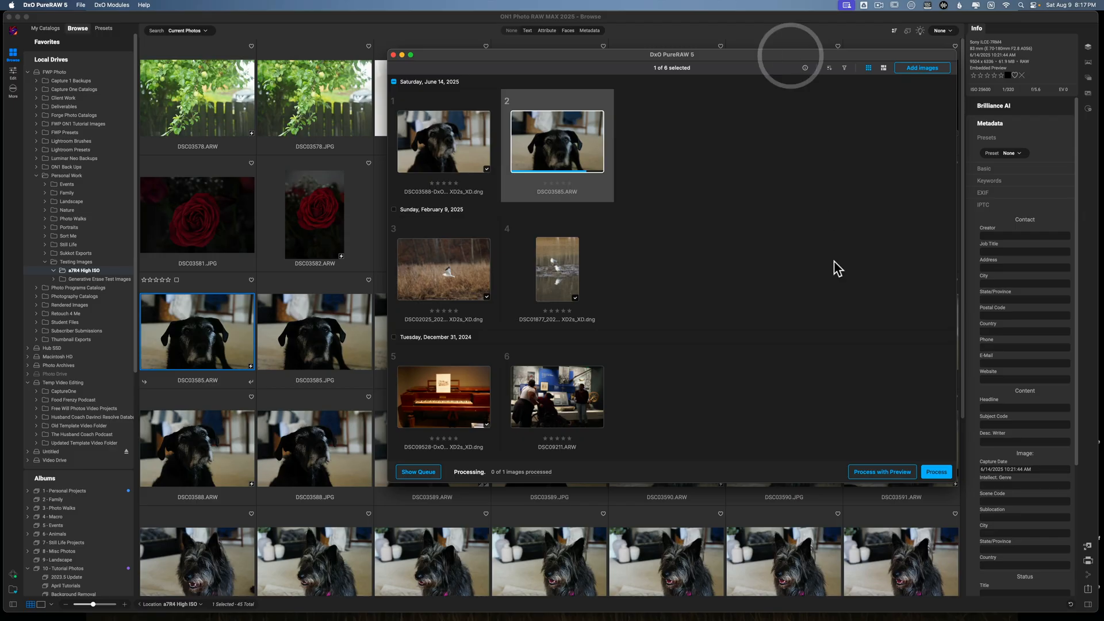
mouse_move(500, 474)
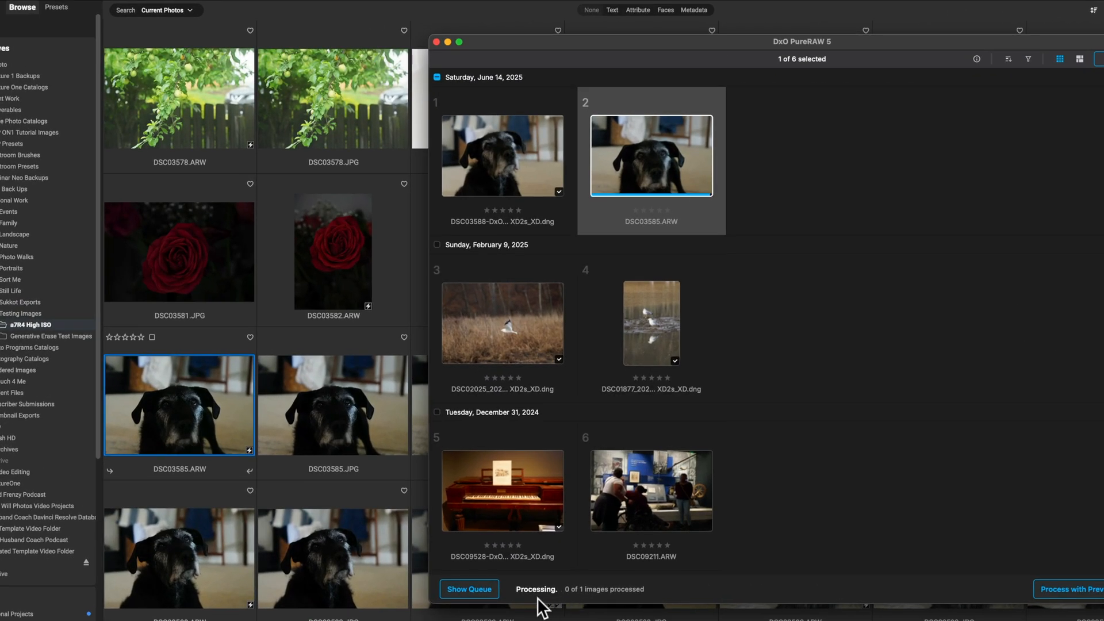
mouse_move(553, 605)
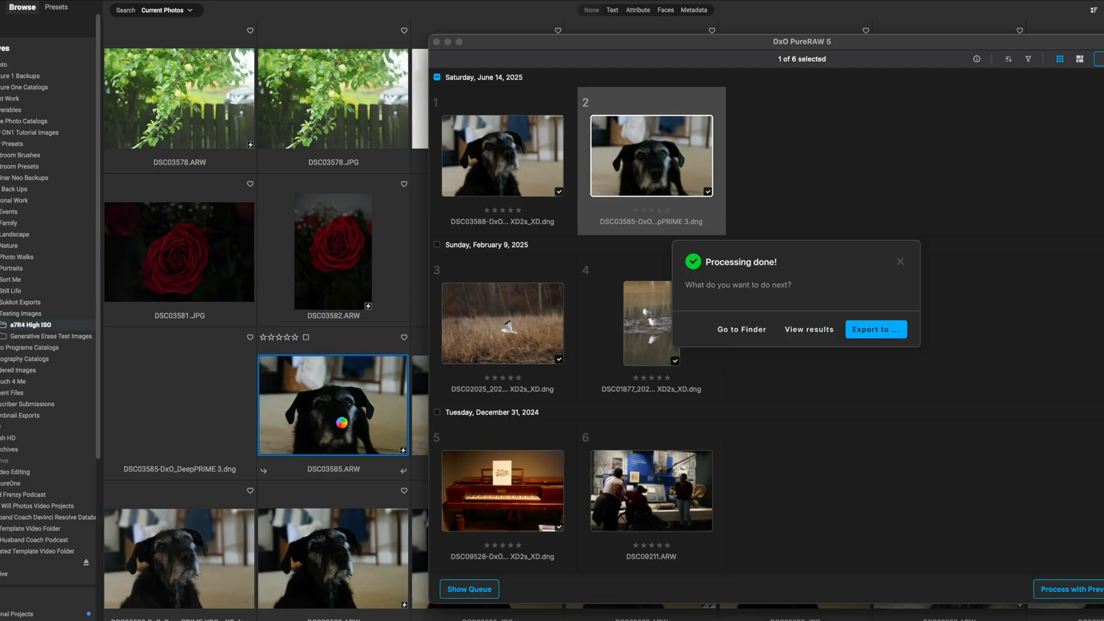
mouse_move(185, 498)
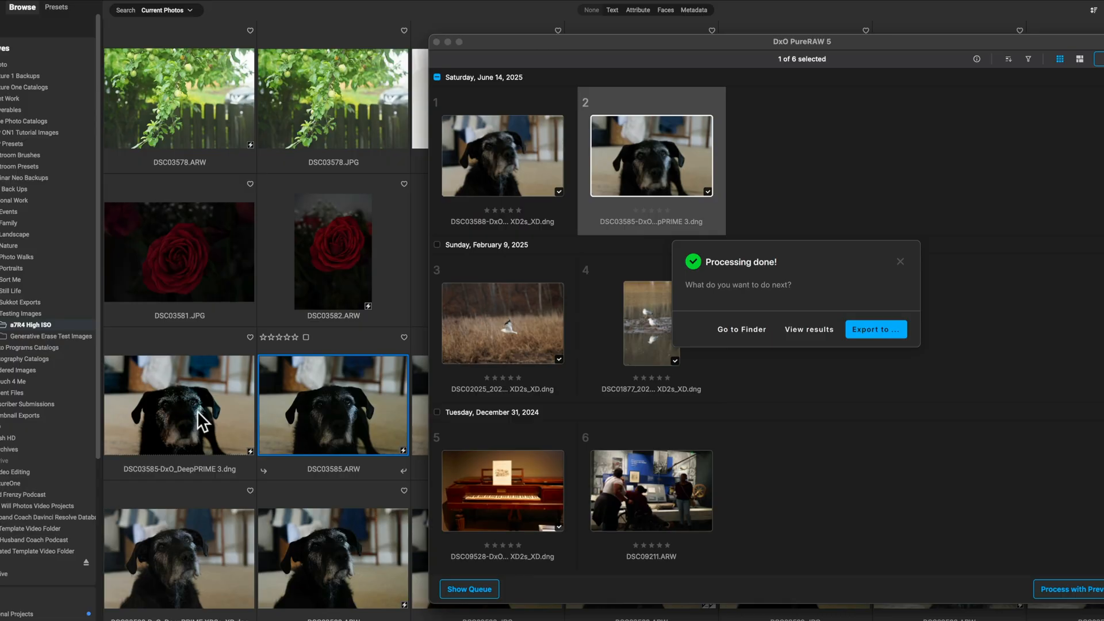
mouse_move(185, 434)
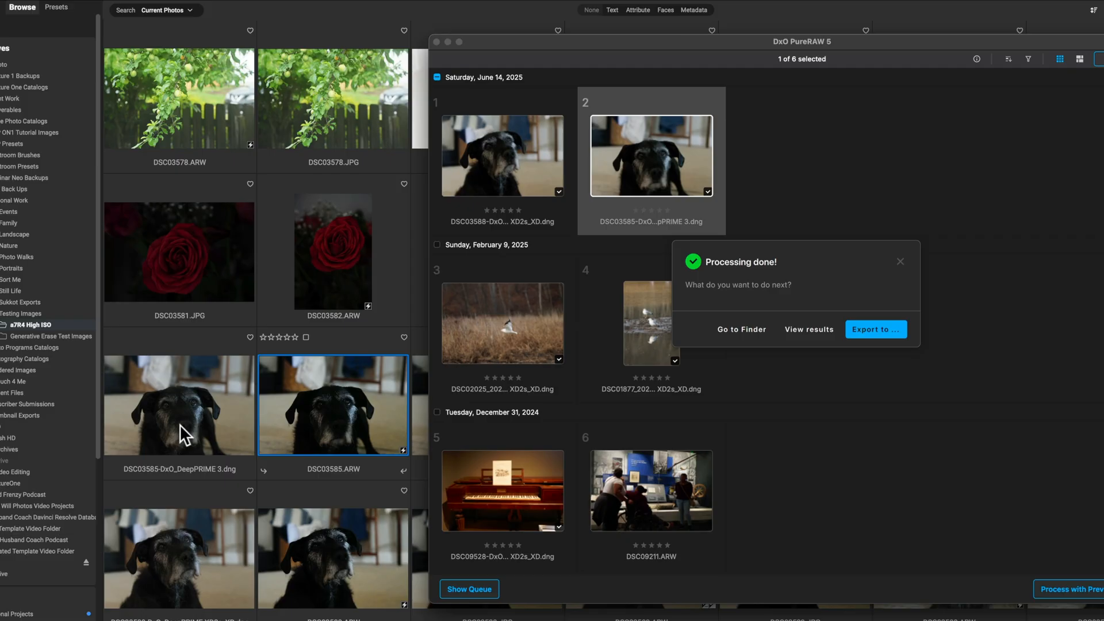
mouse_move(764, 379)
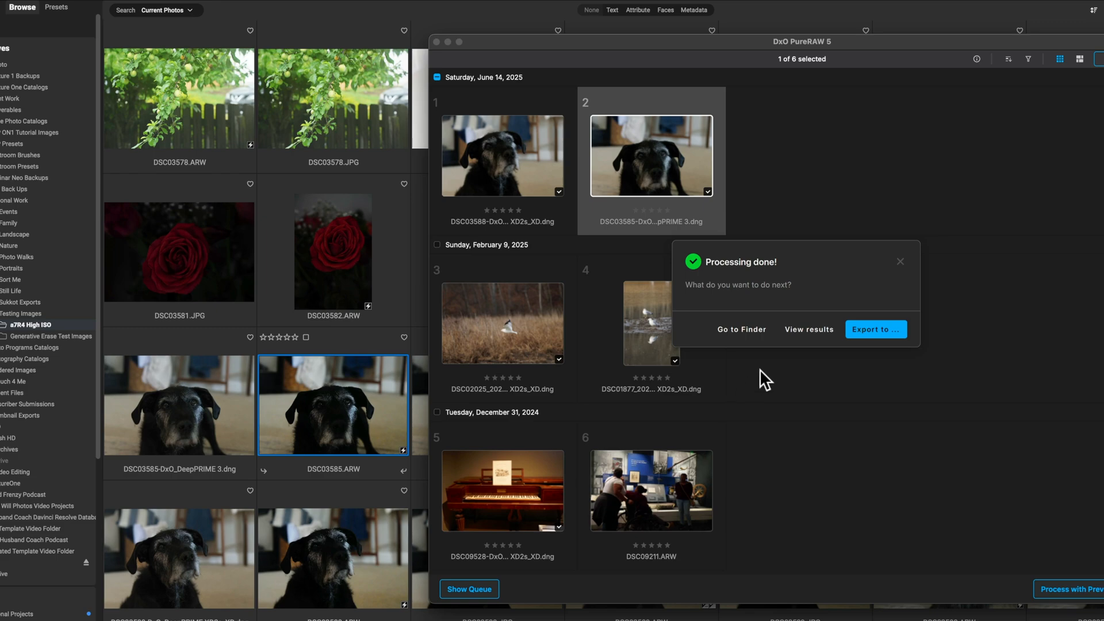
mouse_move(914, 335)
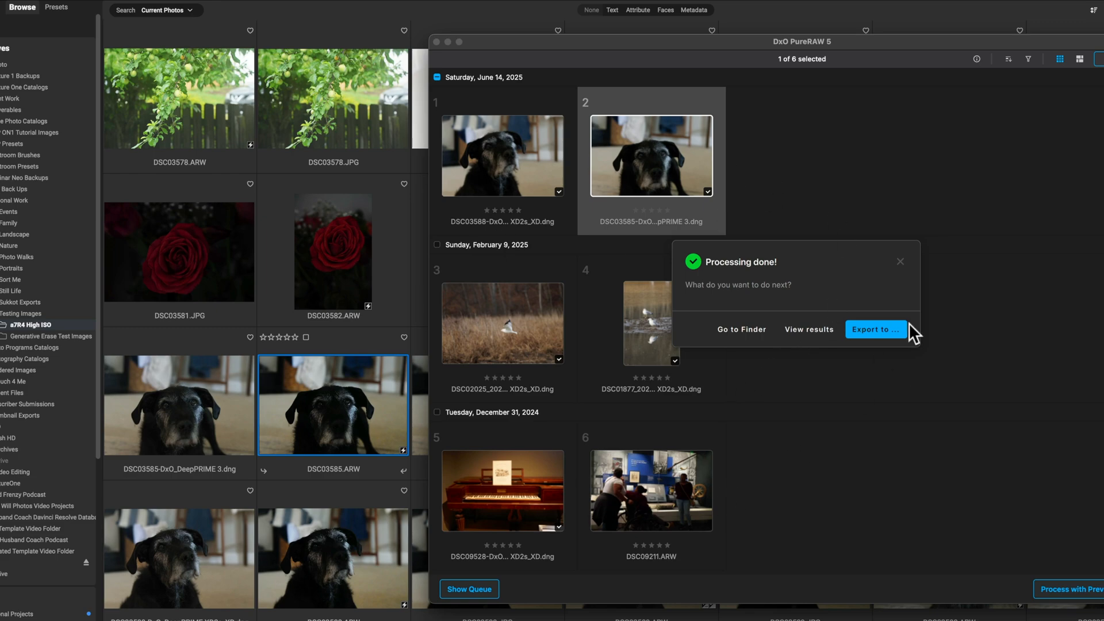
mouse_move(785, 458)
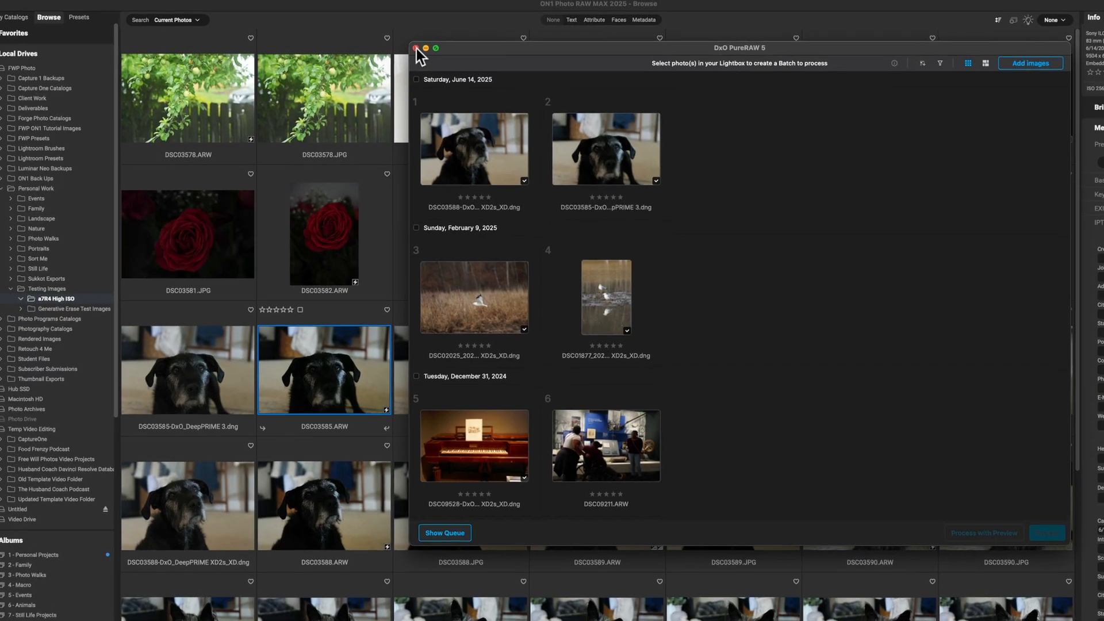
Step: Close DxO PureRAW and select the DSC03585 DeepPRIME 3 DNG thumbnail in ON1
left_click(417, 48)
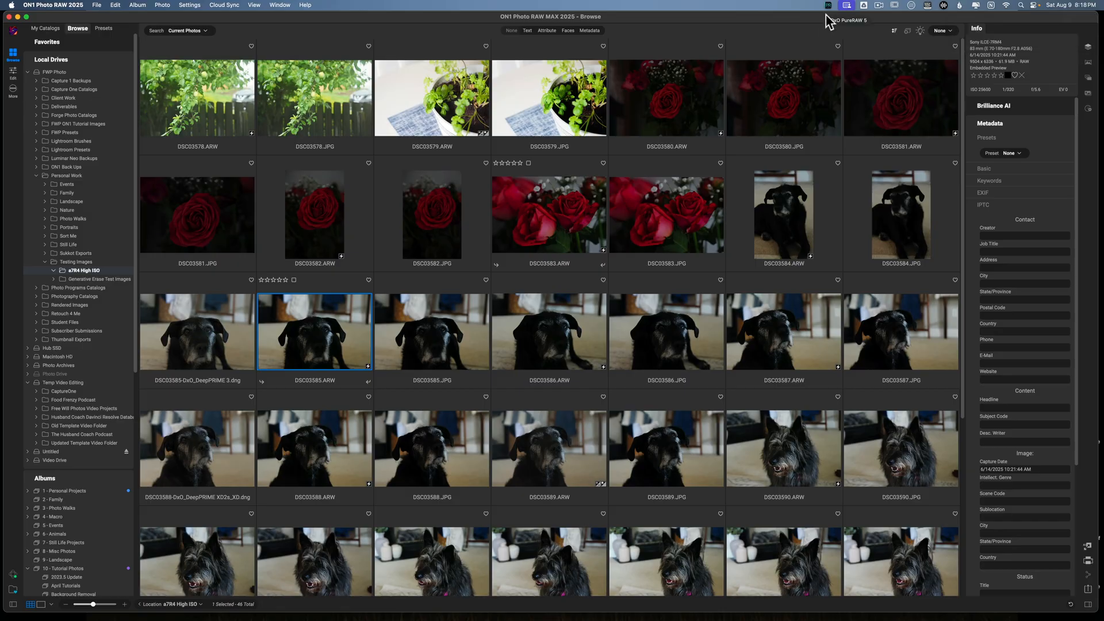
mouse_move(796, 211)
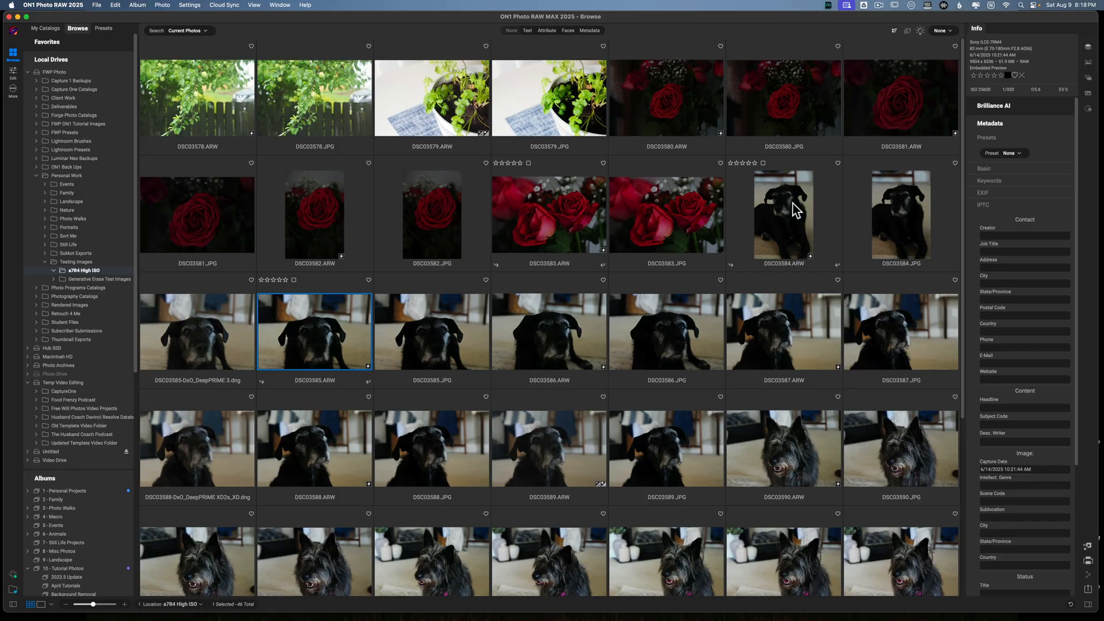
mouse_move(800, 175)
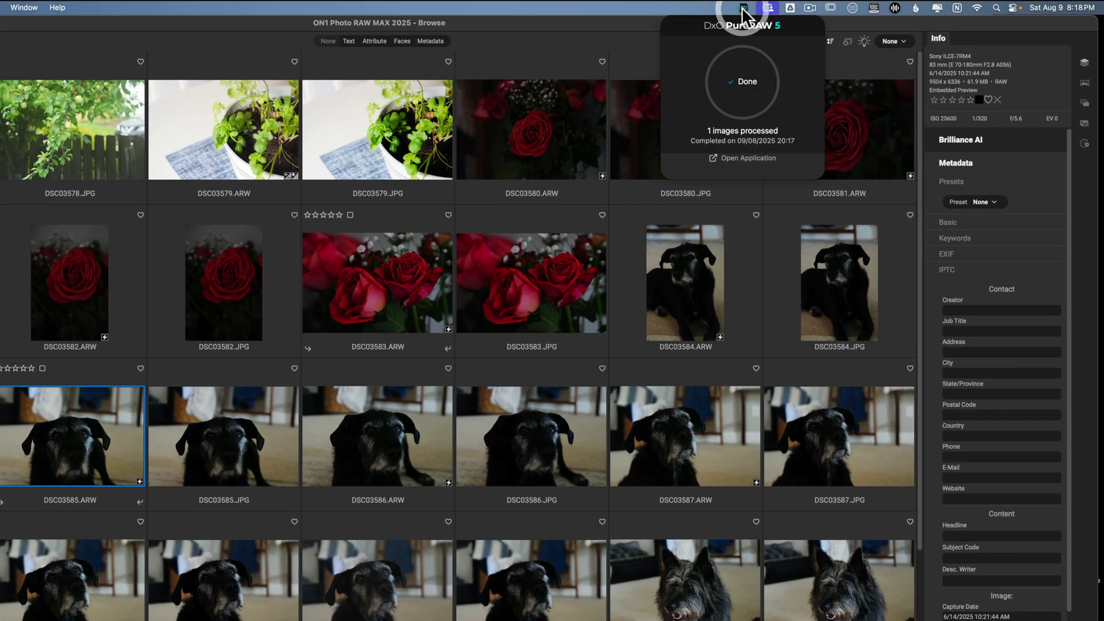
mouse_move(720, 166)
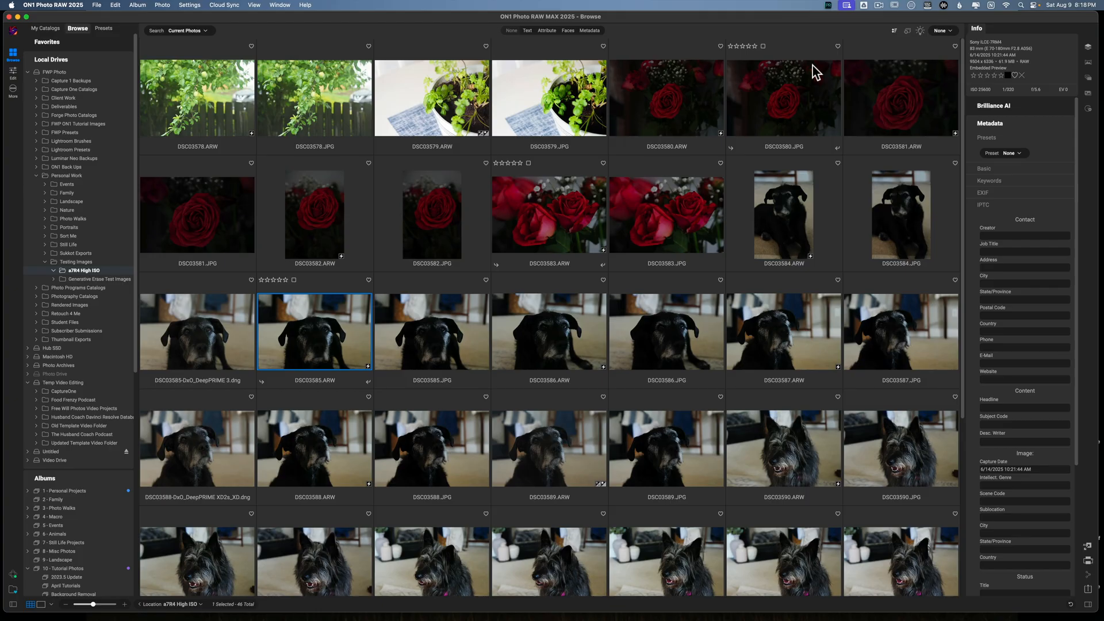
mouse_move(798, 156)
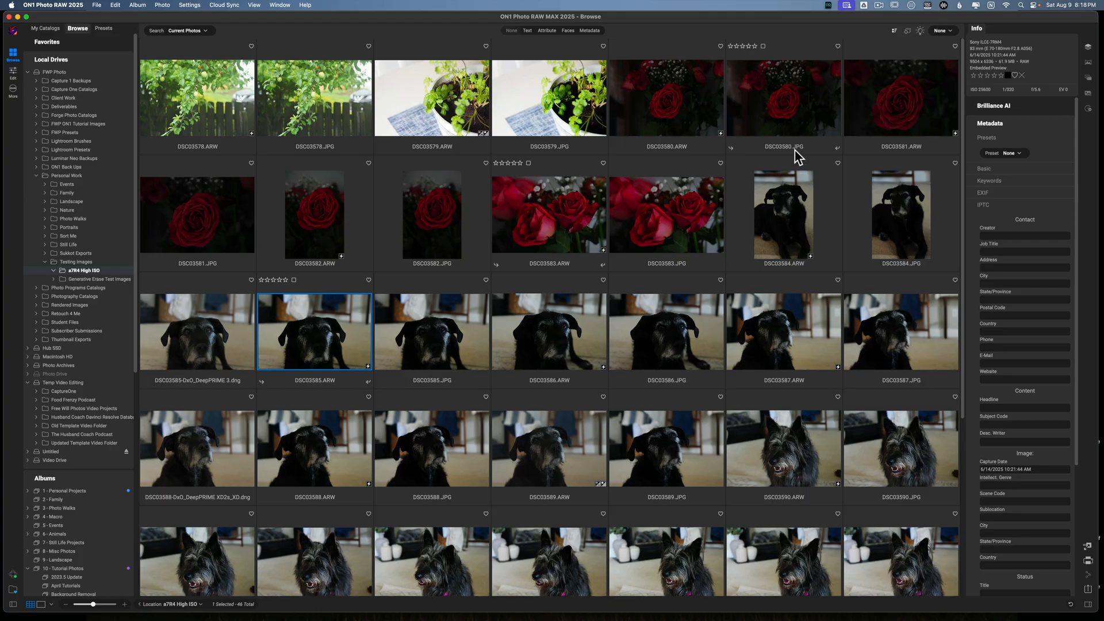
mouse_move(747, 602)
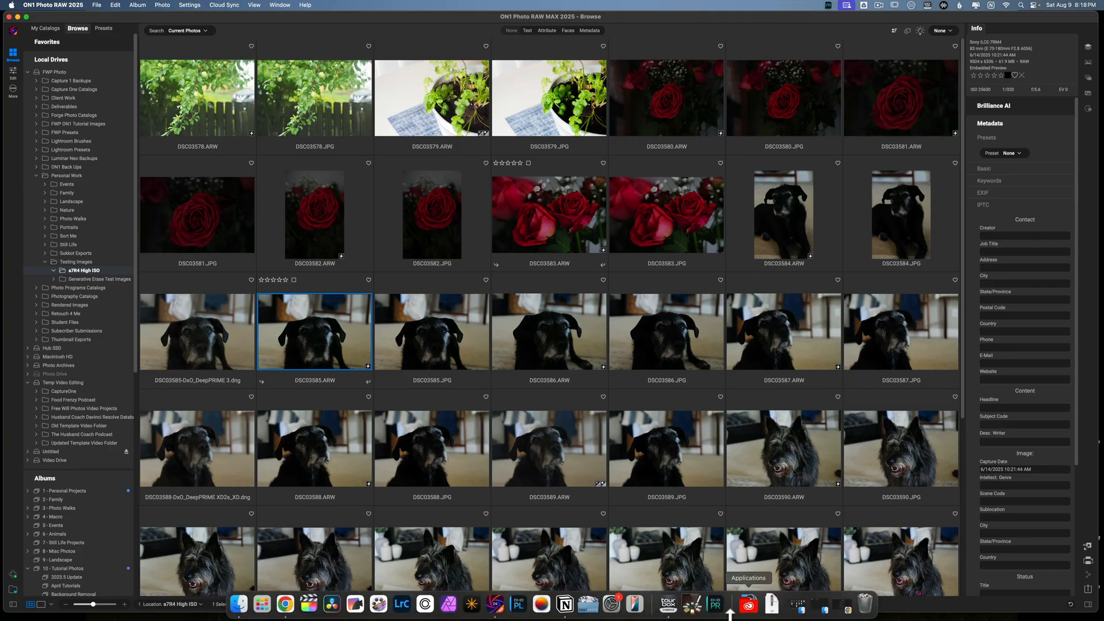
mouse_move(717, 604)
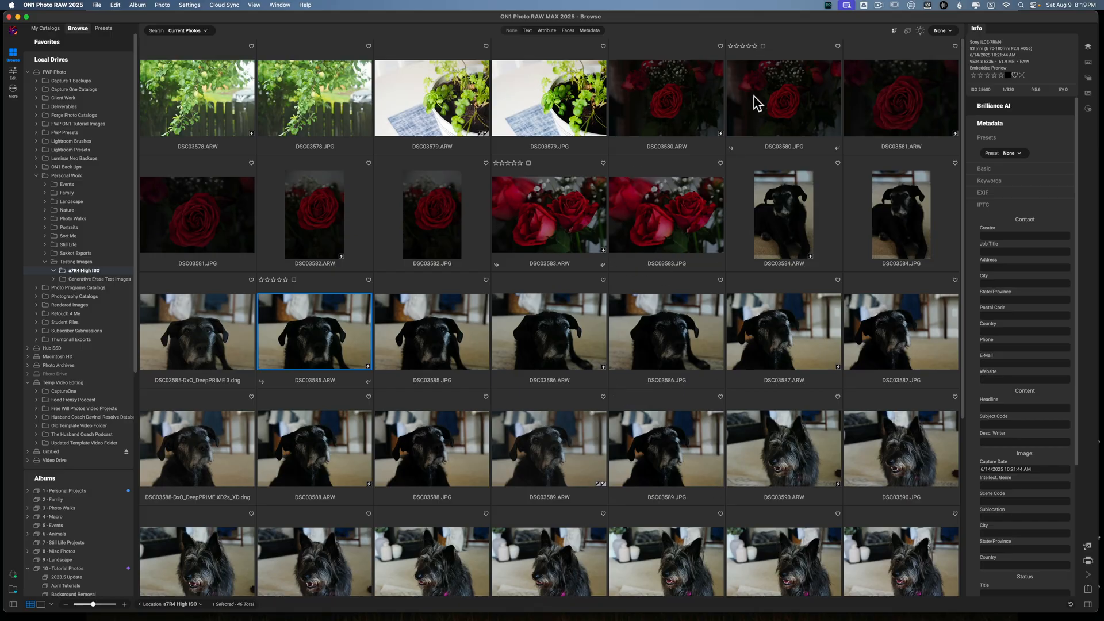
mouse_move(810, 33)
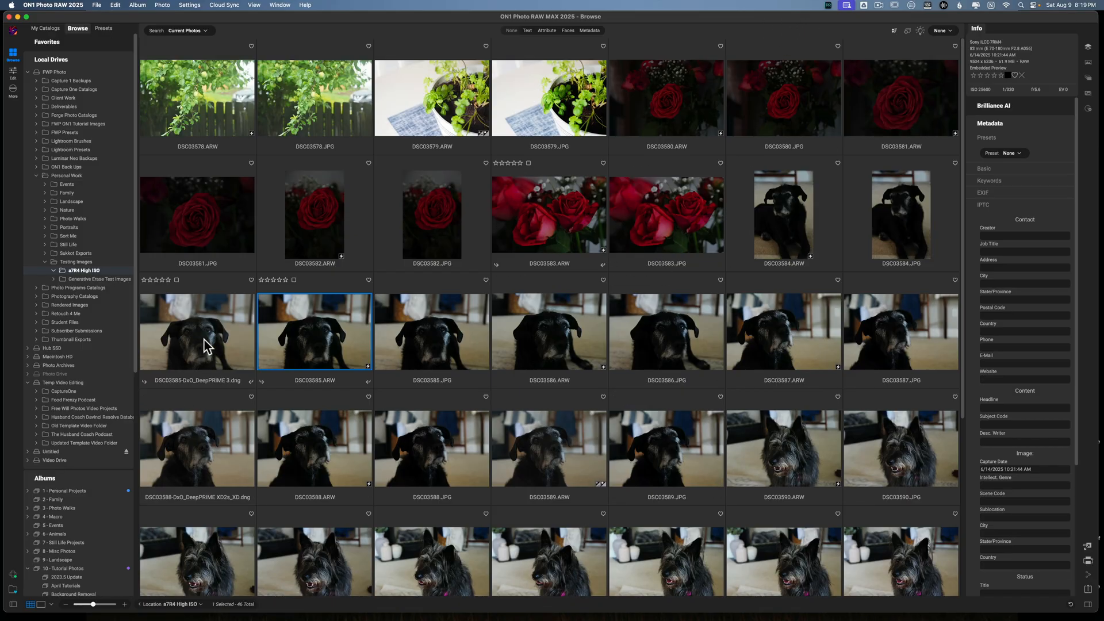
left_click(197, 331)
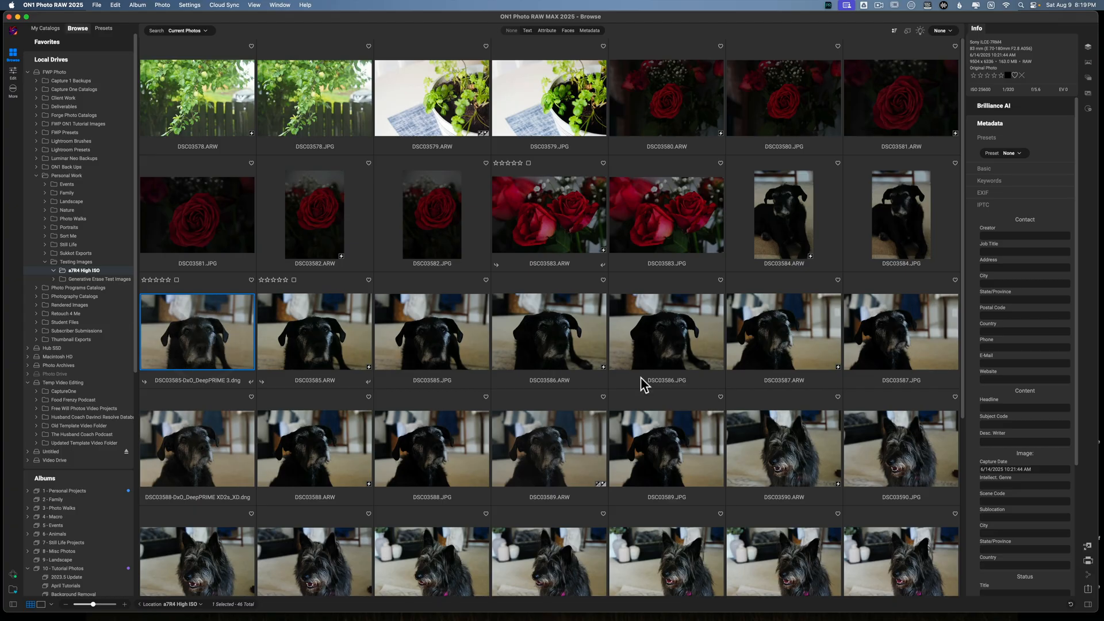
Step: Open DSC03585-DxO_DeepPRIME 3.dng in ON1's Edit module
double_click(198, 332)
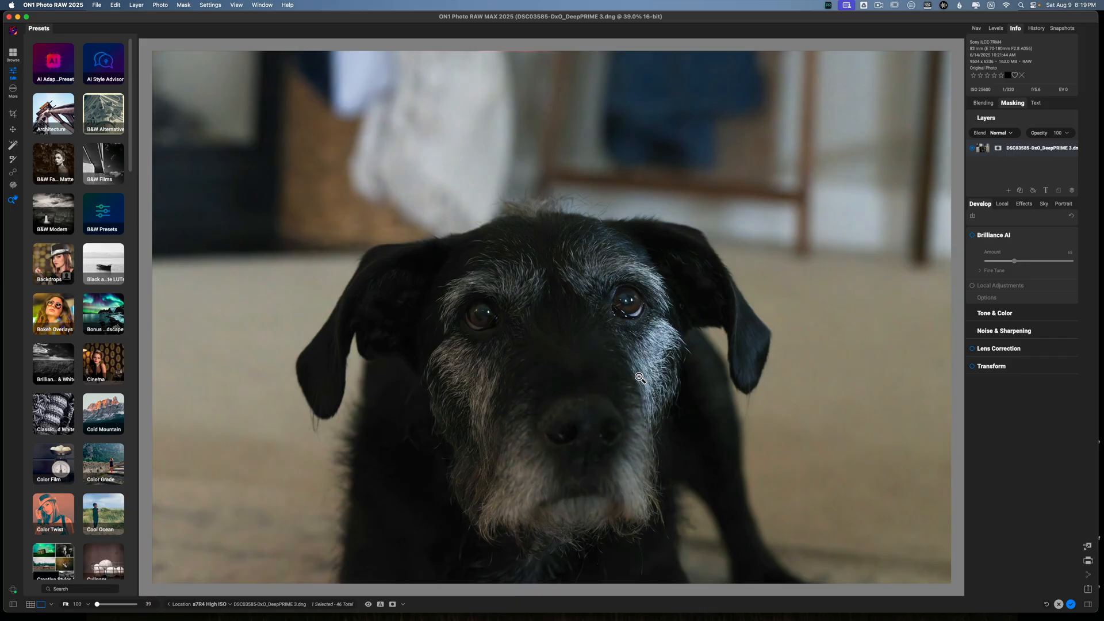
left_click(998, 348)
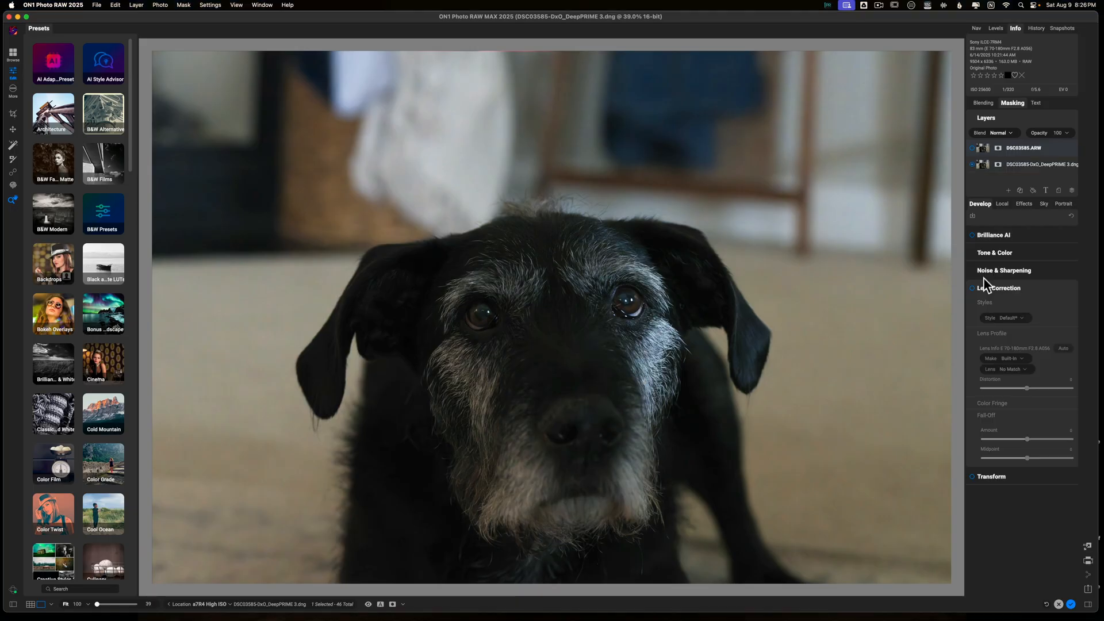